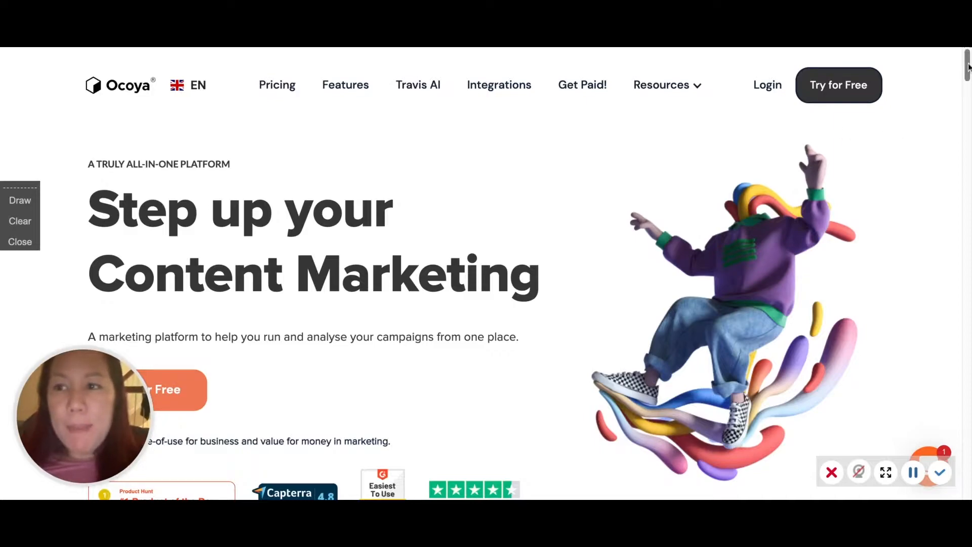
Scroll through the Ocoya landing page, log in, and open the top-right account menu.
{"action": "scroll", "scroll_direction": "down", "scroll_amount": 3}
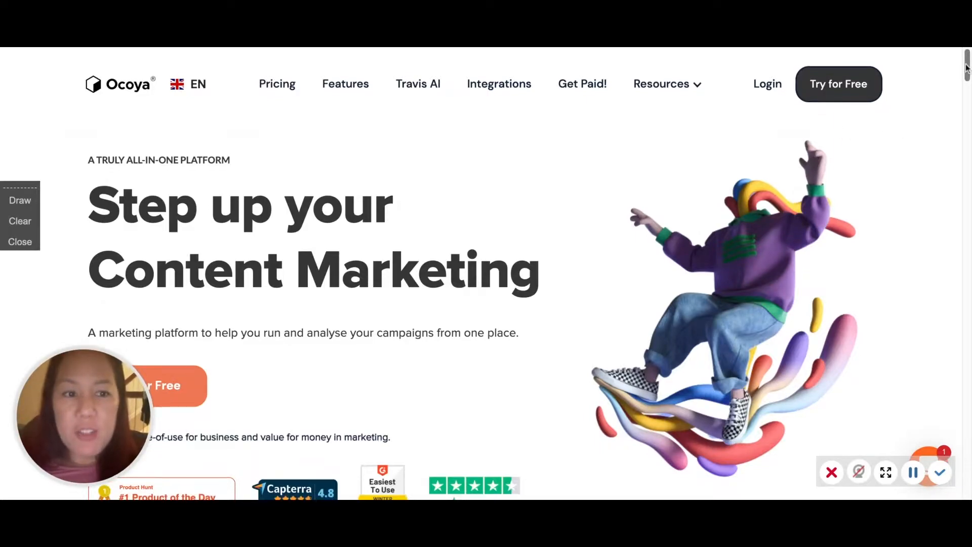
{"action": "scroll", "scroll_direction": "down", "scroll_amount": 3}
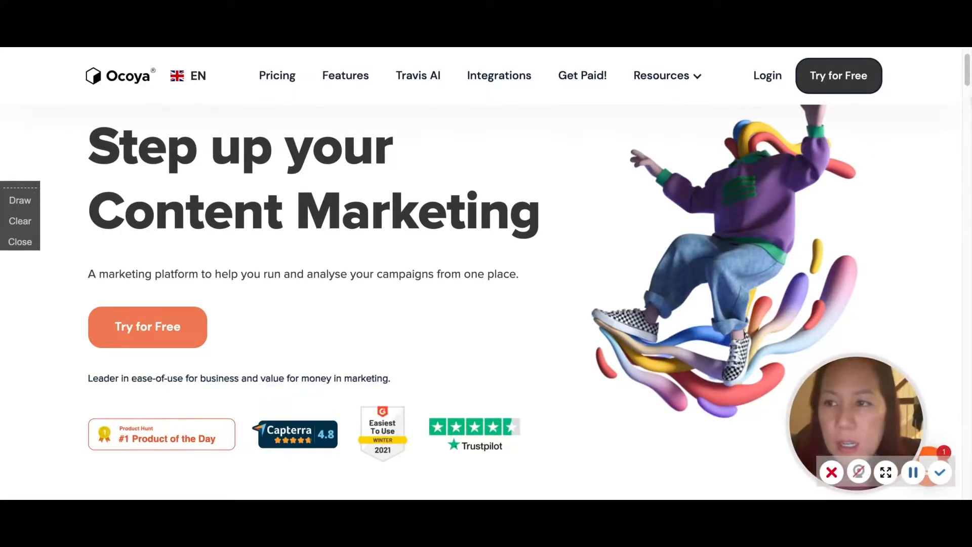
{"action": "scroll", "scroll_direction": "down", "scroll_amount": 3}
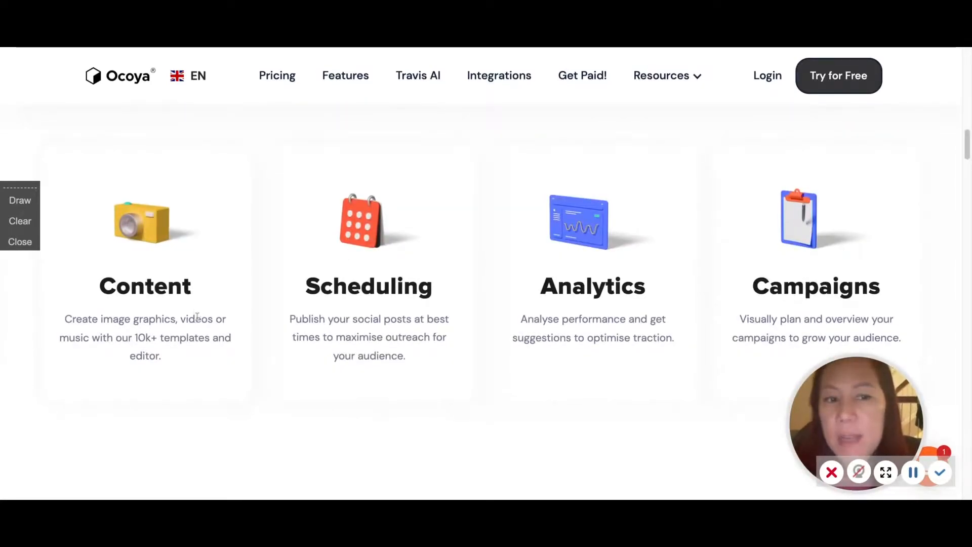
{"action": "mouse_move", "coordinate": [265, 302]}
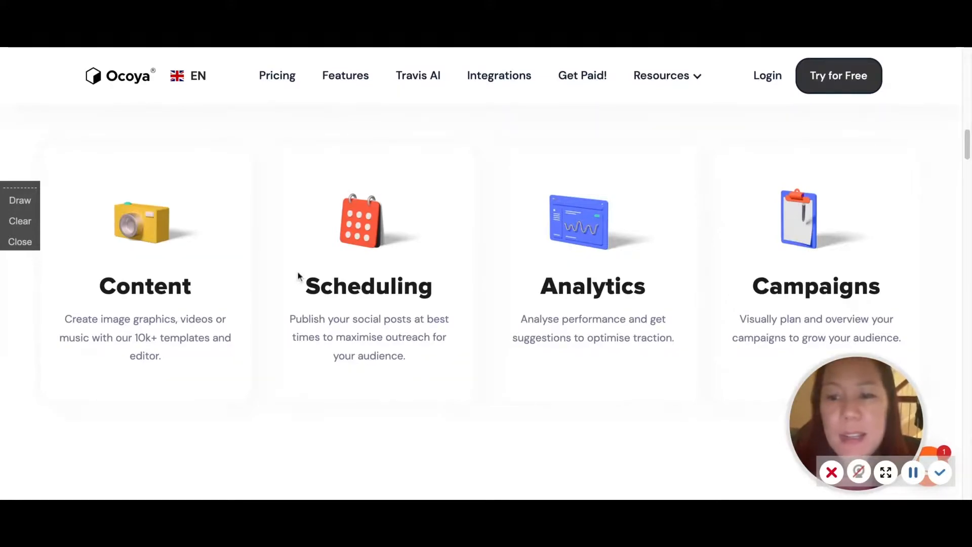
{"action": "mouse_move", "coordinate": [427, 256]}
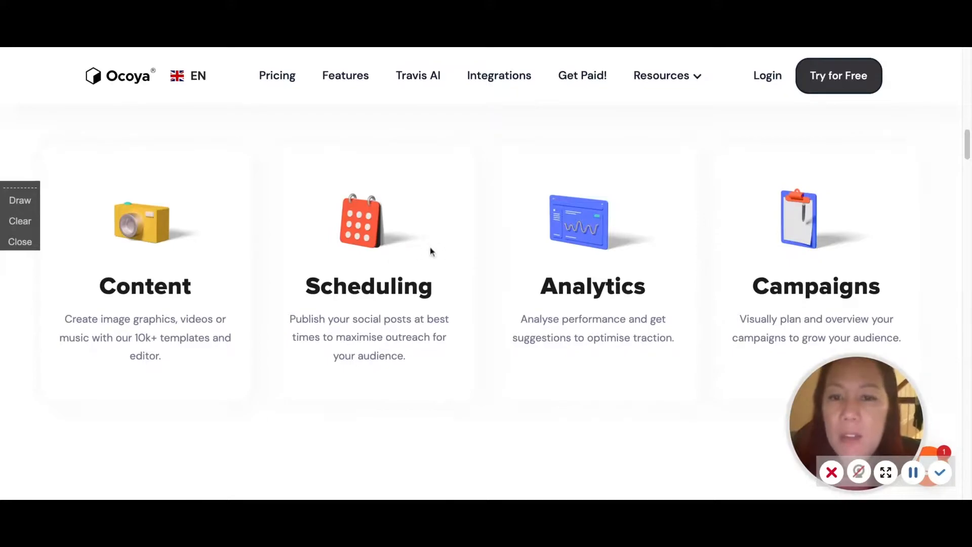
{"action": "scroll", "scroll_direction": "down", "scroll_amount": 3}
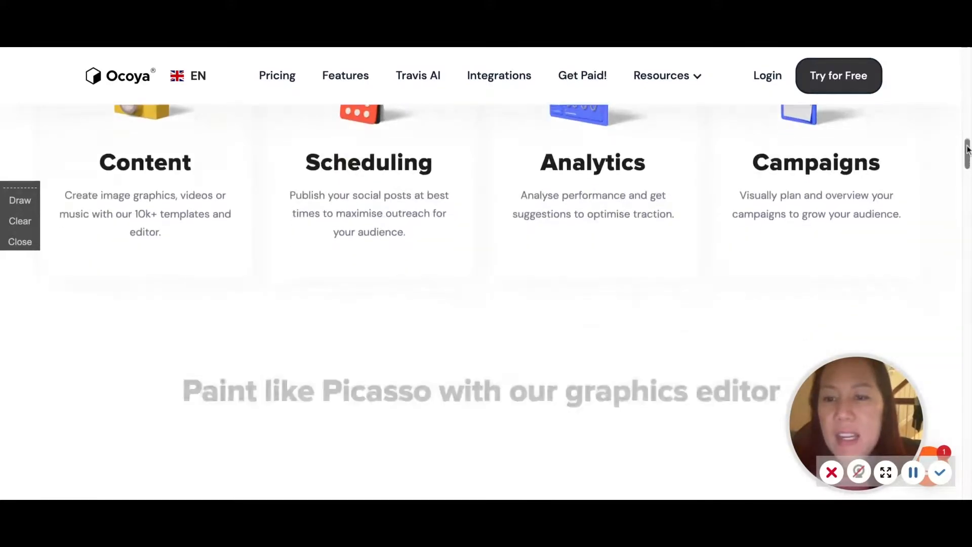
{"action": "scroll", "scroll_direction": "down", "scroll_amount": 3}
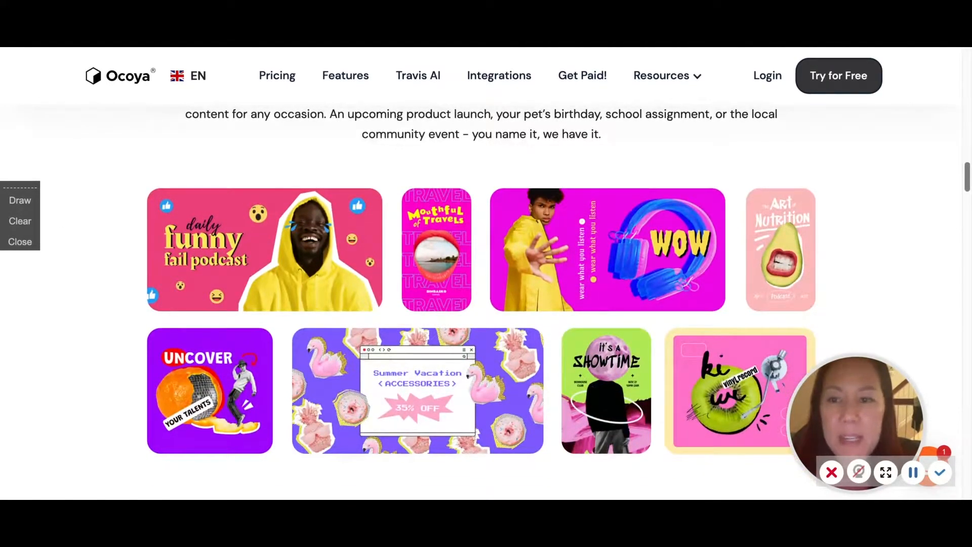
{"action": "scroll", "scroll_direction": "down", "scroll_amount": 3}
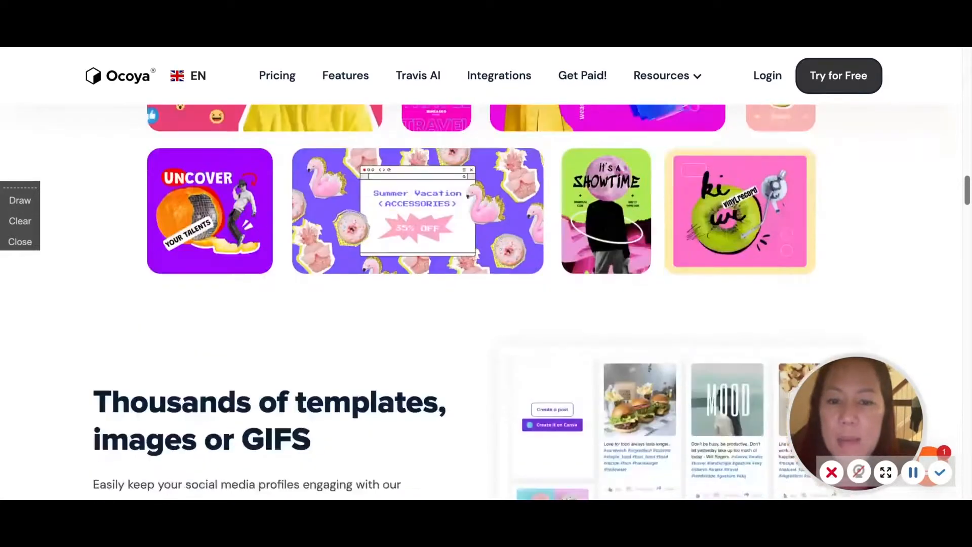
{"action": "scroll", "scroll_direction": "down", "scroll_amount": 3}
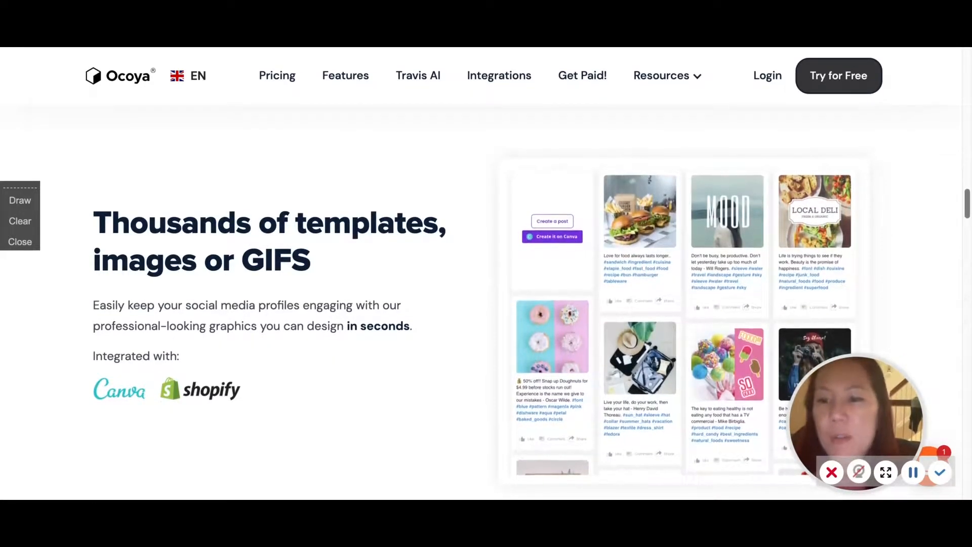
{"action": "scroll", "scroll_direction": "down", "scroll_amount": 3}
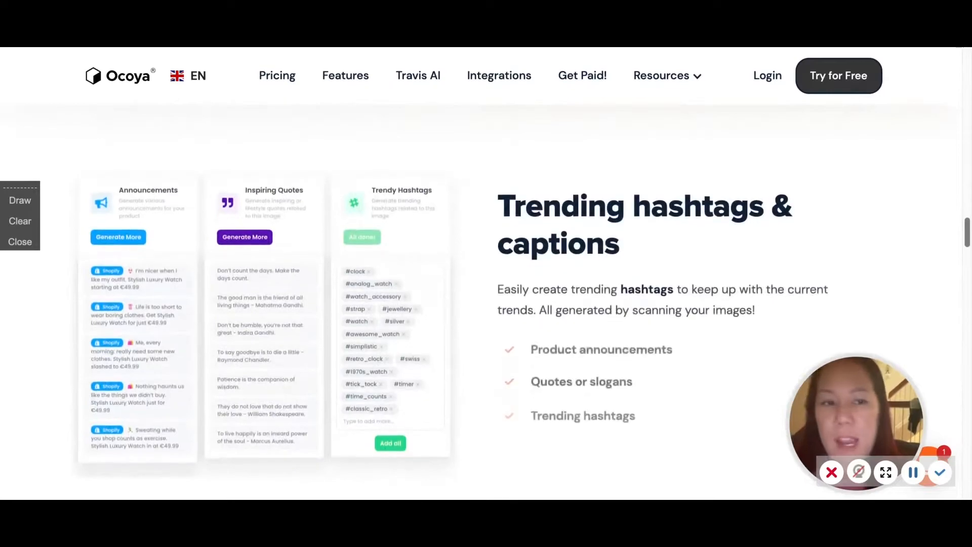
{"action": "scroll", "scroll_direction": "down", "scroll_amount": 3}
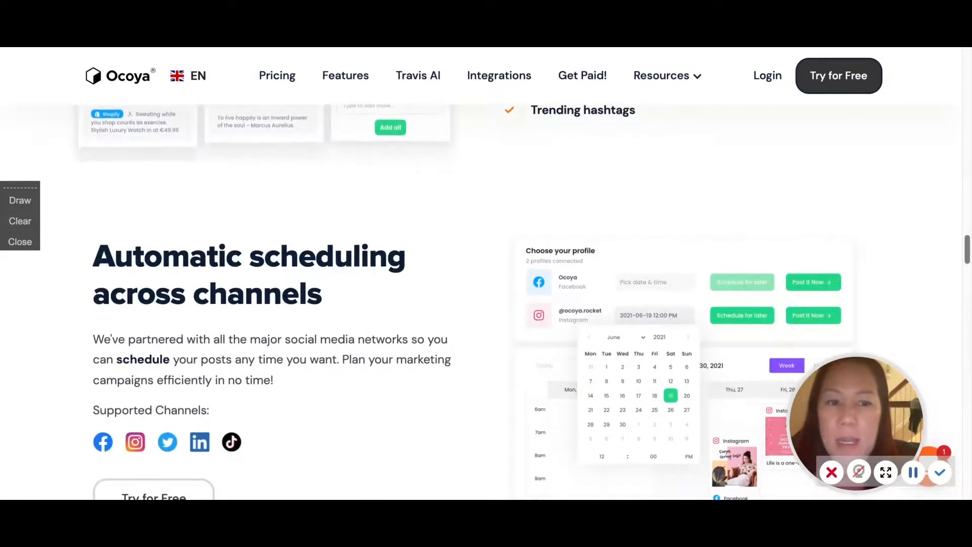
{"action": "scroll", "scroll_direction": "down", "scroll_amount": 3}
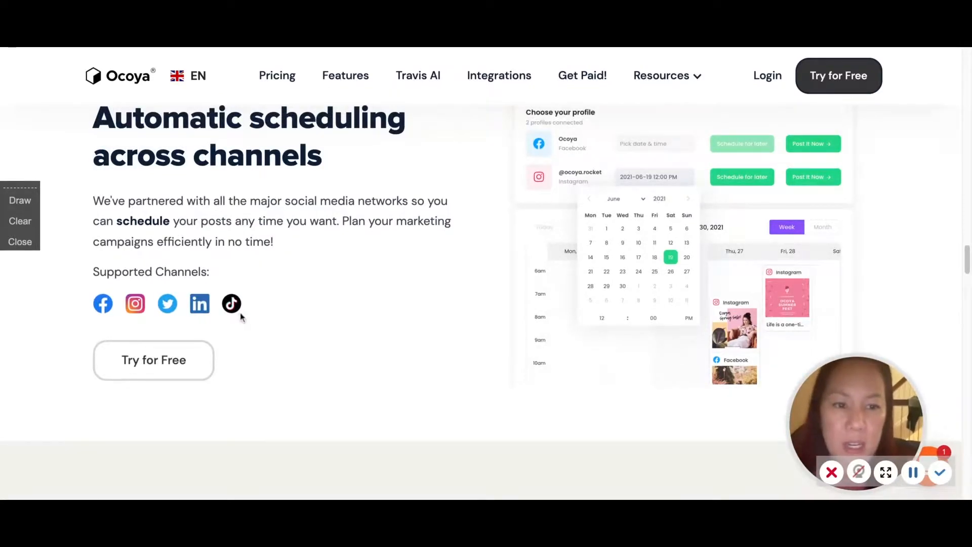
{"action": "scroll", "scroll_direction": "down", "scroll_amount": 3}
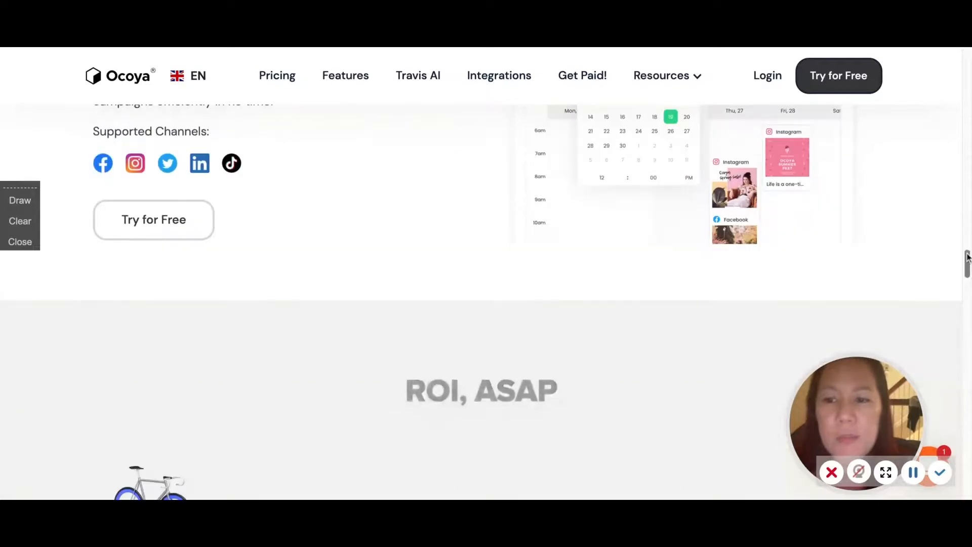
{"action": "scroll", "scroll_direction": "down", "scroll_amount": 3}
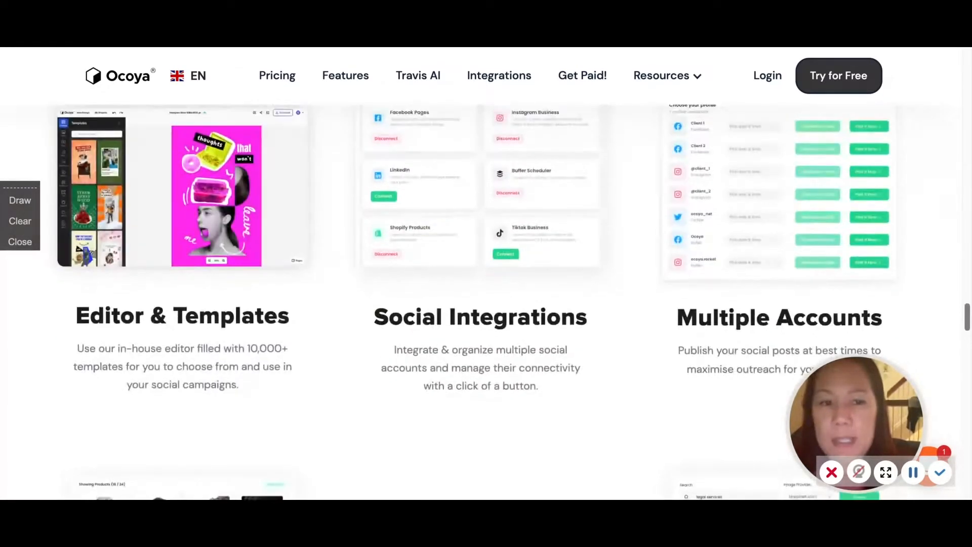
{"action": "scroll", "scroll_direction": "down", "scroll_amount": 3}
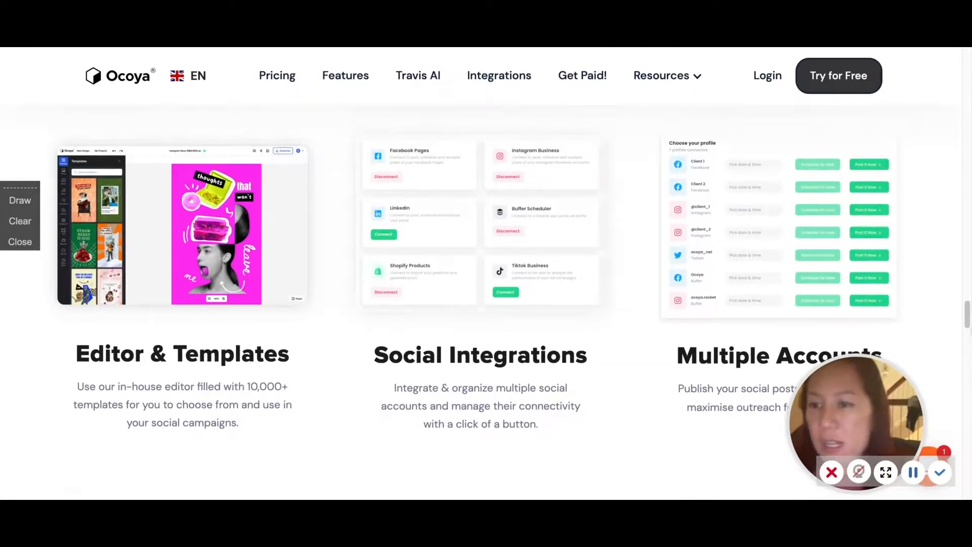
{"action": "scroll", "scroll_direction": "down", "scroll_amount": 3}
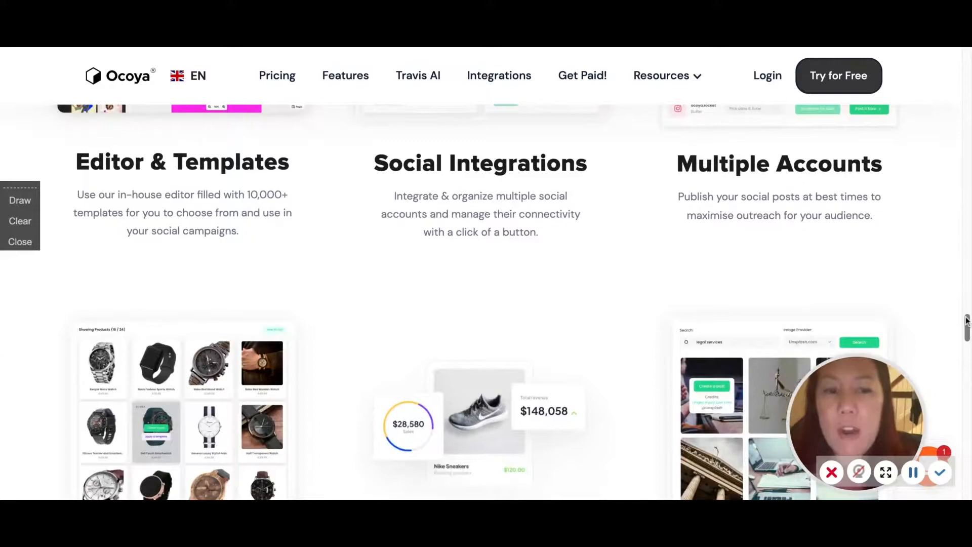
{"action": "scroll", "scroll_direction": "down", "scroll_amount": 3}
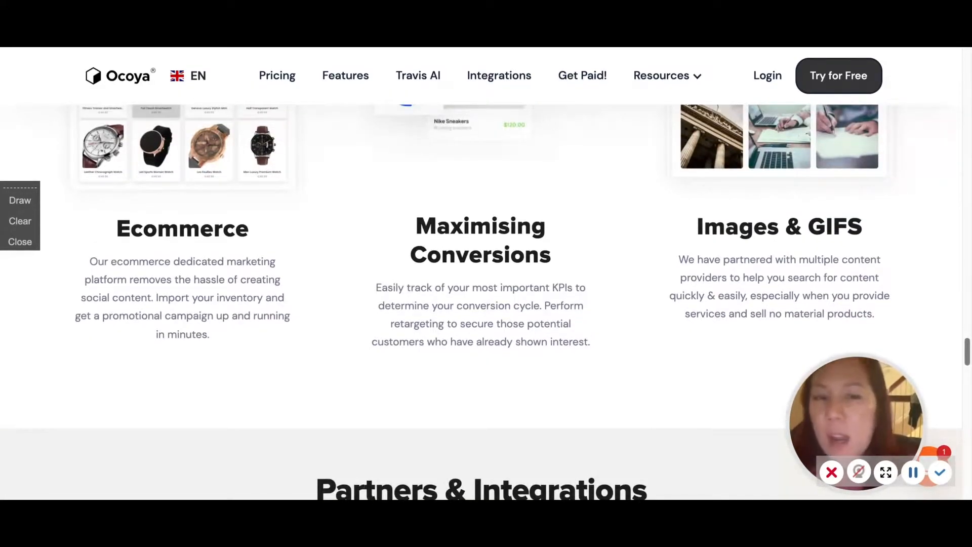
{"action": "scroll", "scroll_direction": "down", "scroll_amount": 3}
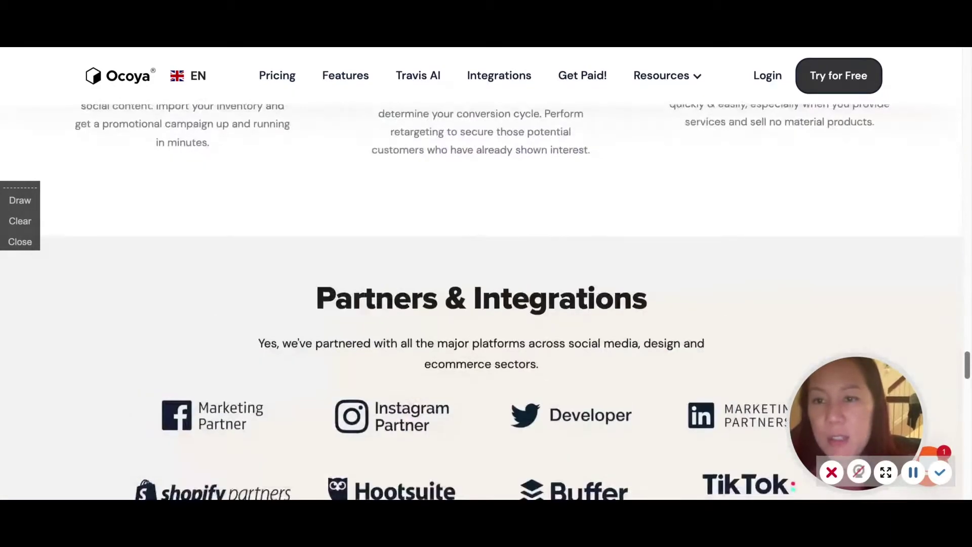
{"action": "scroll", "scroll_direction": "down", "scroll_amount": 3}
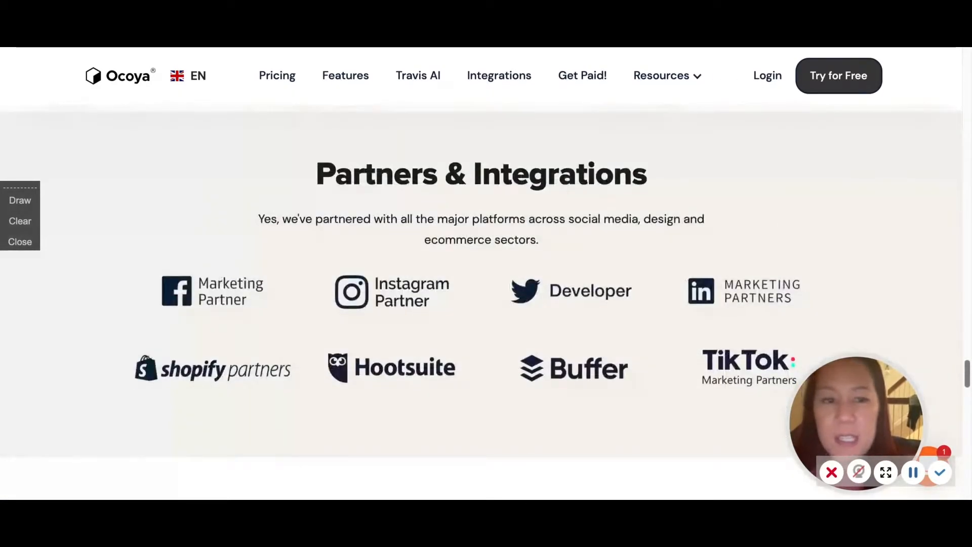
{"action": "scroll", "scroll_direction": "down", "scroll_amount": 3}
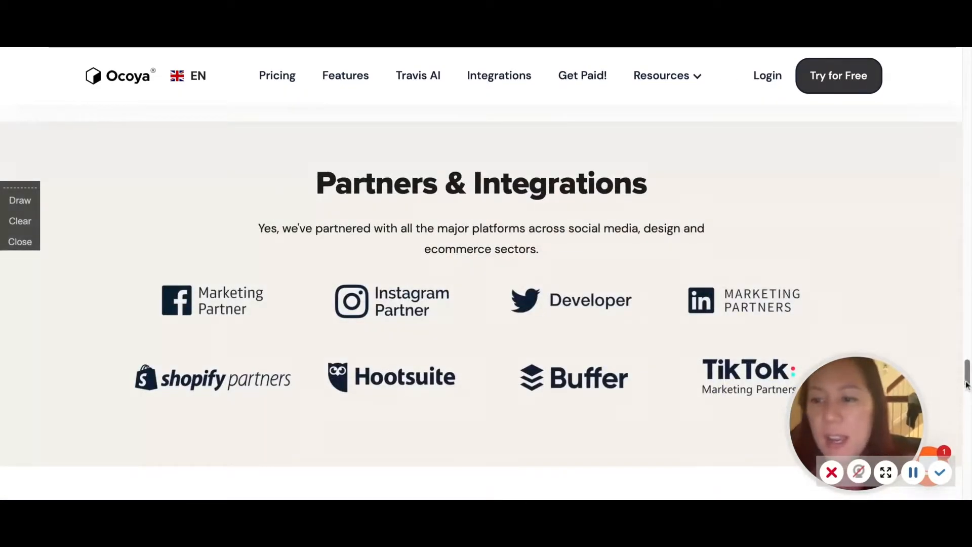
{"action": "scroll", "scroll_direction": "down", "scroll_amount": 3}
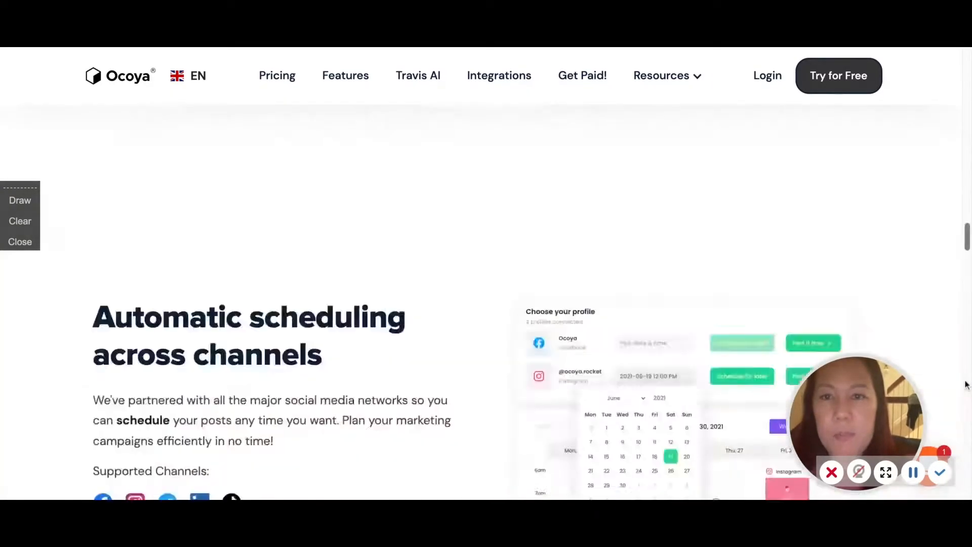
{"action": "scroll", "scroll_direction": "up", "scroll_amount": 3}
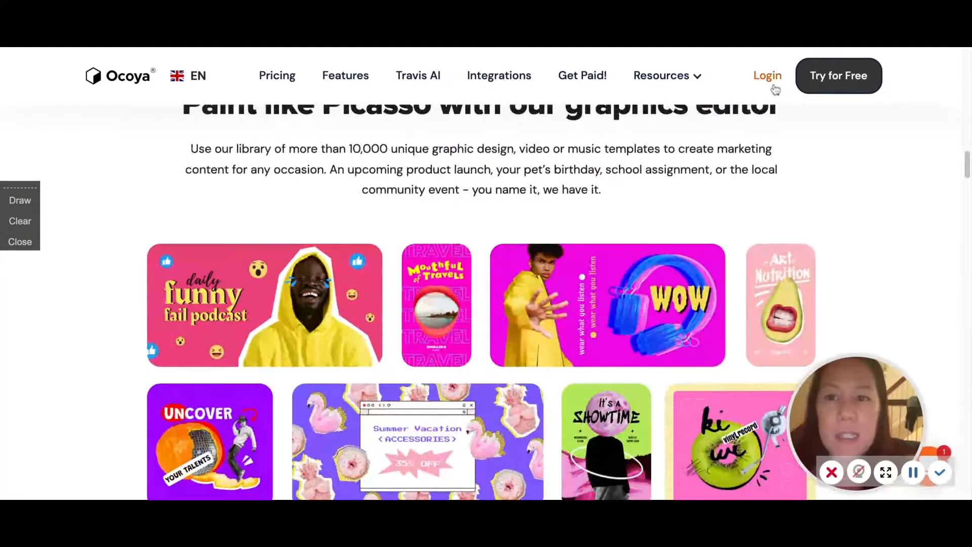
{"action": "left_click", "coordinate": [767, 75]}
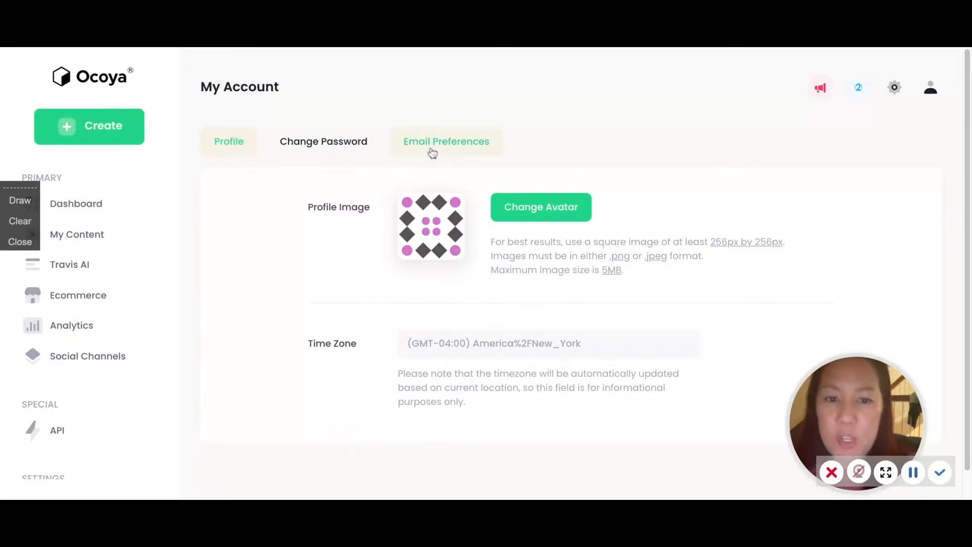
{"action": "mouse_move", "coordinate": [894, 178]}
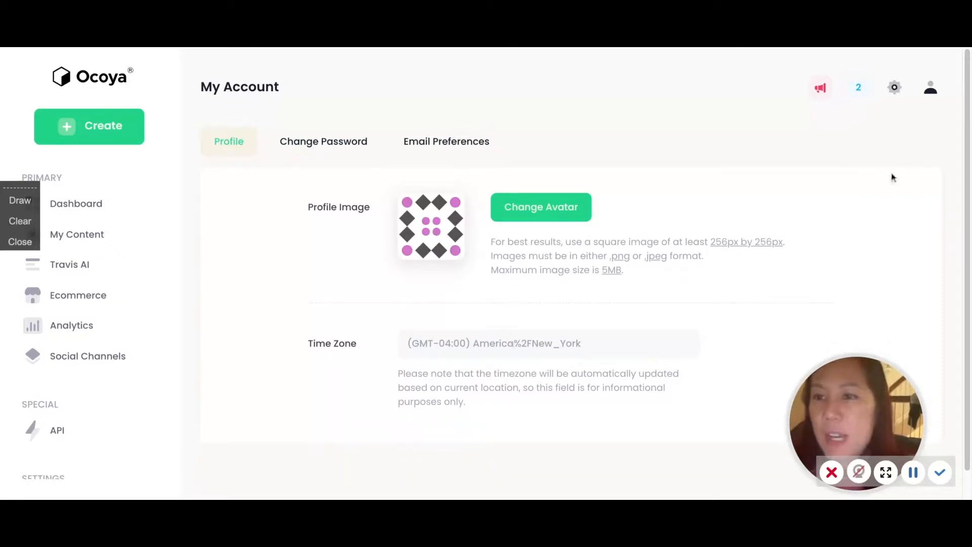
{"action": "left_click", "coordinate": [931, 87]}
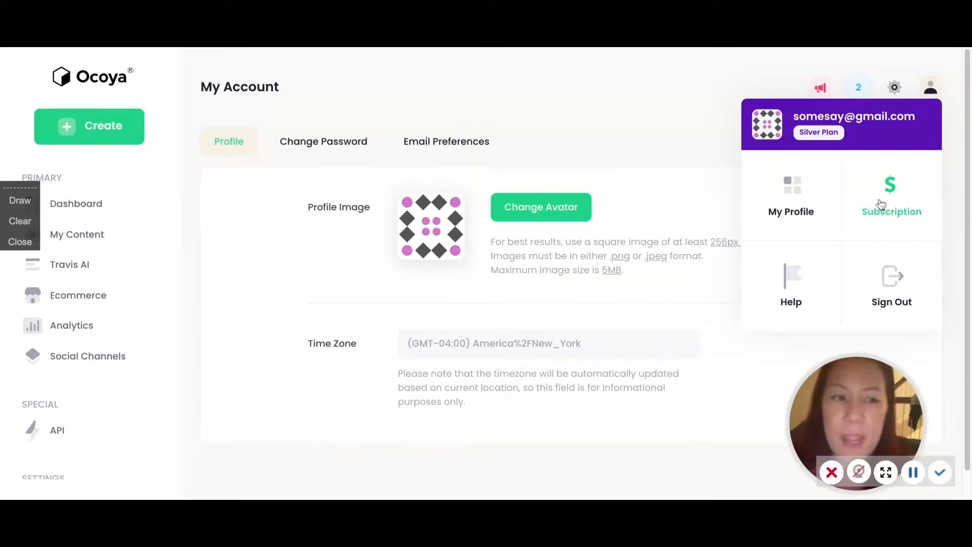
{"action": "mouse_move", "coordinate": [130, 199]}
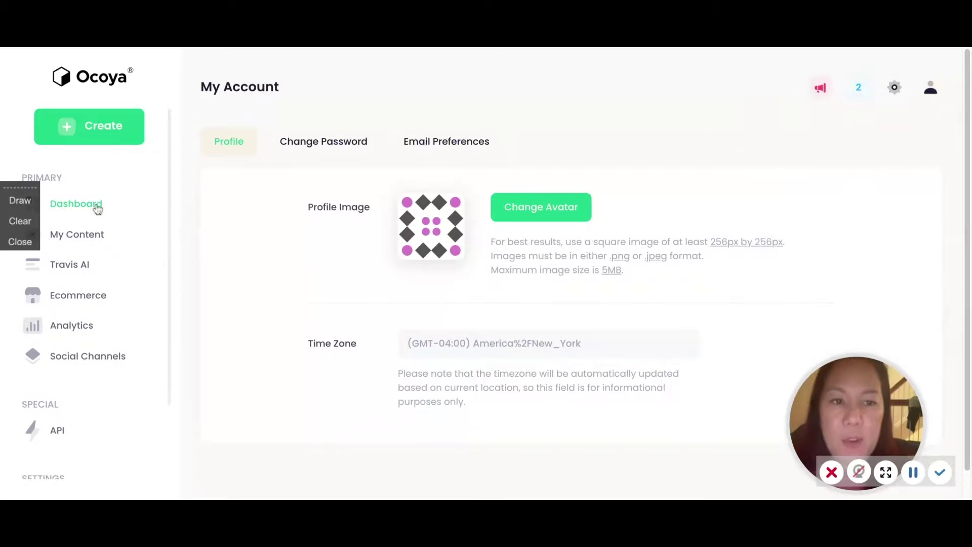
{"action": "left_click", "coordinate": [76, 204]}
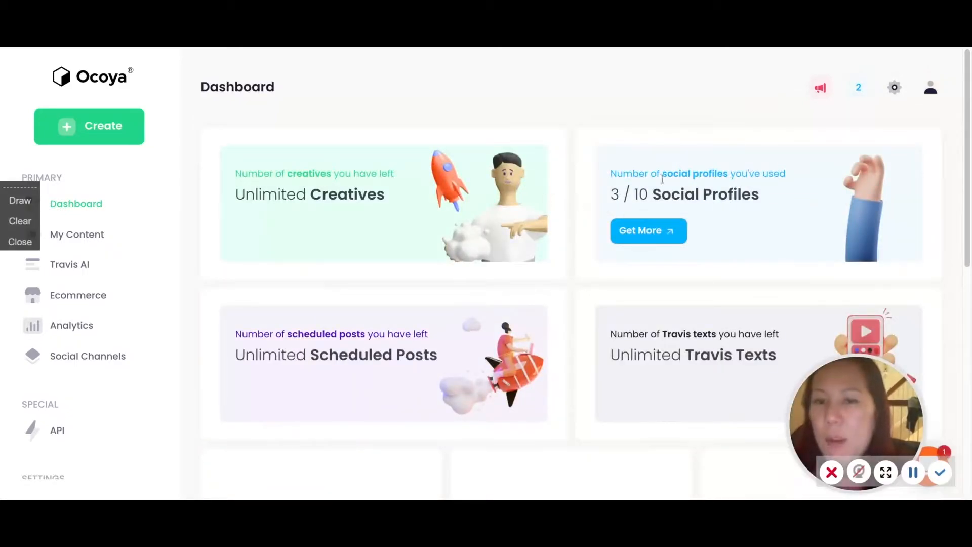
{"action": "mouse_move", "coordinate": [728, 214]}
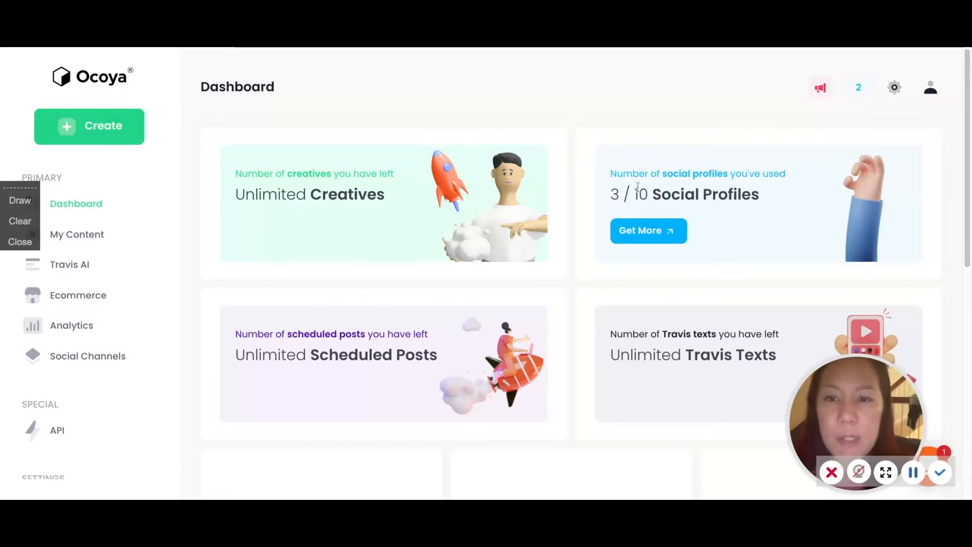
{"action": "mouse_move", "coordinate": [900, 187]}
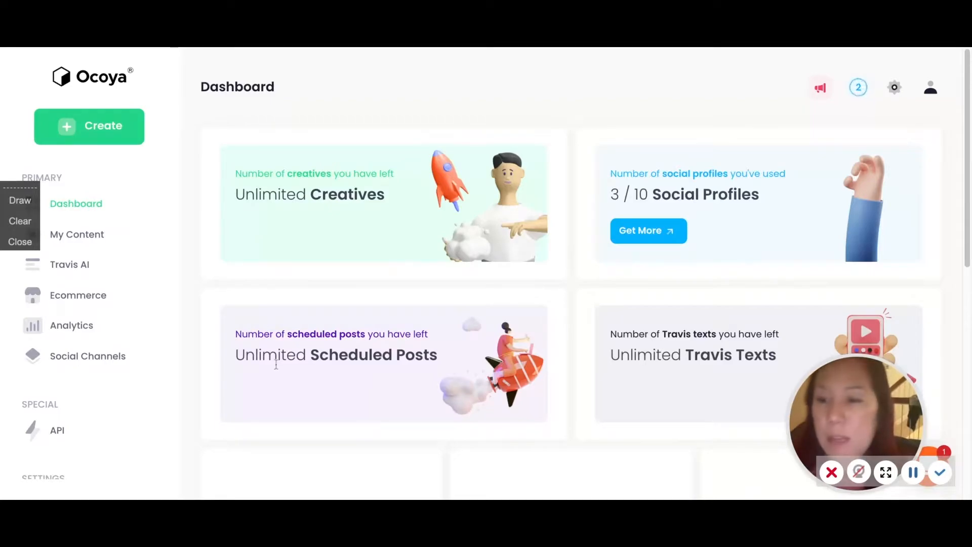
{"action": "mouse_move", "coordinate": [607, 316]}
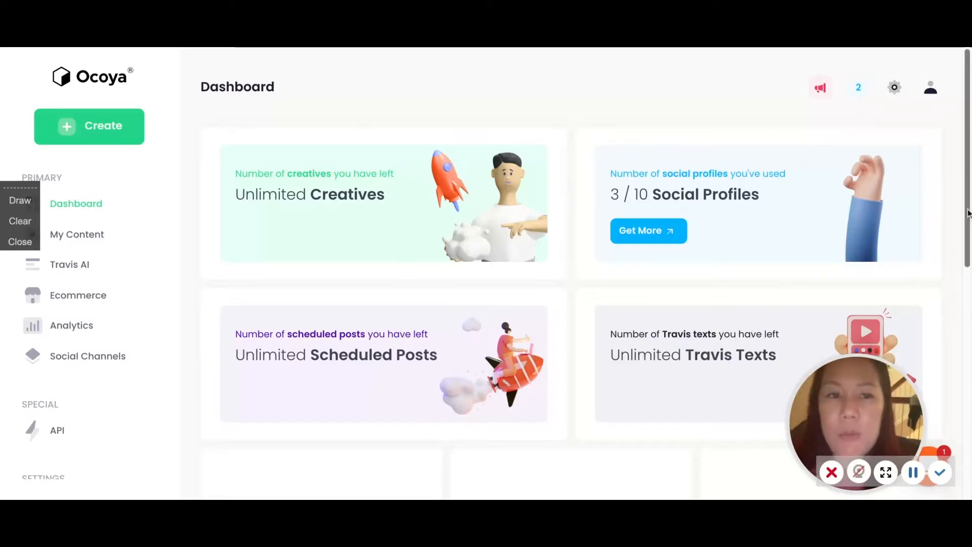
{"action": "scroll", "scroll_direction": "down", "scroll_amount": 3}
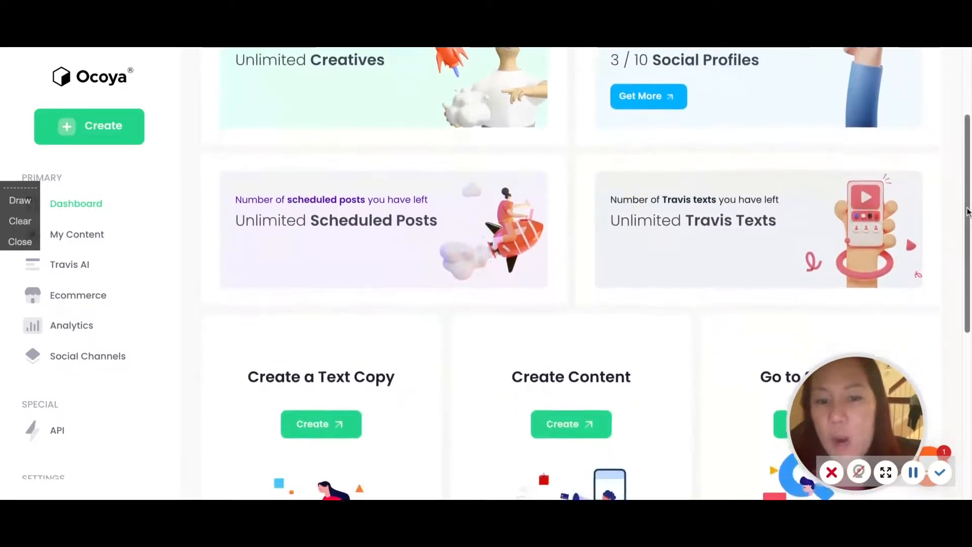
{"action": "scroll", "scroll_direction": "down", "scroll_amount": 3}
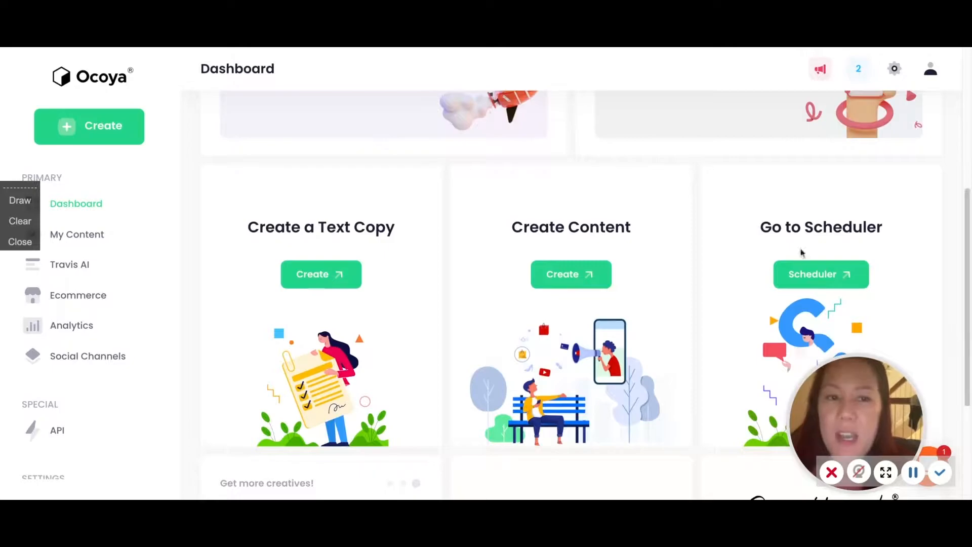
{"action": "mouse_move", "coordinate": [564, 244]}
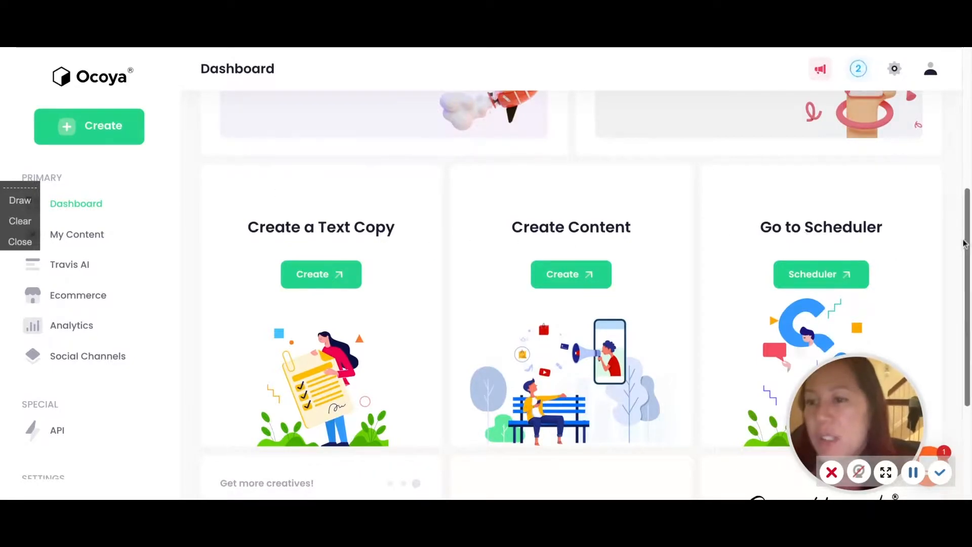
{"action": "scroll", "scroll_direction": "down", "scroll_amount": 3}
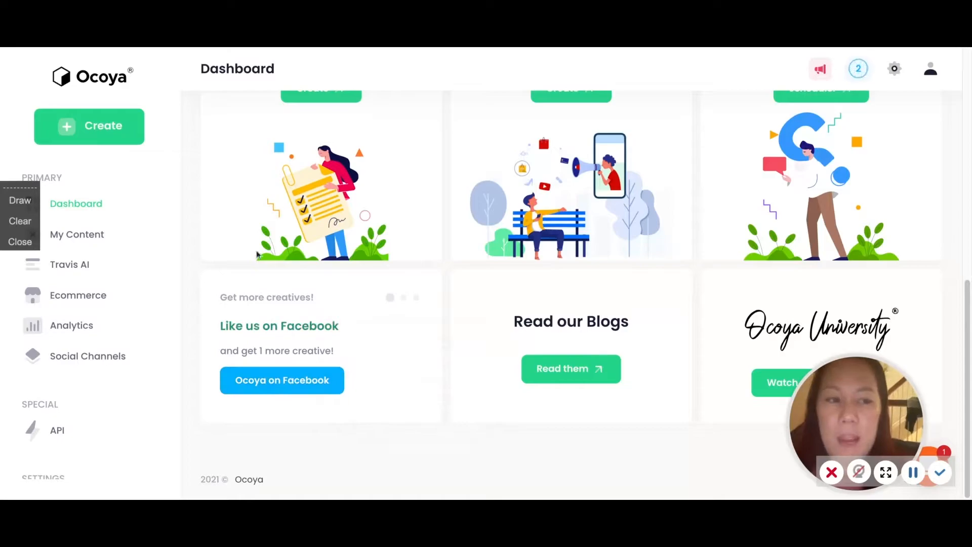
{"action": "mouse_move", "coordinate": [228, 214]}
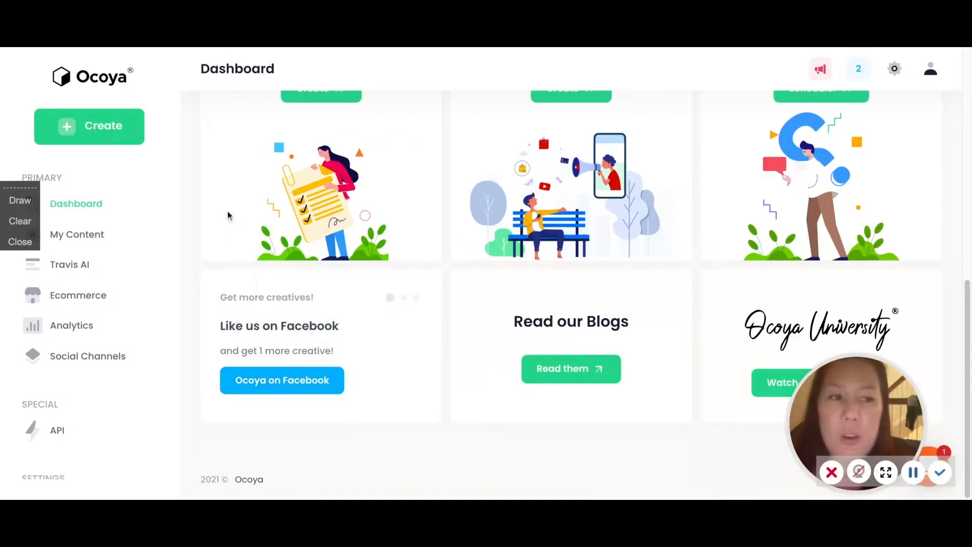
{"action": "mouse_move", "coordinate": [77, 234]}
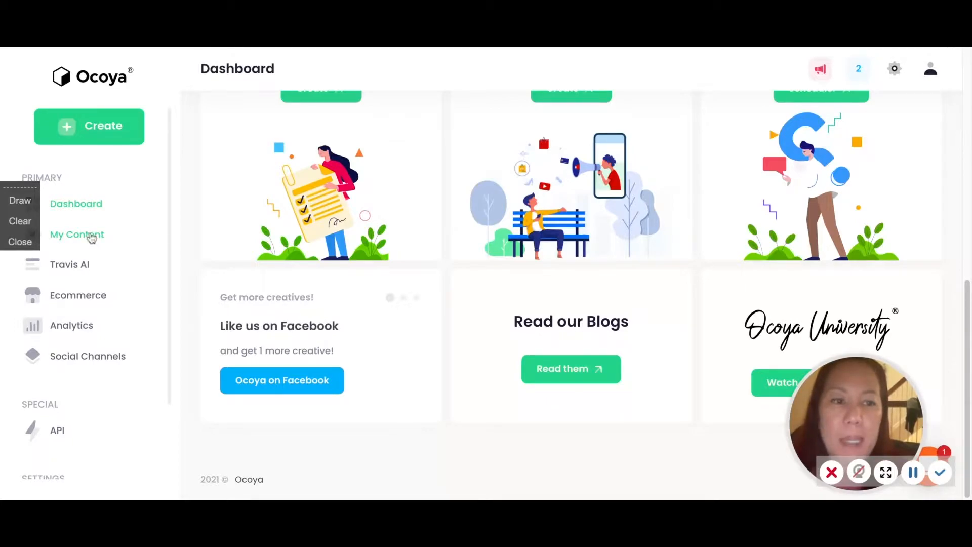
Go to My Content and show the Stock Images library sourced from Unsplash.
{"action": "left_click", "coordinate": [77, 234]}
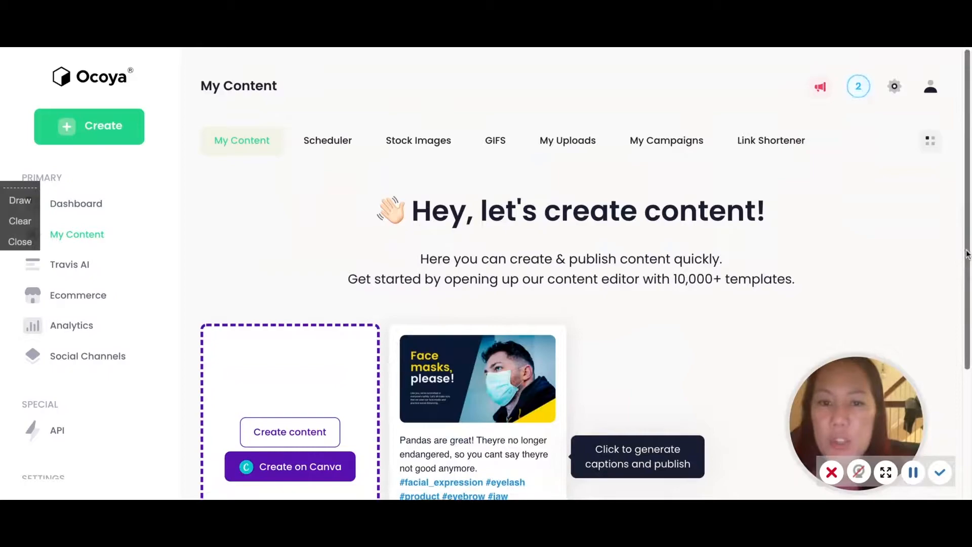
{"action": "scroll", "scroll_direction": "up", "scroll_amount": 3}
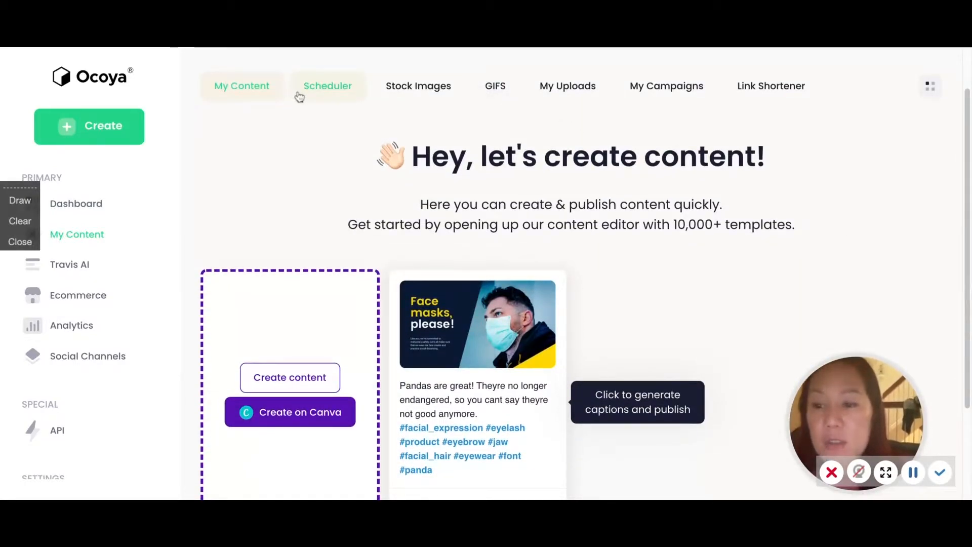
{"action": "left_click", "coordinate": [418, 85]}
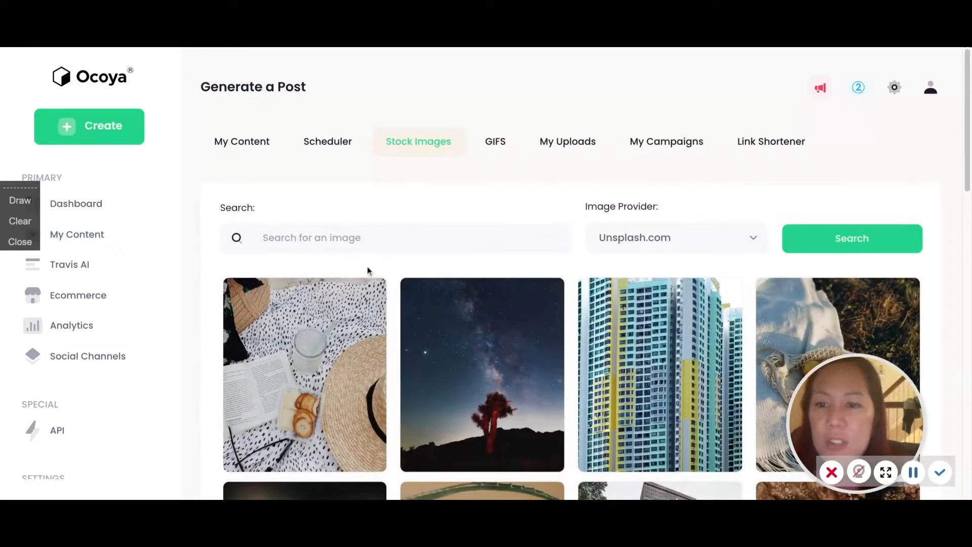
Switch the Image Provider dropdown from Unsplash.com to Pexels.com.
{"action": "left_click", "coordinate": [675, 237]}
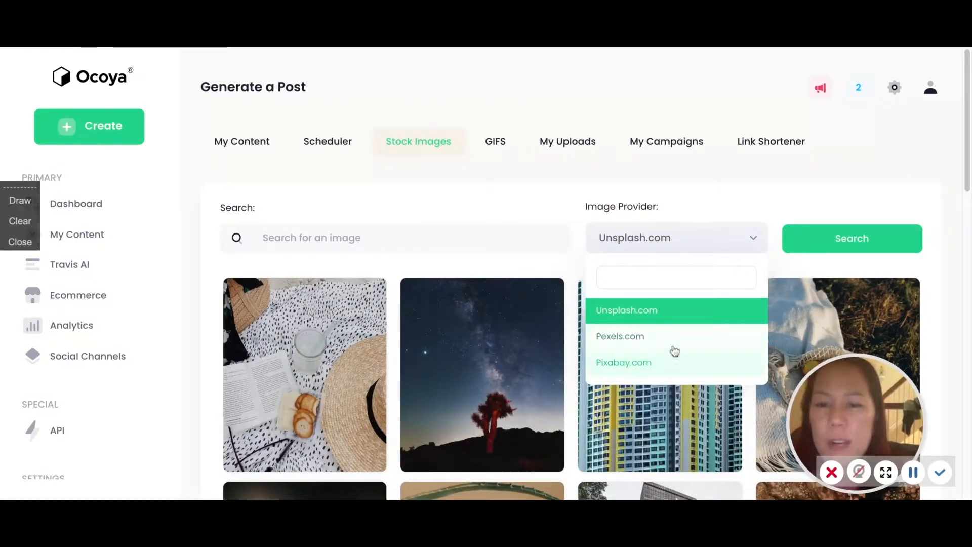
{"action": "mouse_move", "coordinate": [668, 368]}
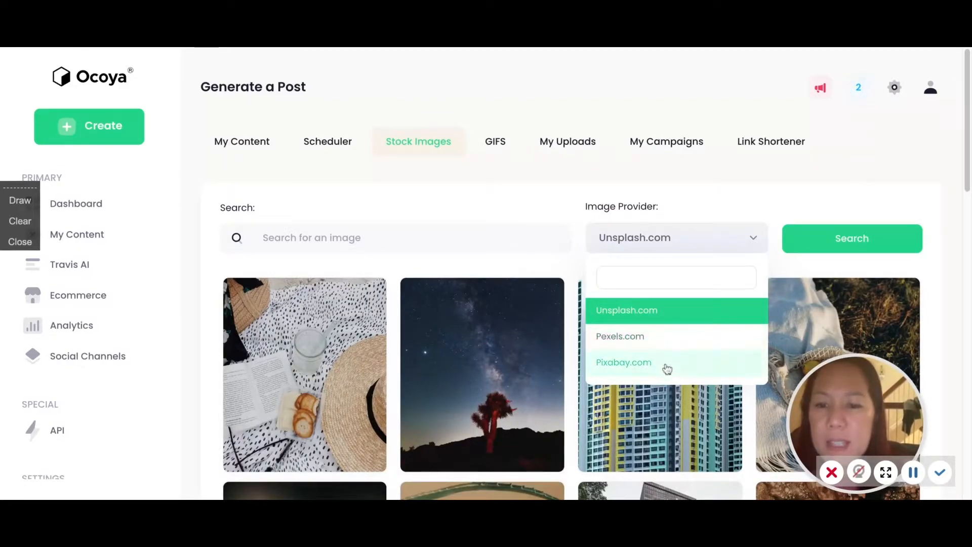
{"action": "left_click", "coordinate": [620, 336]}
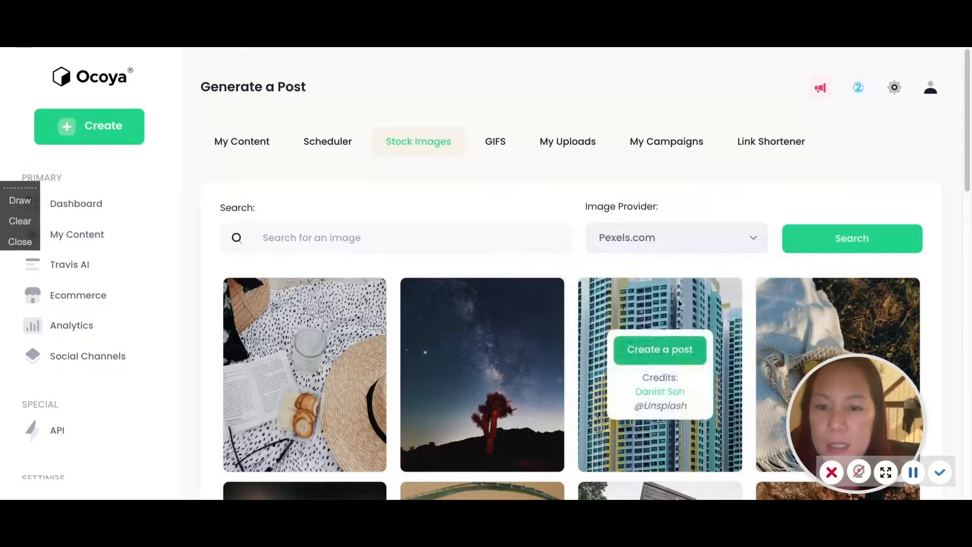
{"action": "left_click", "coordinate": [676, 237]}
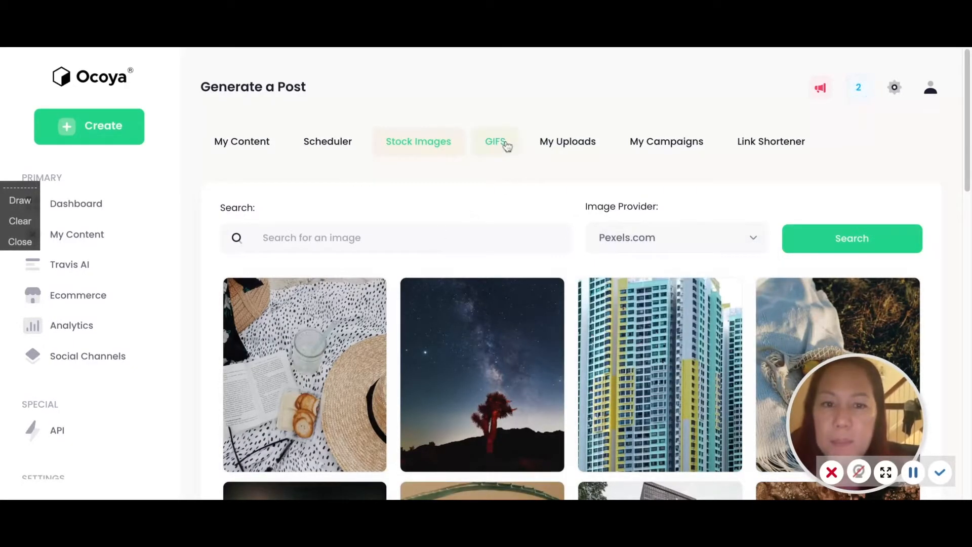
Browse the Giphy GIFS tab, view the empty My Uploads area, then My Campaigns 'Coming Very Soon'.
{"action": "left_click", "coordinate": [496, 141]}
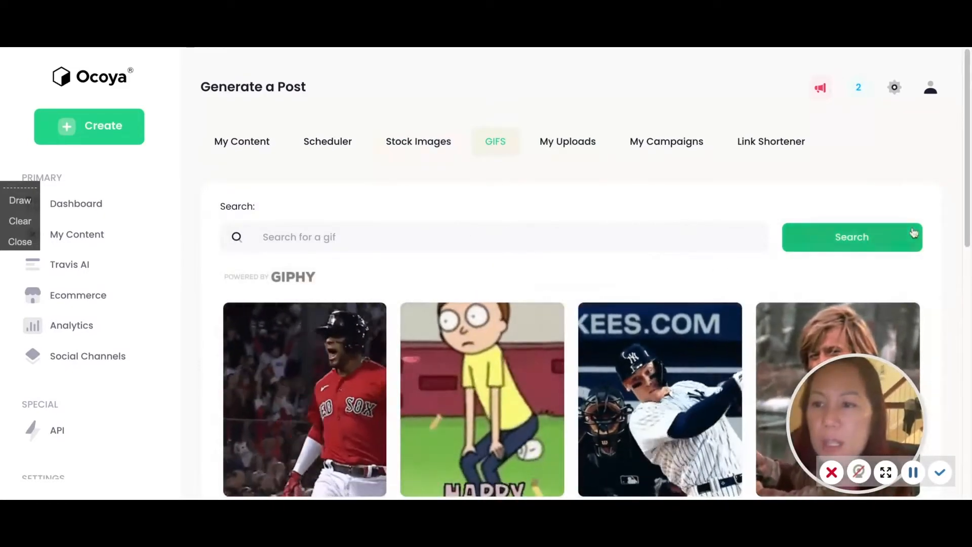
{"action": "scroll", "scroll_direction": "down", "scroll_amount": 3}
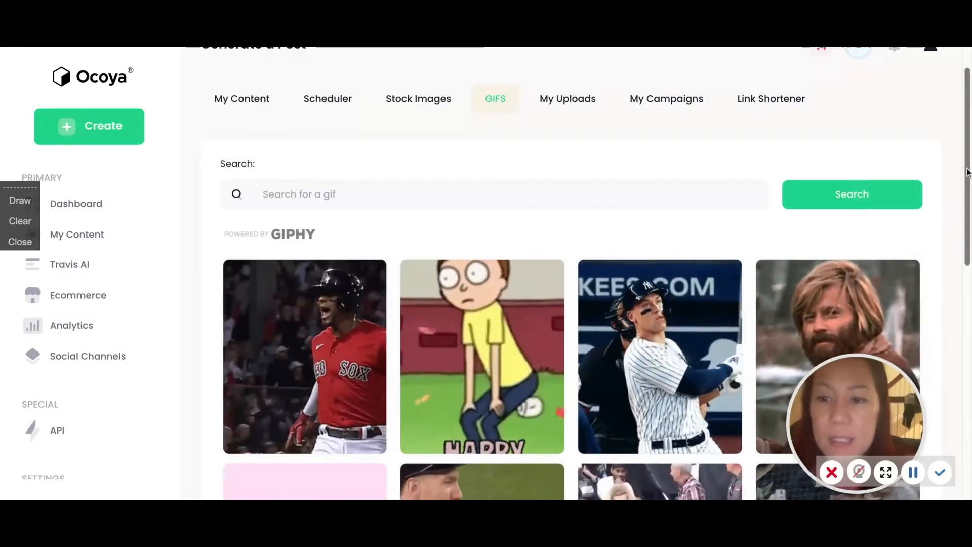
{"action": "scroll", "scroll_direction": "down", "scroll_amount": 3}
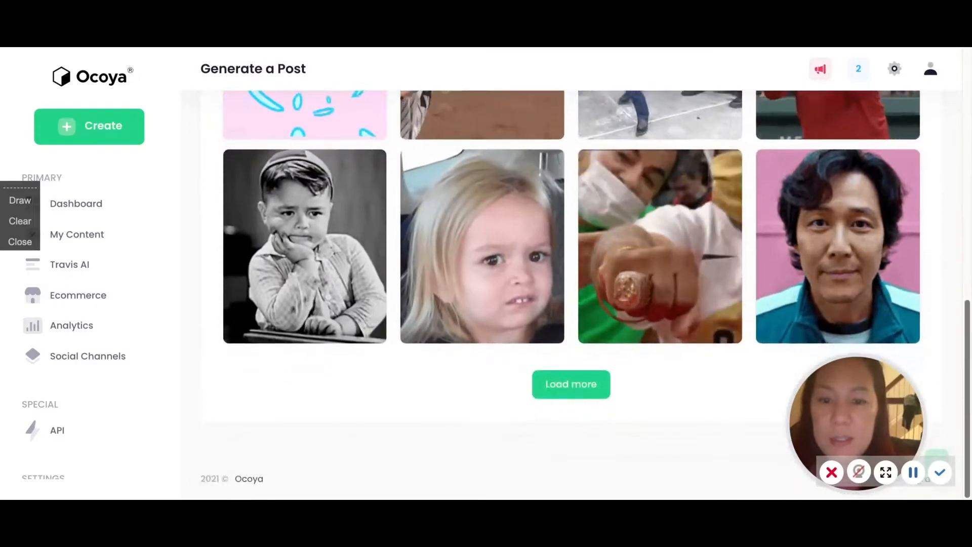
{"action": "left_click", "coordinate": [570, 384]}
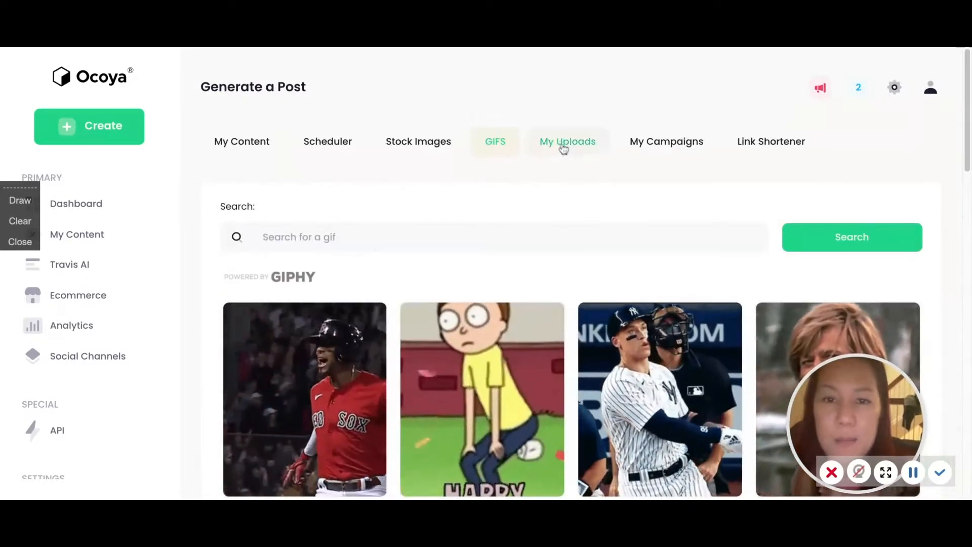
{"action": "left_click", "coordinate": [567, 141]}
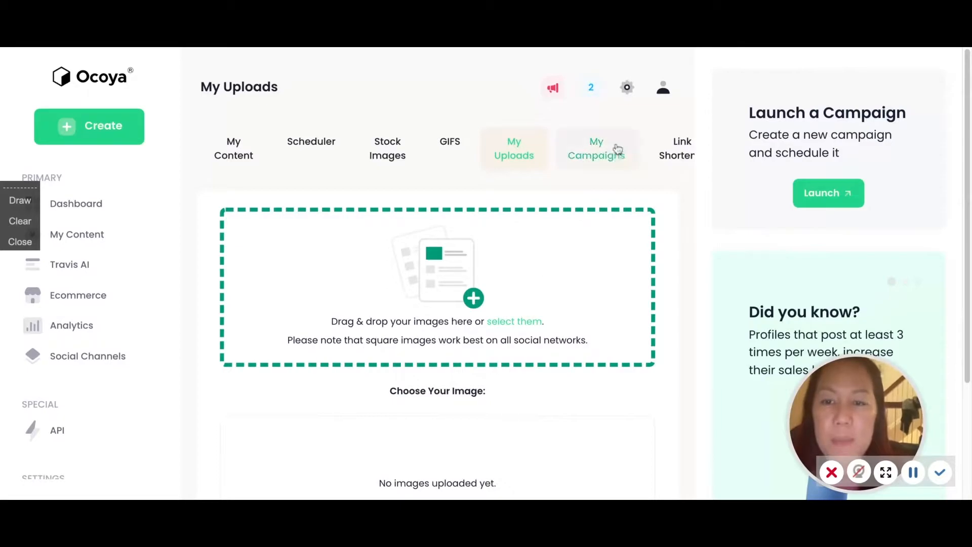
{"action": "left_click", "coordinate": [596, 148]}
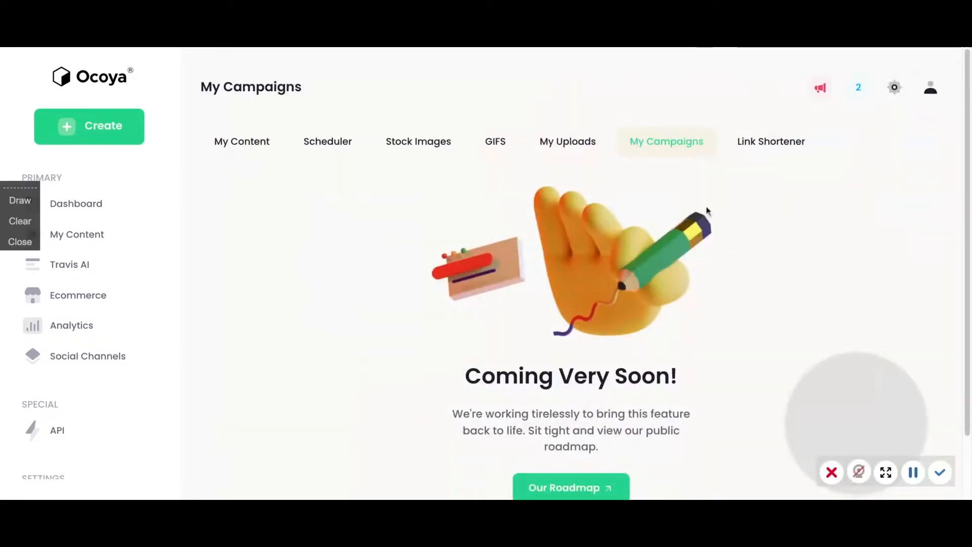
{"action": "left_click", "coordinate": [771, 142]}
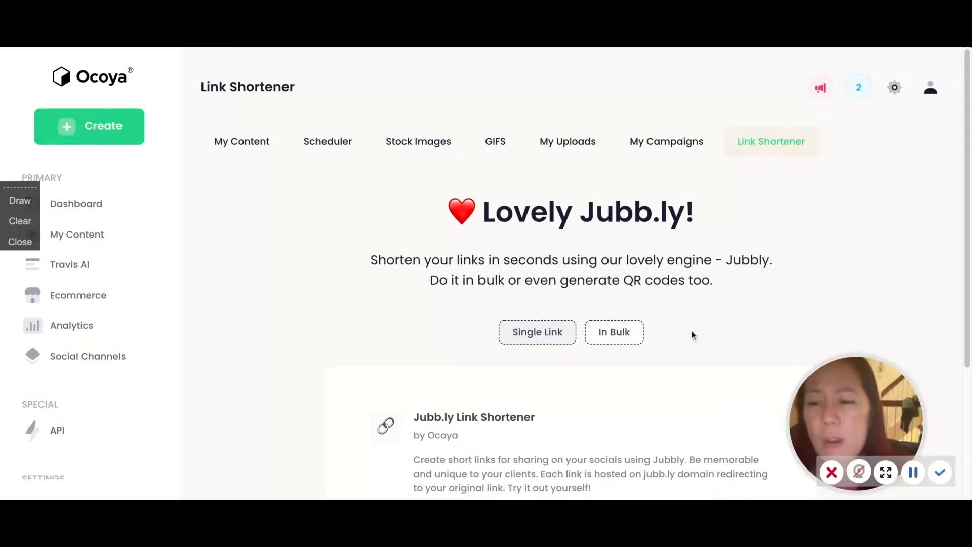
{"action": "mouse_move", "coordinate": [695, 283]}
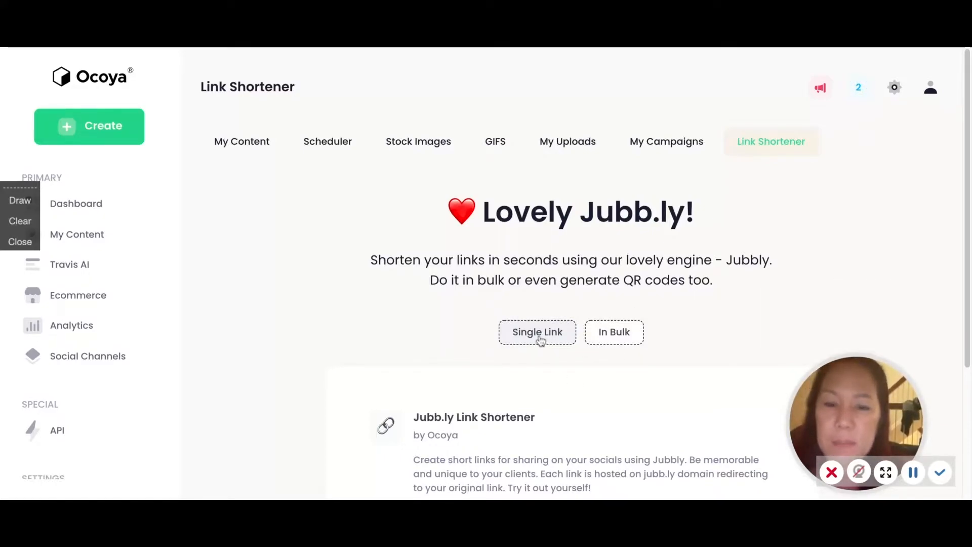
{"action": "mouse_move", "coordinate": [622, 327]}
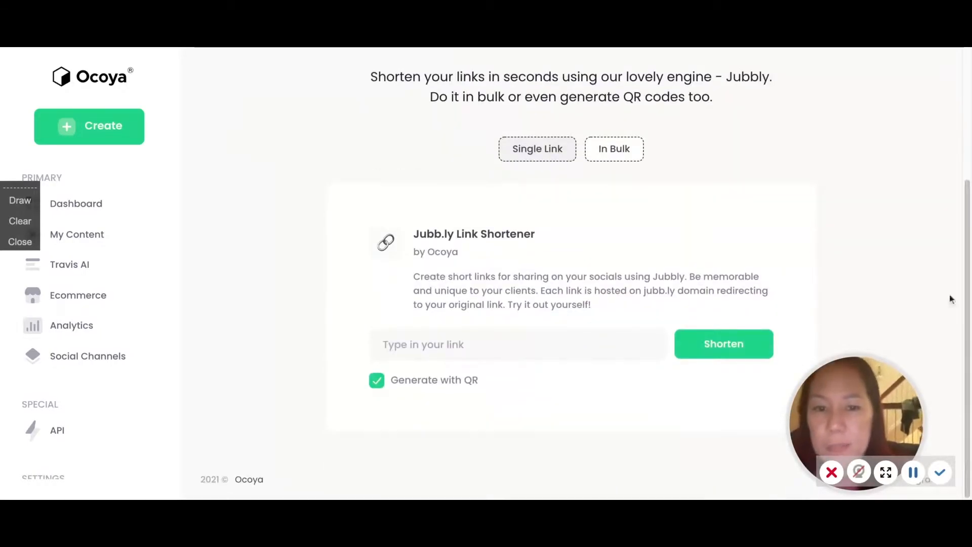
{"action": "type", "text": "h="}
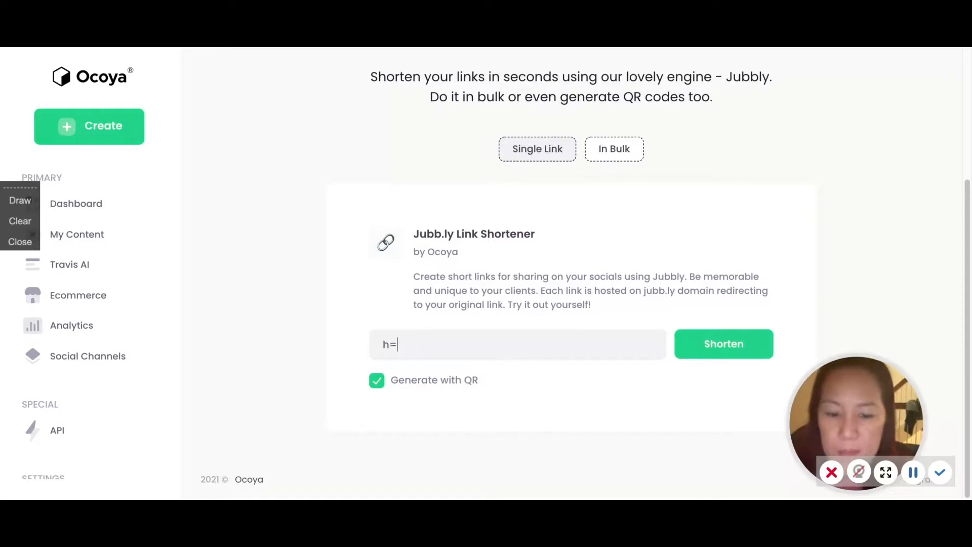
{"action": "type", "text": "you"}
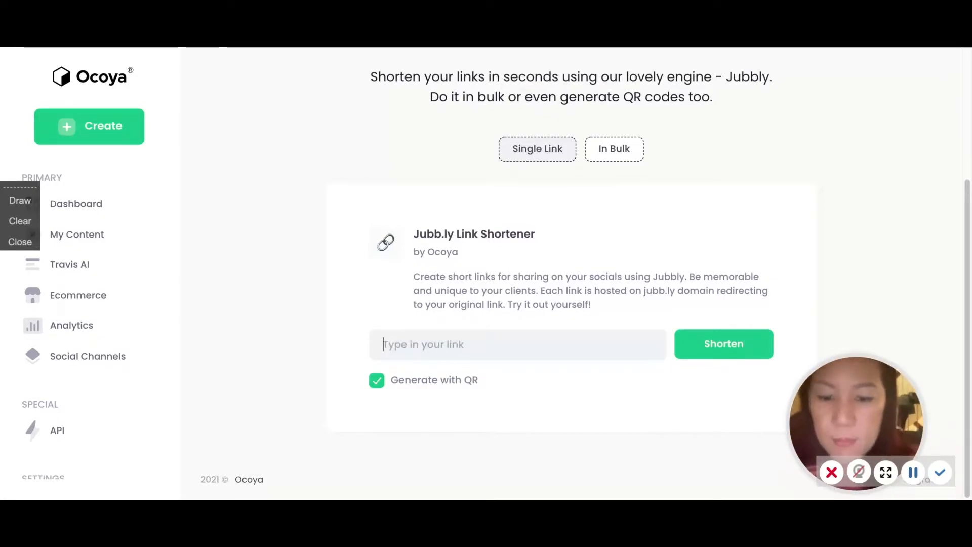
{"action": "type", "text": "www.yo"}
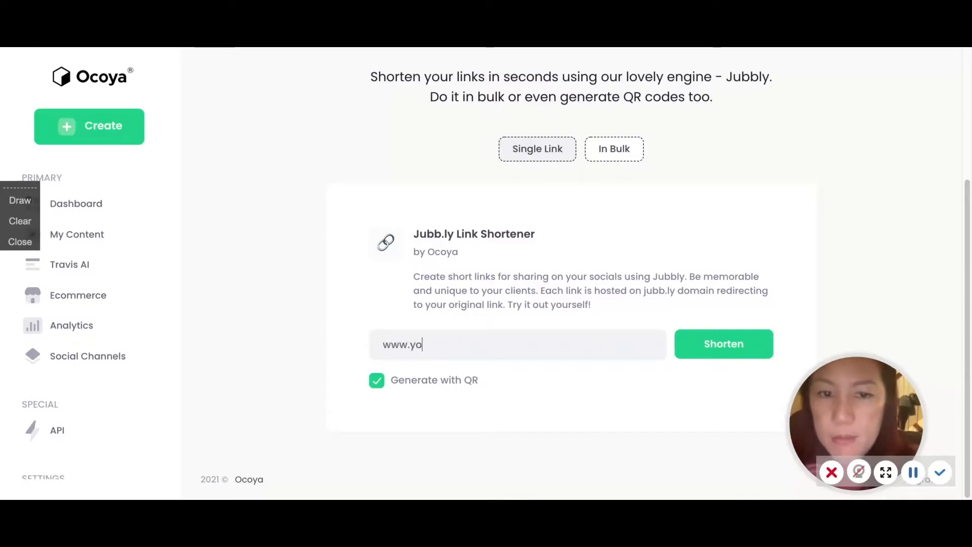
{"action": "type", "text": "utube.com/"}
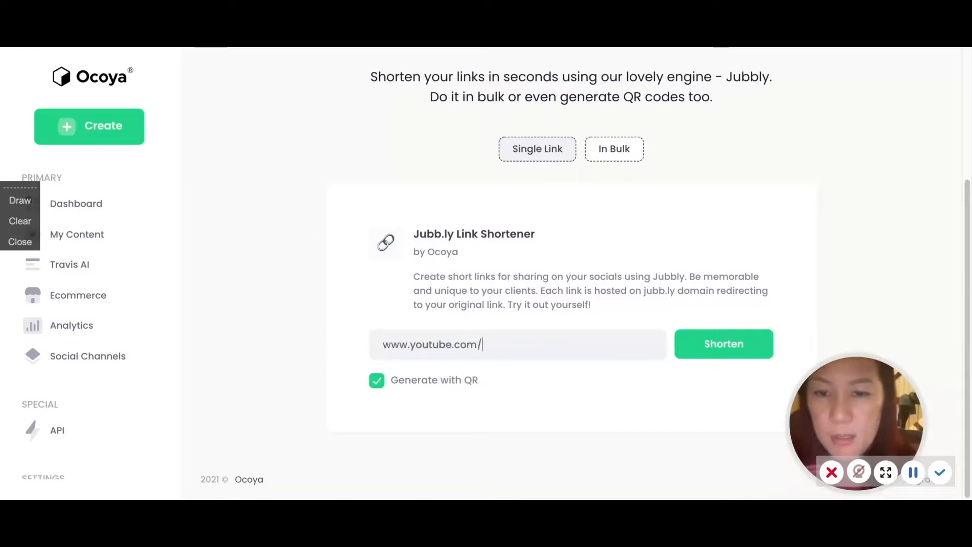
{"action": "type", "text": "panda"}
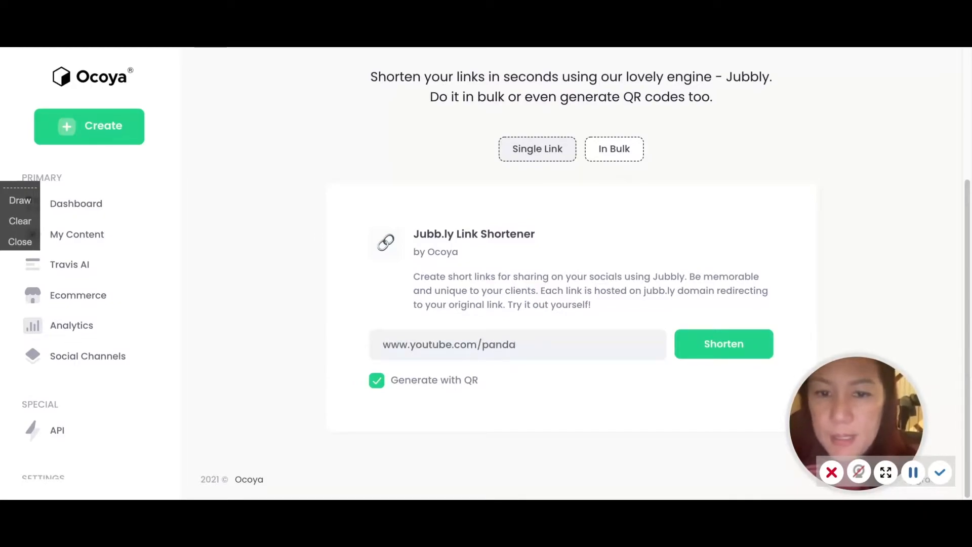
{"action": "type", "text": "unl"}
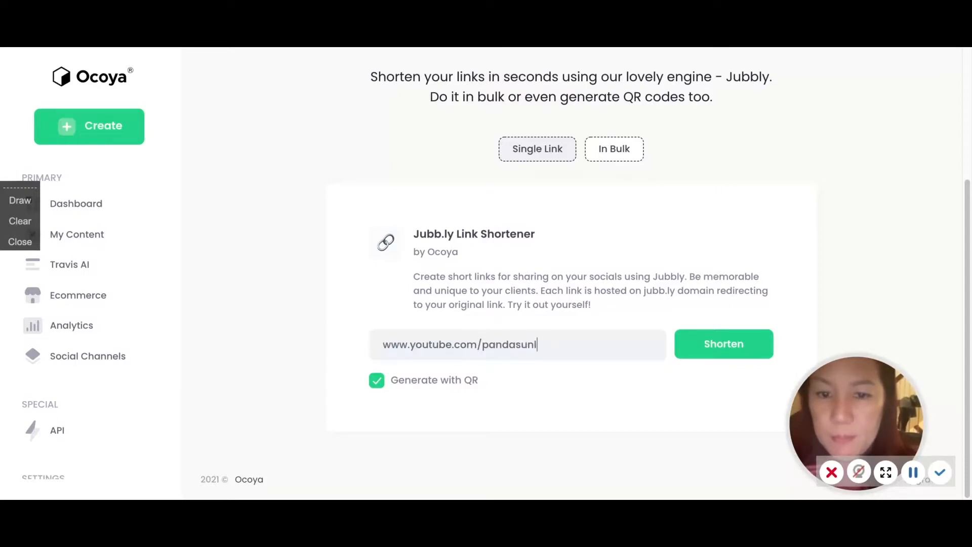
{"action": "type", "text": "imited"}
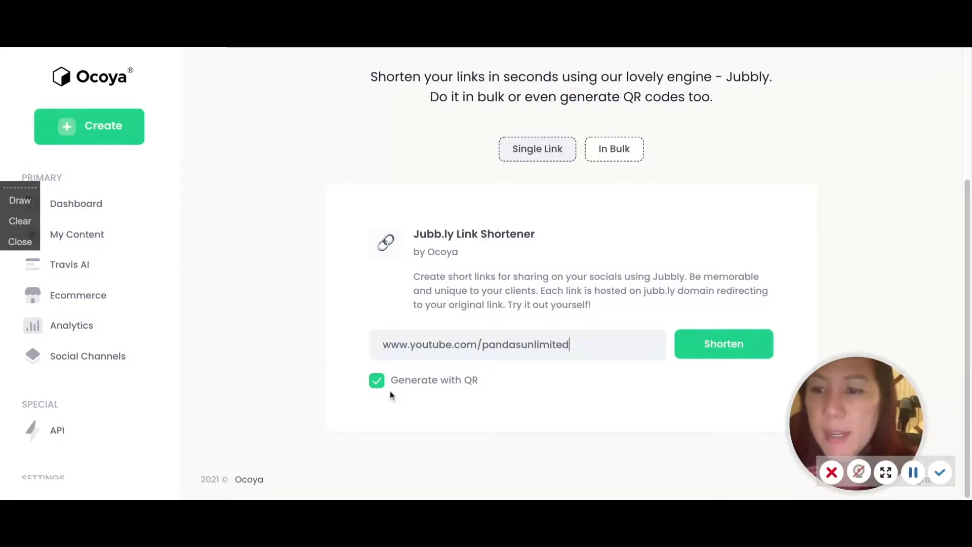
{"action": "left_click", "coordinate": [723, 344]}
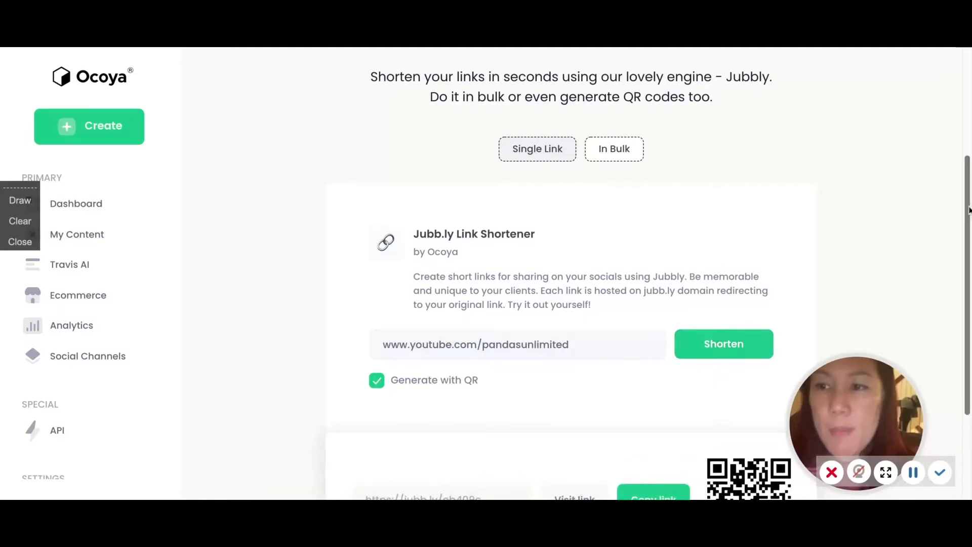
{"action": "scroll", "scroll_direction": "down", "scroll_amount": 3}
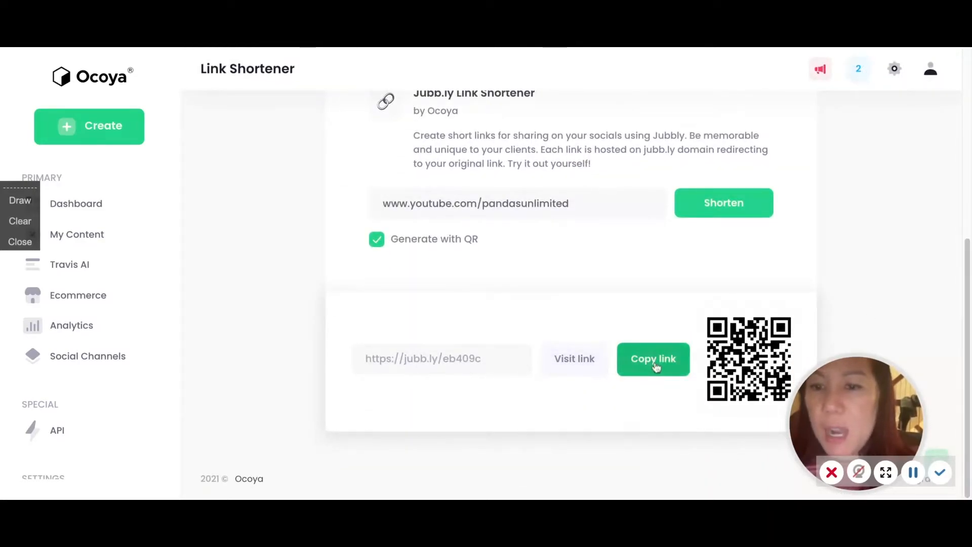
{"action": "scroll", "scroll_direction": "up", "scroll_amount": 3}
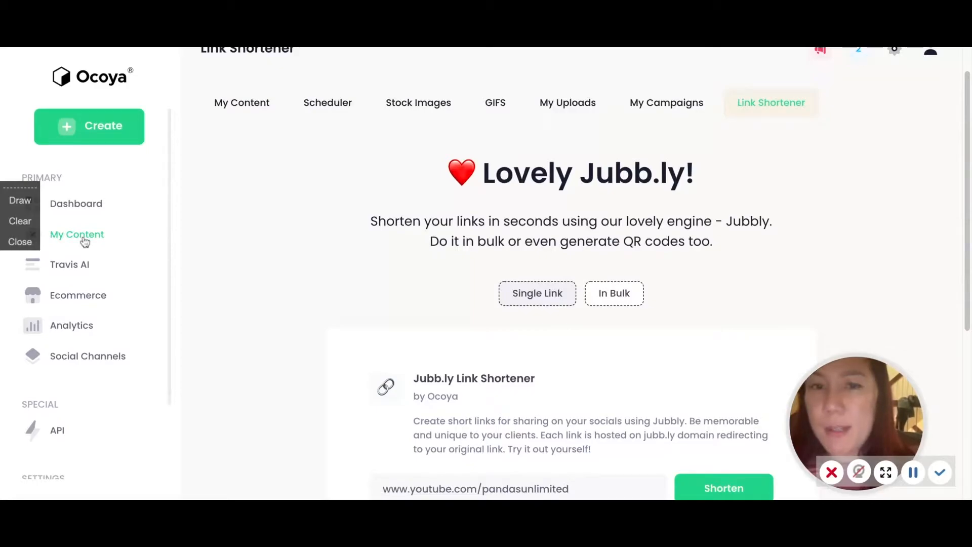
Open Travis AI and scroll its templates from Google Ads Copy down to LinkedIn Ad Copy.
{"action": "left_click", "coordinate": [77, 234]}
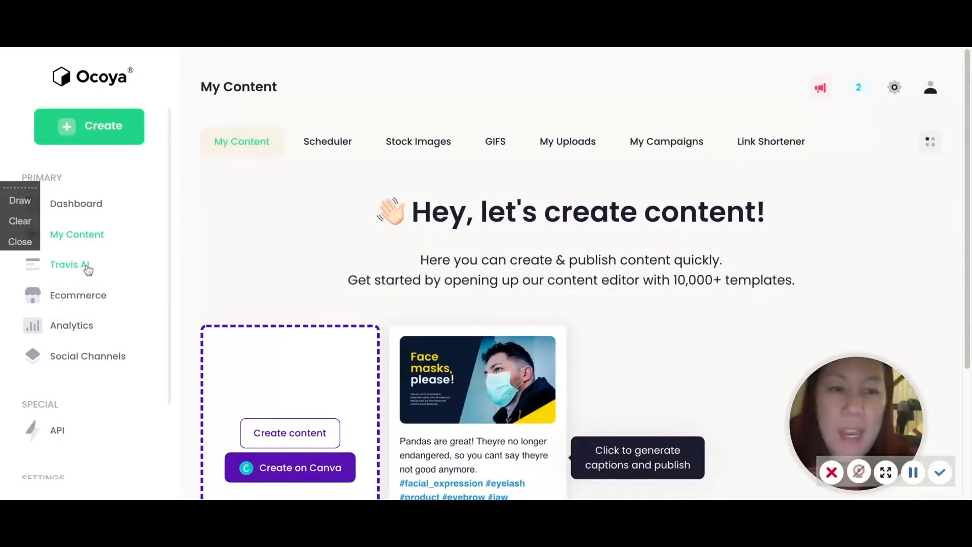
{"action": "left_click", "coordinate": [70, 264]}
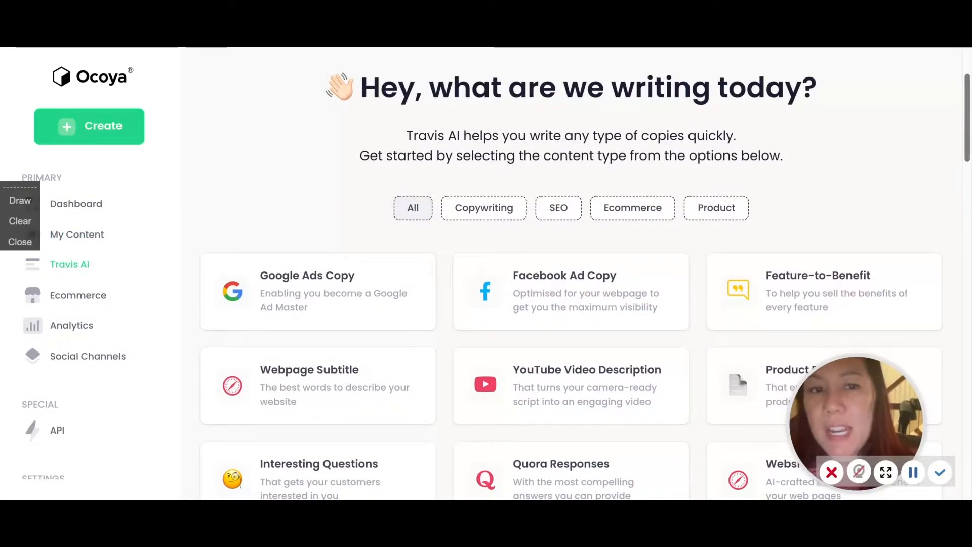
{"action": "scroll", "scroll_direction": "down", "scroll_amount": 3}
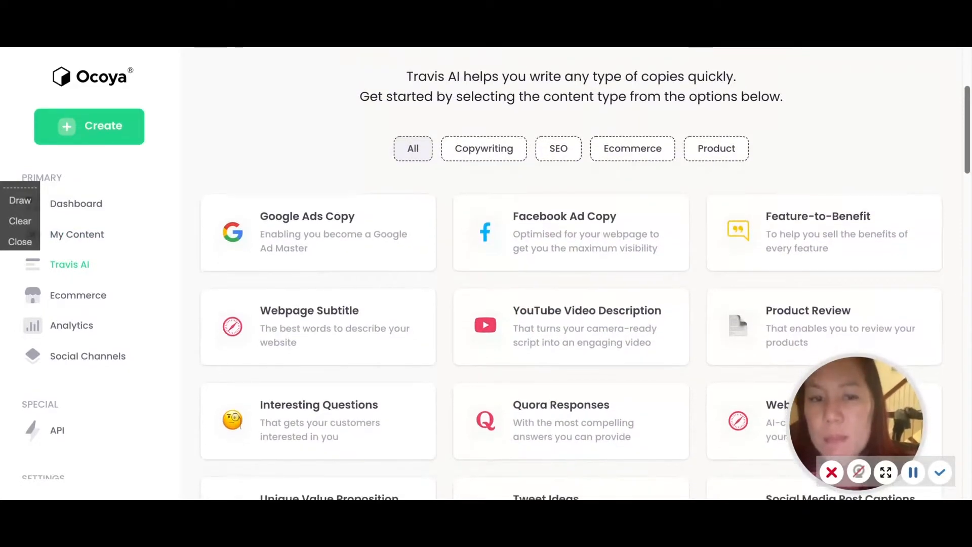
{"action": "scroll", "scroll_direction": "up", "scroll_amount": 3}
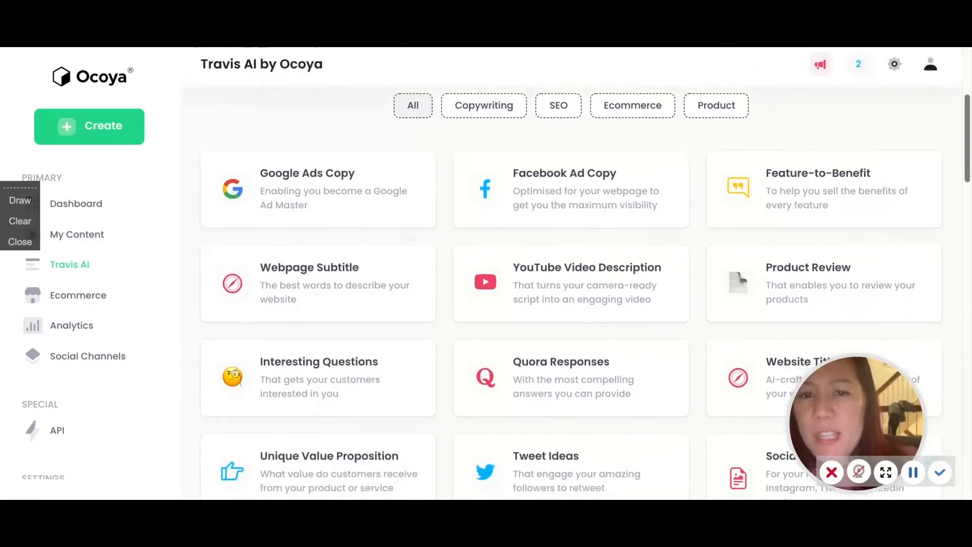
{"action": "scroll", "scroll_direction": "up", "scroll_amount": 3}
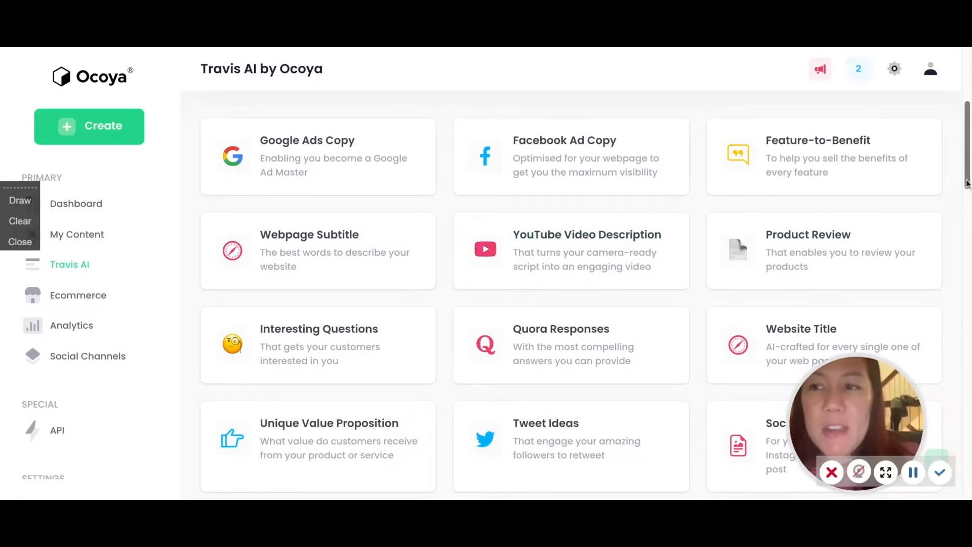
{"action": "scroll", "scroll_direction": "down", "scroll_amount": 3}
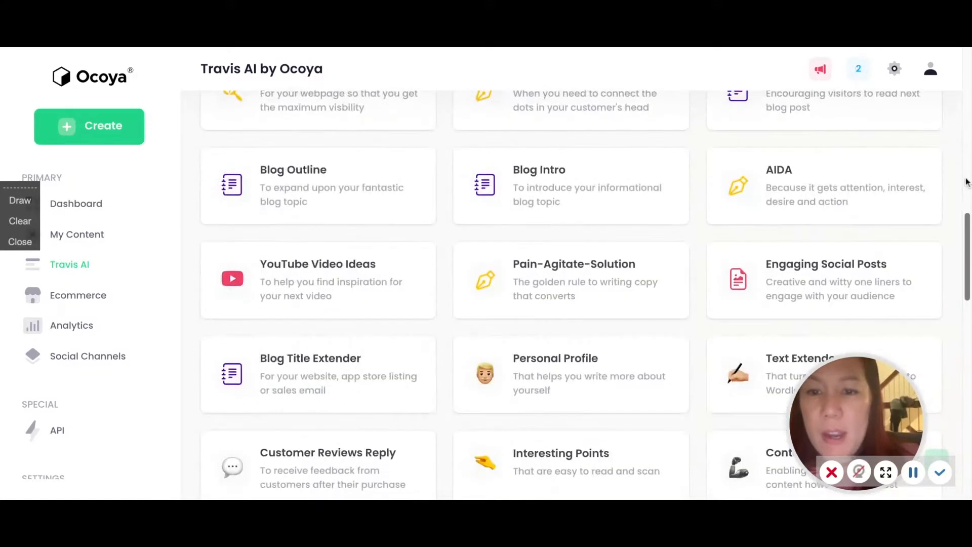
{"action": "scroll", "scroll_direction": "down", "scroll_amount": 3}
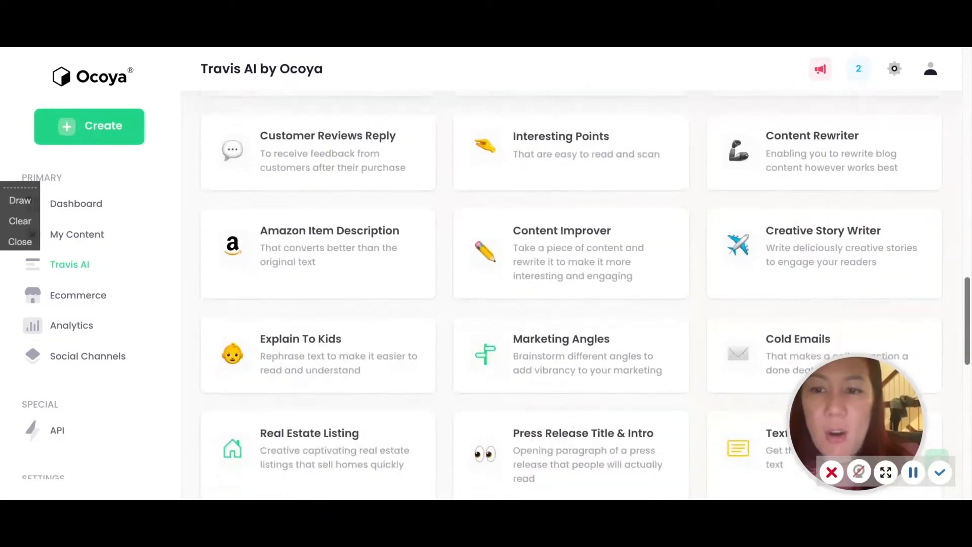
{"action": "scroll", "scroll_direction": "down", "scroll_amount": 3}
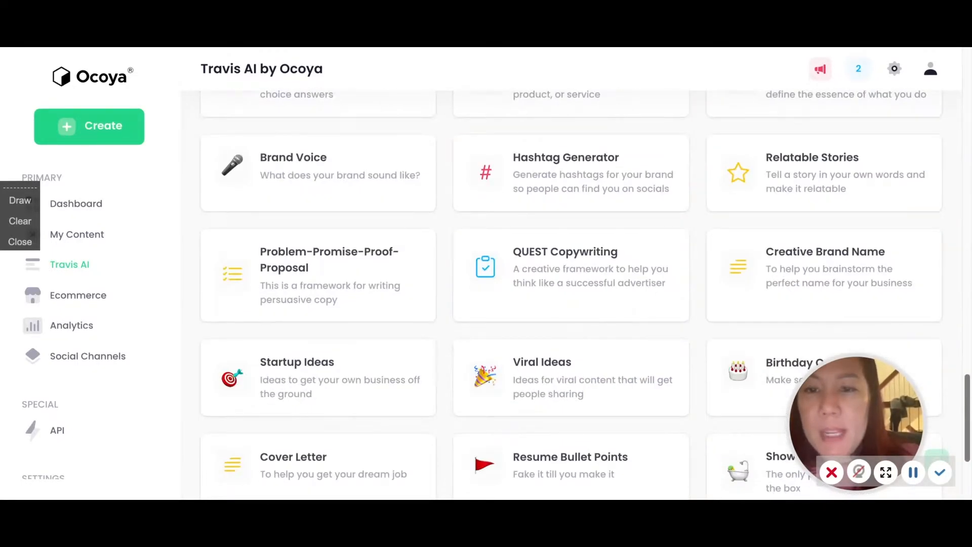
{"action": "scroll", "scroll_direction": "down", "scroll_amount": 3}
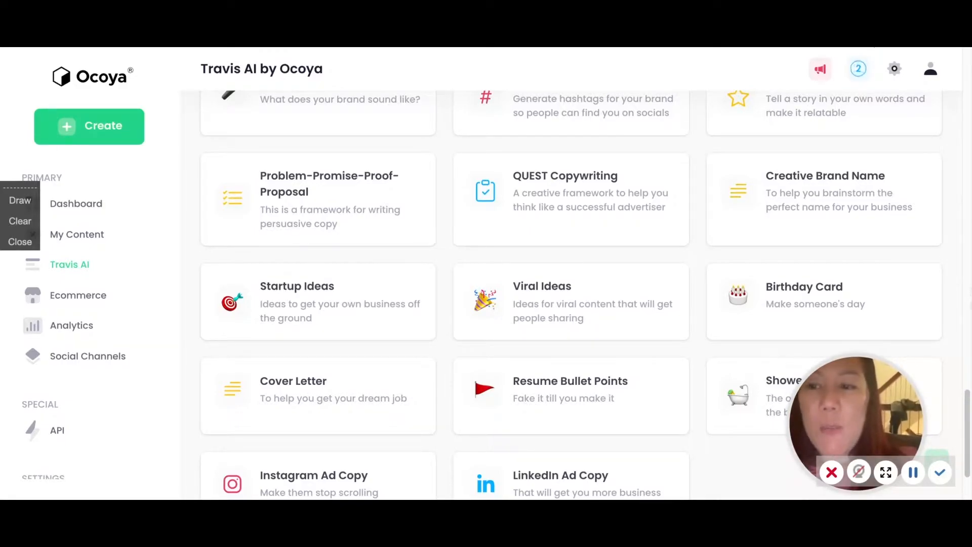
{"action": "scroll", "scroll_direction": "up", "scroll_amount": 3}
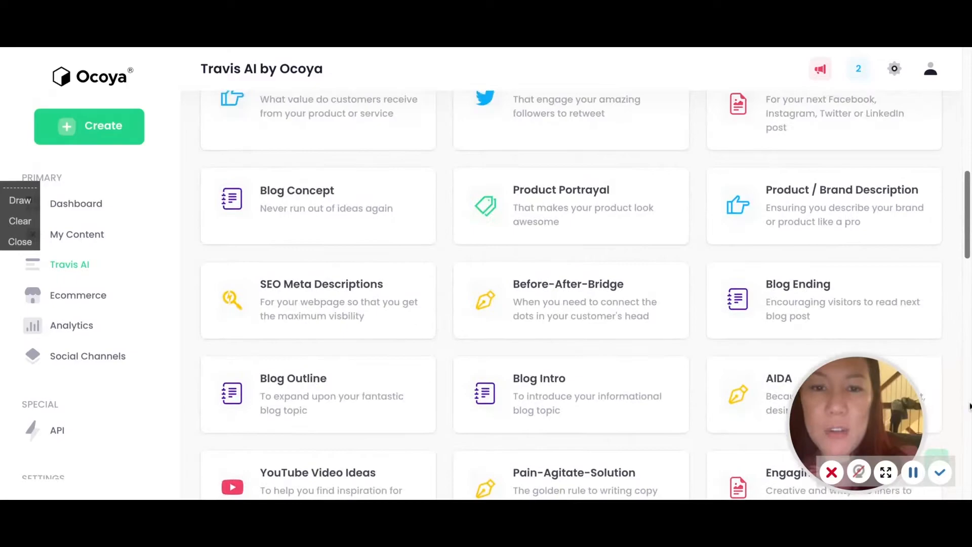
Fill the YouTube Video Description template with brand 'pandas' and the sentence about visiting baby cub Qi ji at National Zoo.
{"action": "left_click", "coordinate": [317, 477]}
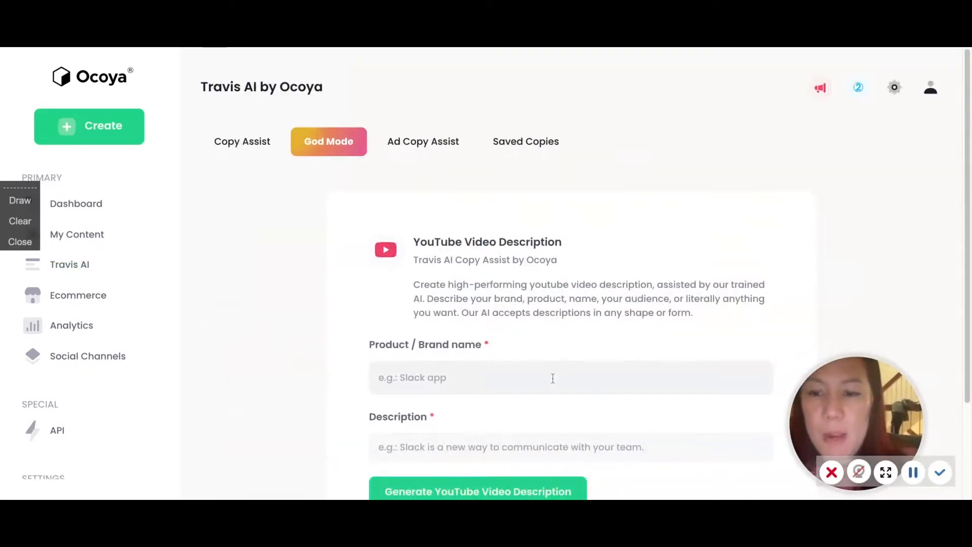
{"action": "type", "text": "panfa"}
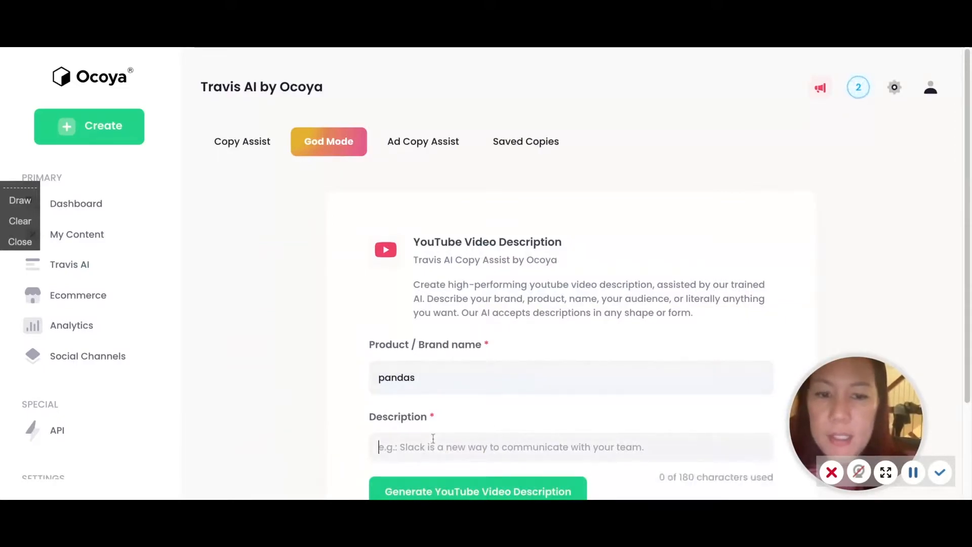
{"action": "type", "text": "Today,"}
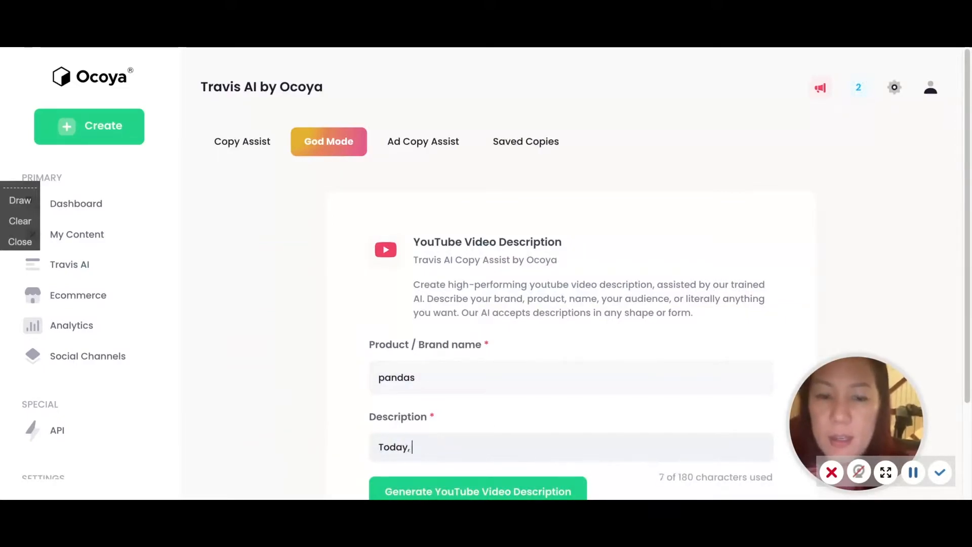
{"action": "type", "text": "I visited Qi"}
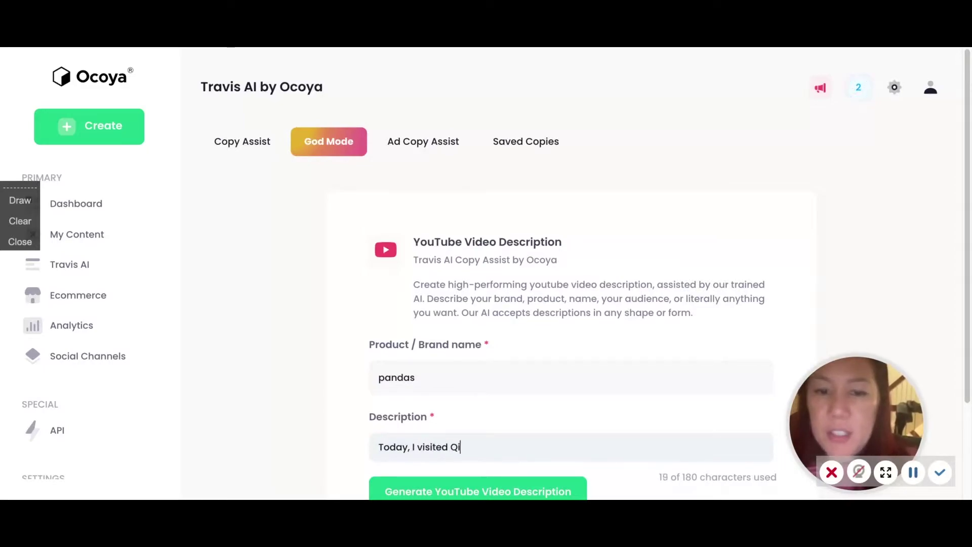
{"action": "type", "text": "ji a"}
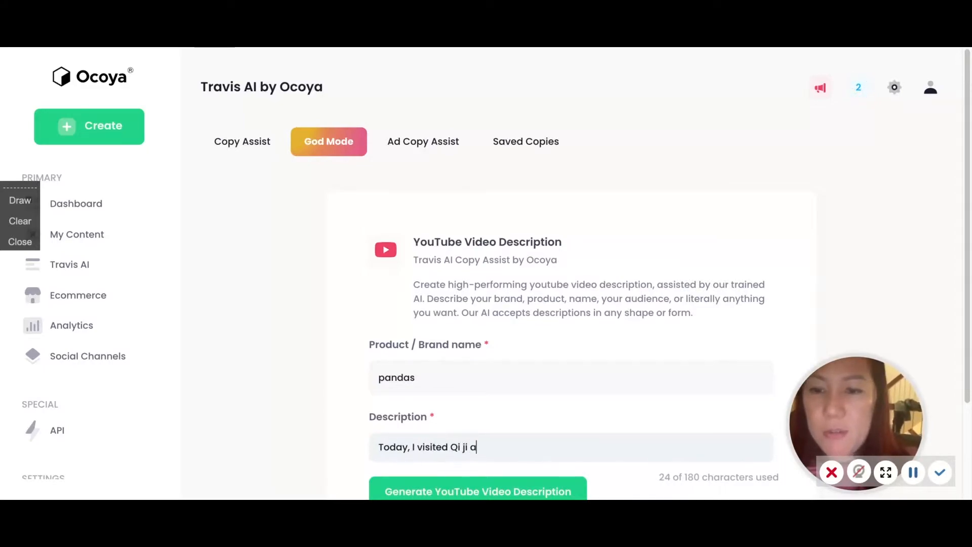
{"action": "type", "text": "t National Zo"}
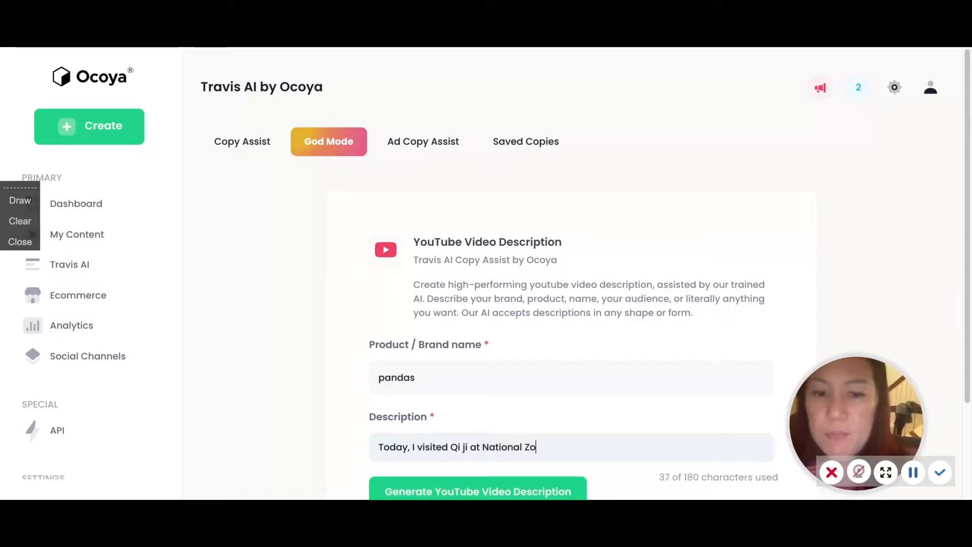
{"action": "type", "text": "o. He's"}
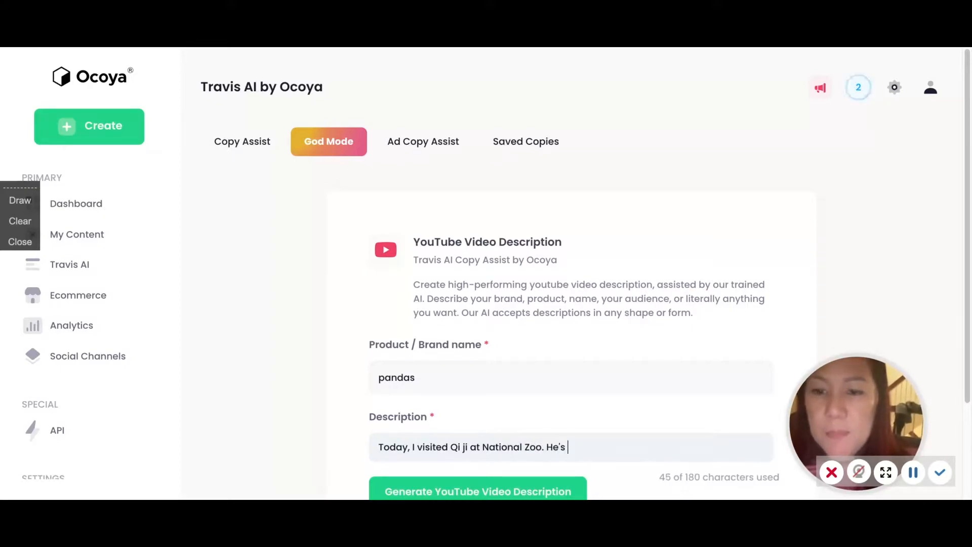
{"action": "type", "text": "the b"}
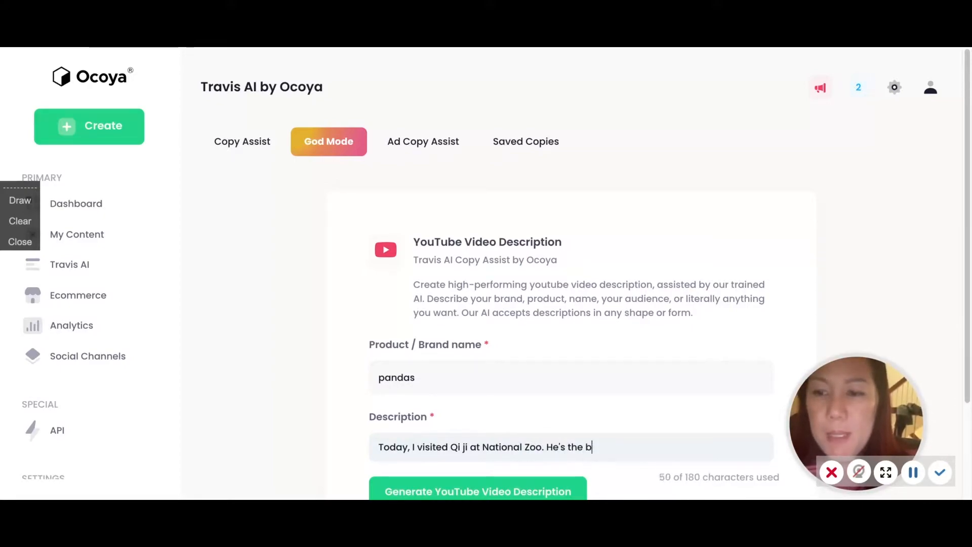
{"action": "type", "text": "aby cub at t"}
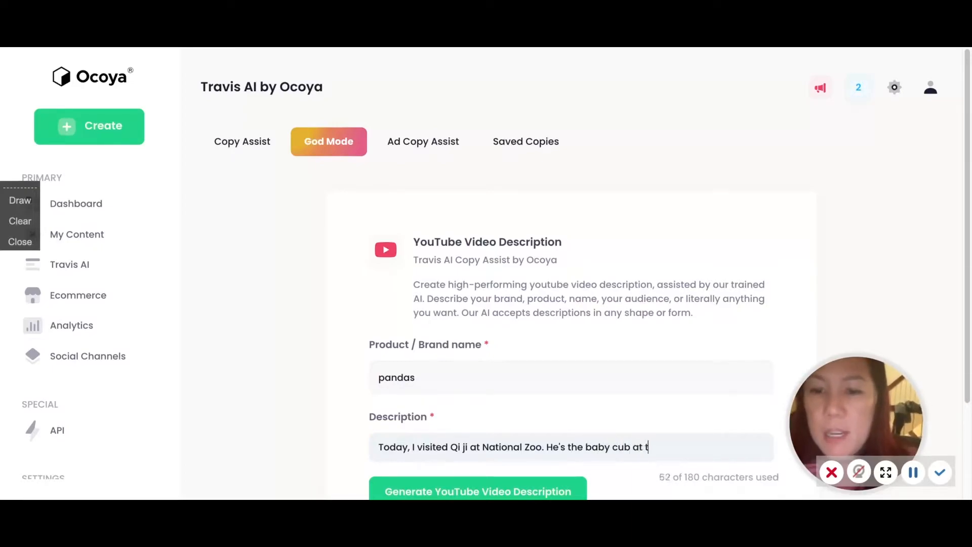
{"action": "type", "text": "he national"}
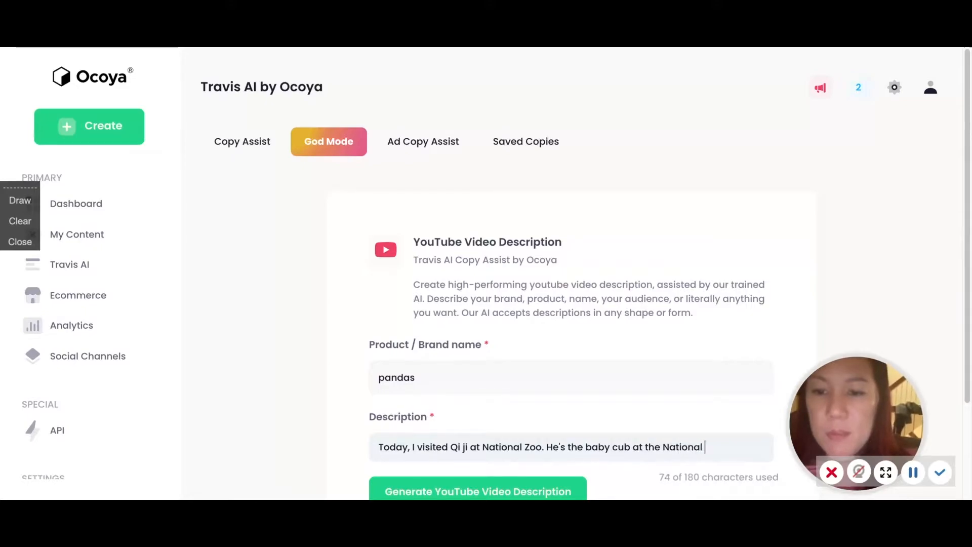
{"action": "type", "text": "zoo."}
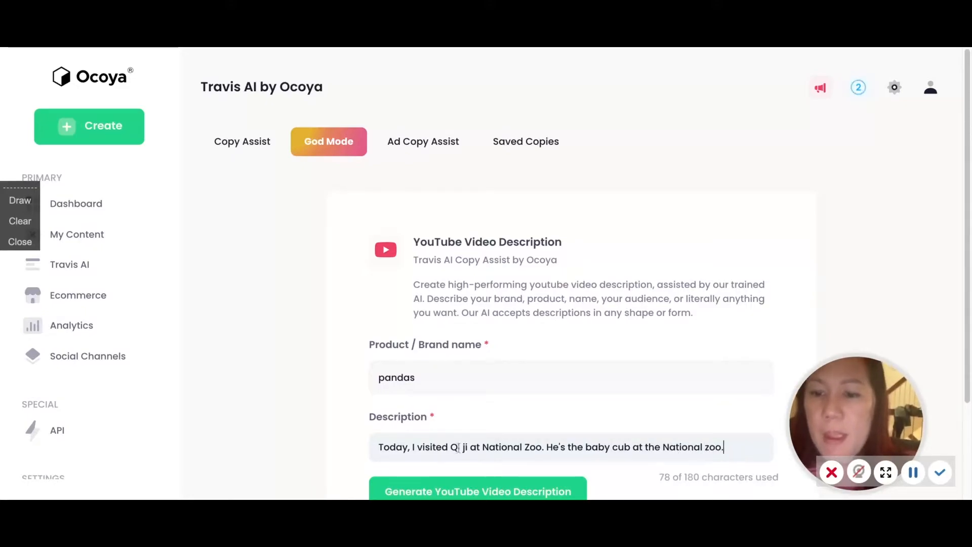
{"action": "scroll", "scroll_direction": "down", "scroll_amount": 3}
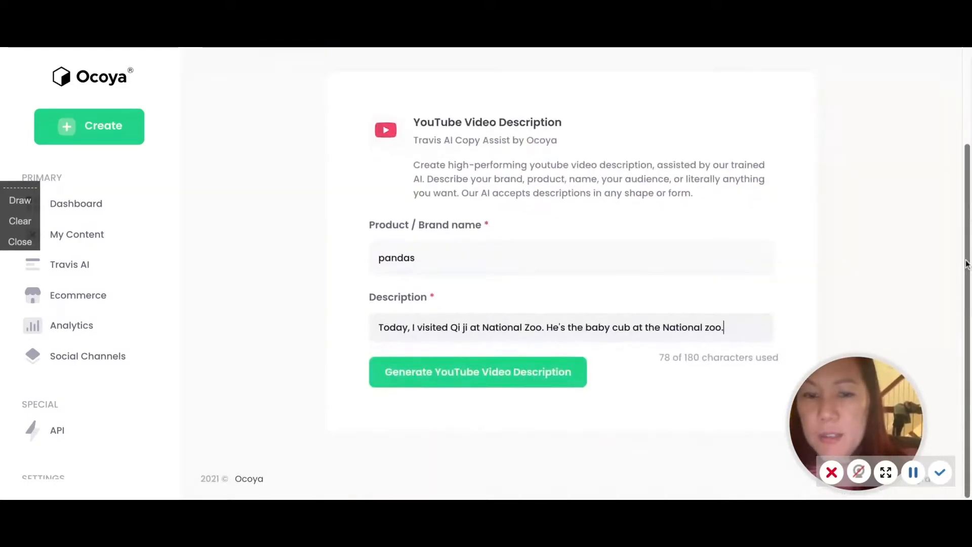
Generate five YouTube description drafts and edit the first to say Qi ji weighs 62 pounds.
{"action": "left_click", "coordinate": [479, 372]}
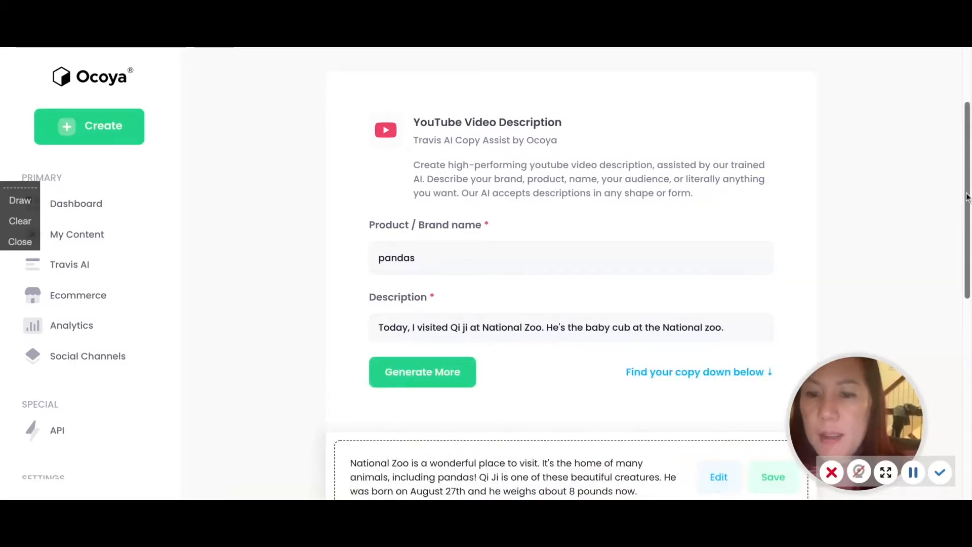
{"action": "scroll", "scroll_direction": "down", "scroll_amount": 3}
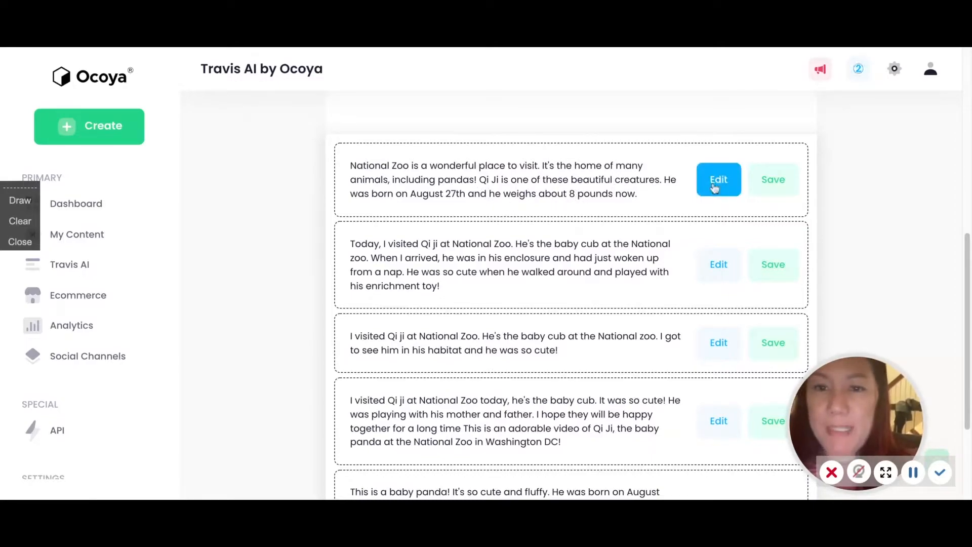
{"action": "left_click", "coordinate": [718, 180]}
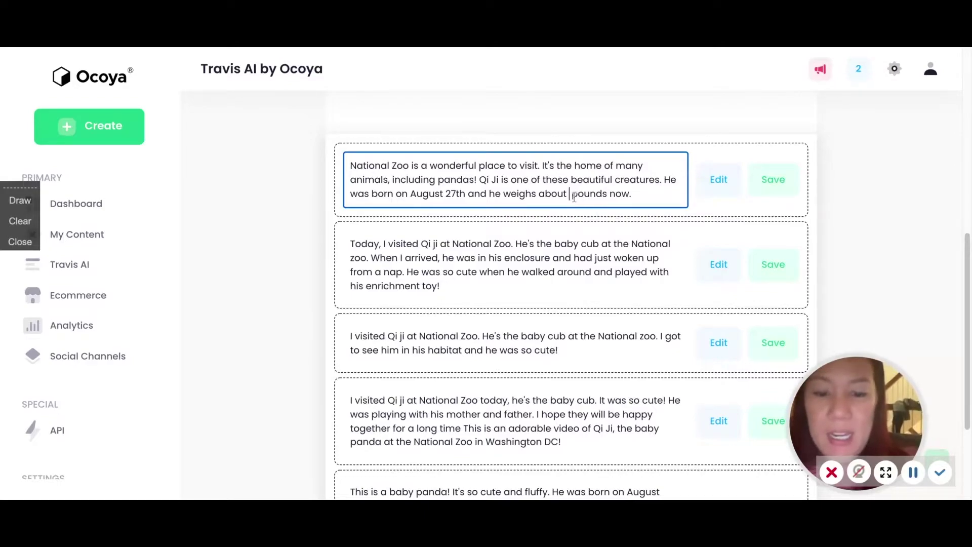
{"action": "type", "text": "62"}
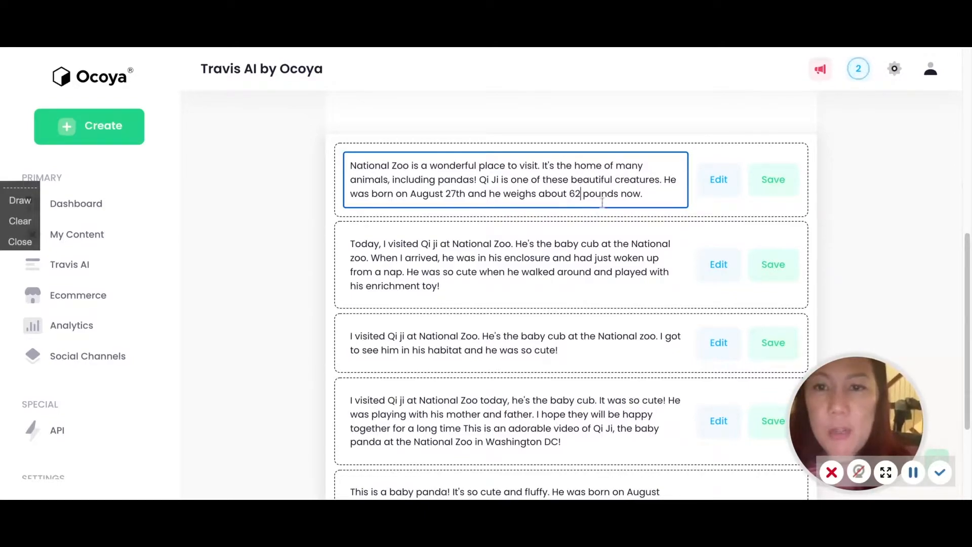
{"action": "left_click", "coordinate": [772, 179]}
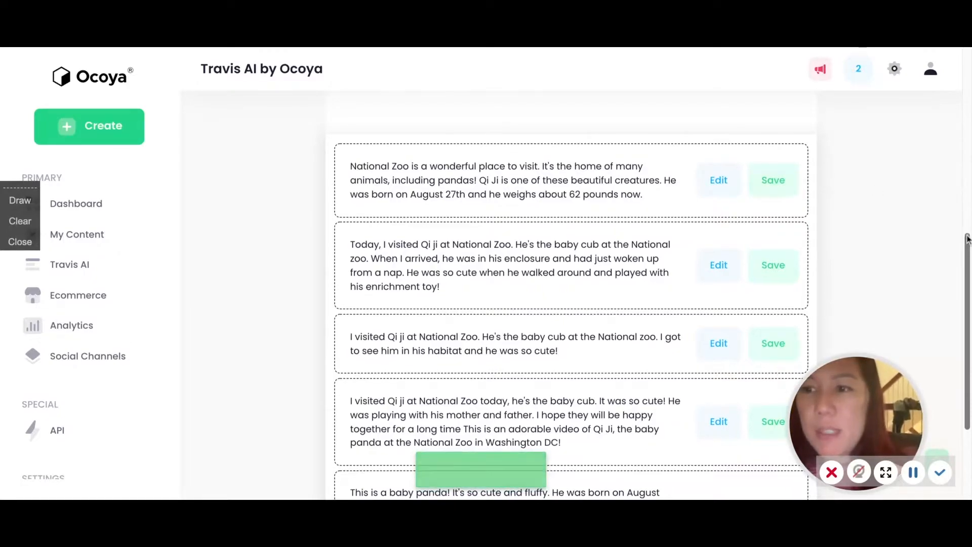
{"action": "scroll", "scroll_direction": "down", "scroll_amount": 3}
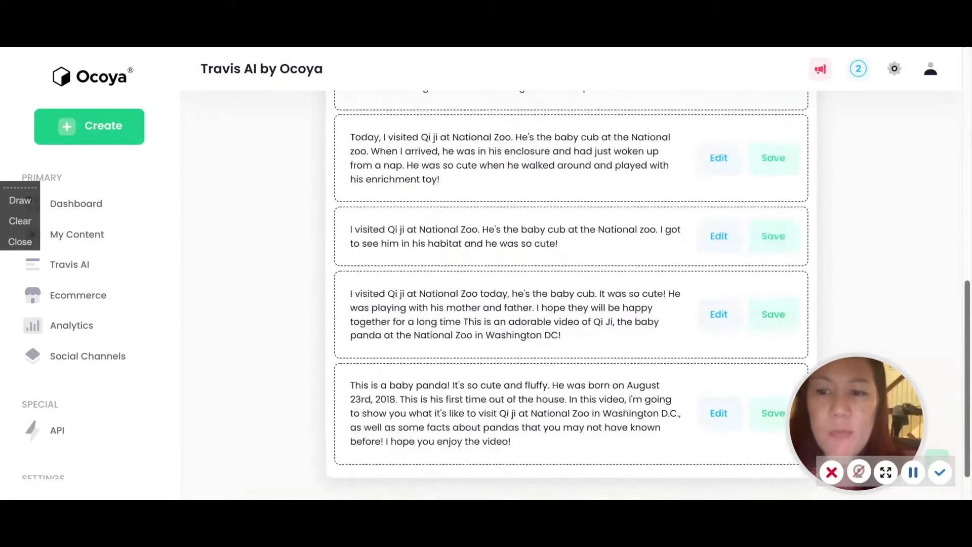
{"action": "scroll", "scroll_direction": "up", "scroll_amount": 3}
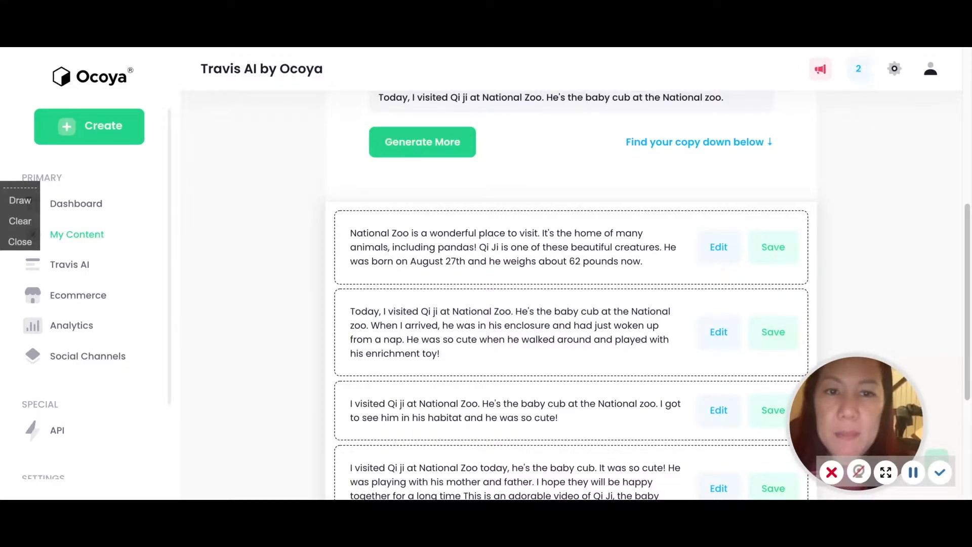
Create a Canva post with the Newsroom quote template (man in glasses) and Save & Continue to My Content.
{"action": "left_click", "coordinate": [76, 234]}
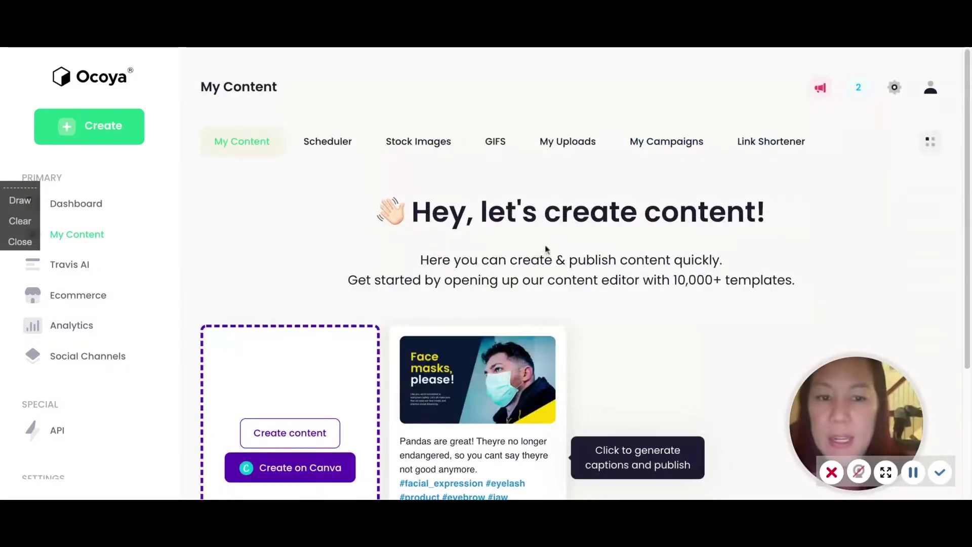
{"action": "scroll", "scroll_direction": "down", "scroll_amount": 3}
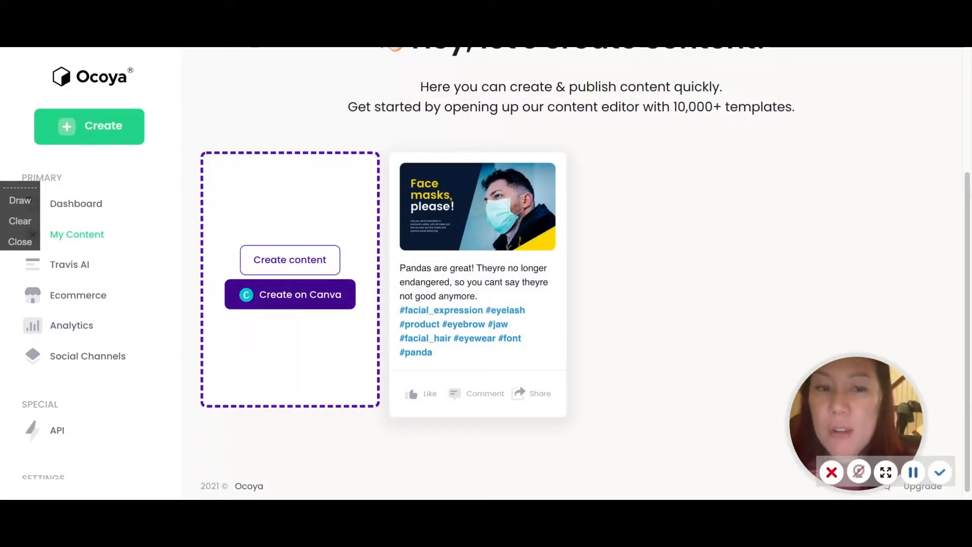
{"action": "mouse_move", "coordinate": [477, 267]}
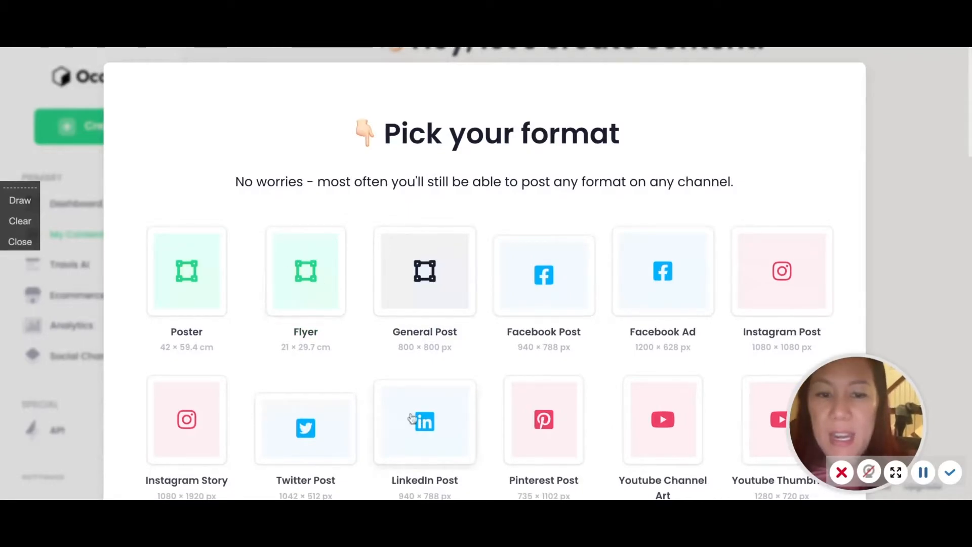
{"action": "left_click", "coordinate": [956, 63]}
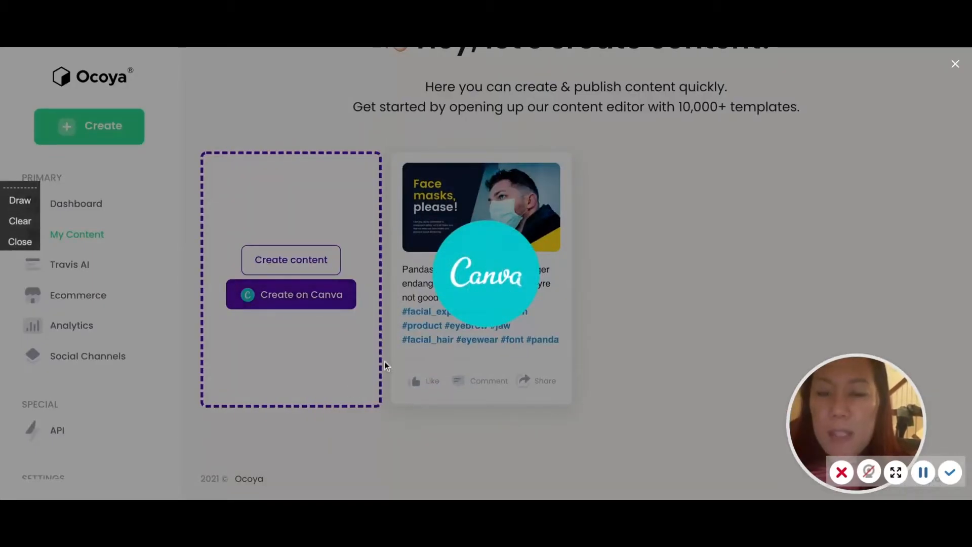
{"action": "left_click", "coordinate": [290, 294]}
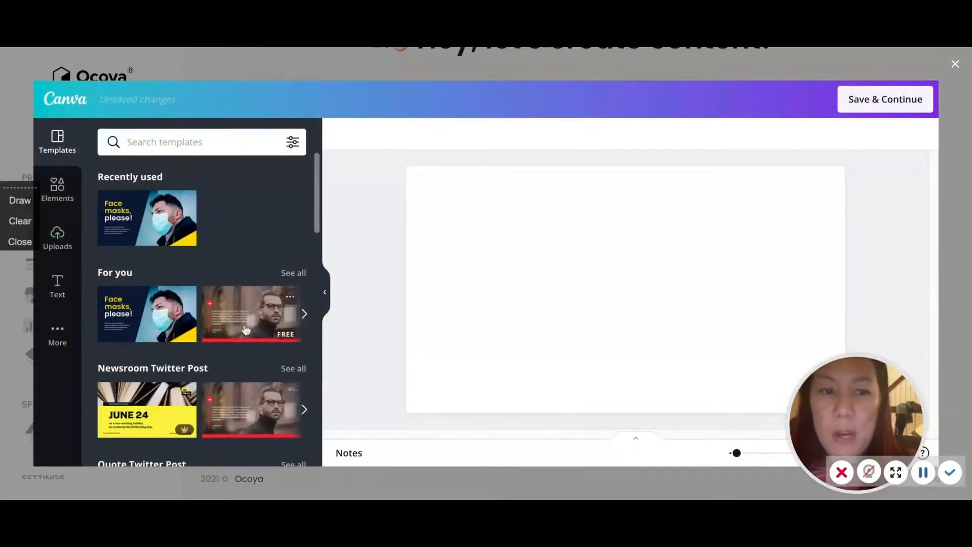
{"action": "left_click", "coordinate": [252, 312]}
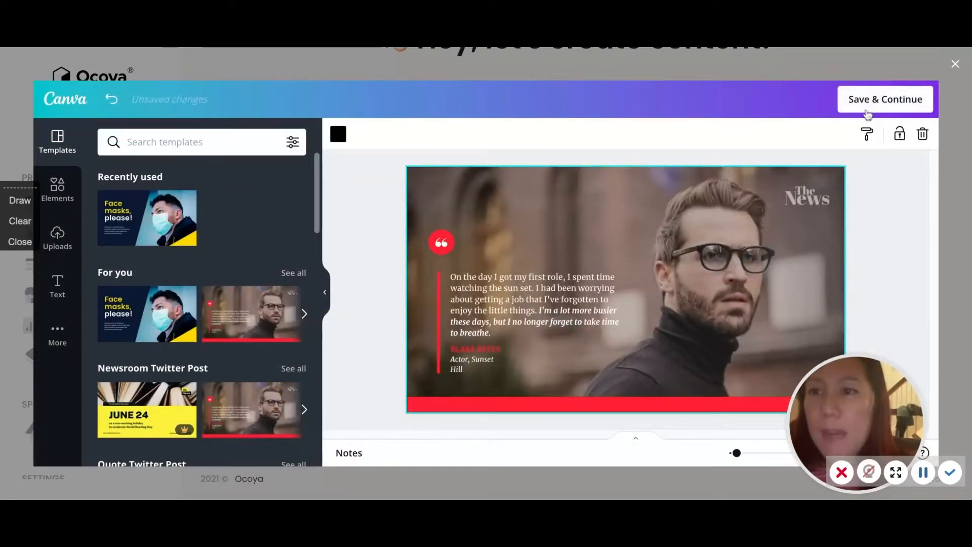
{"action": "left_click", "coordinate": [885, 98]}
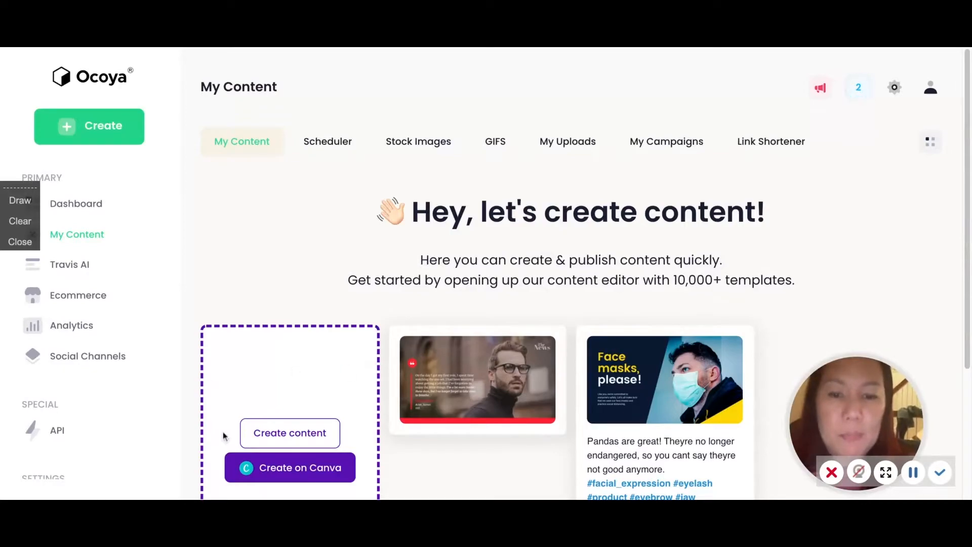
{"action": "mouse_move", "coordinate": [477, 380]}
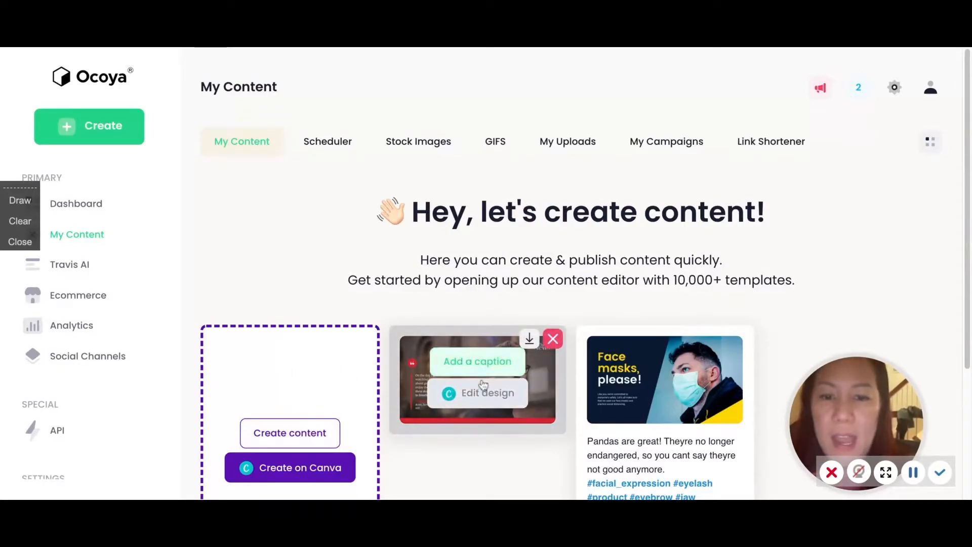
Generate trending hashtags for the caption, remove #beard and #eyelash, add #pandas, and add all.
{"action": "left_click", "coordinate": [477, 360]}
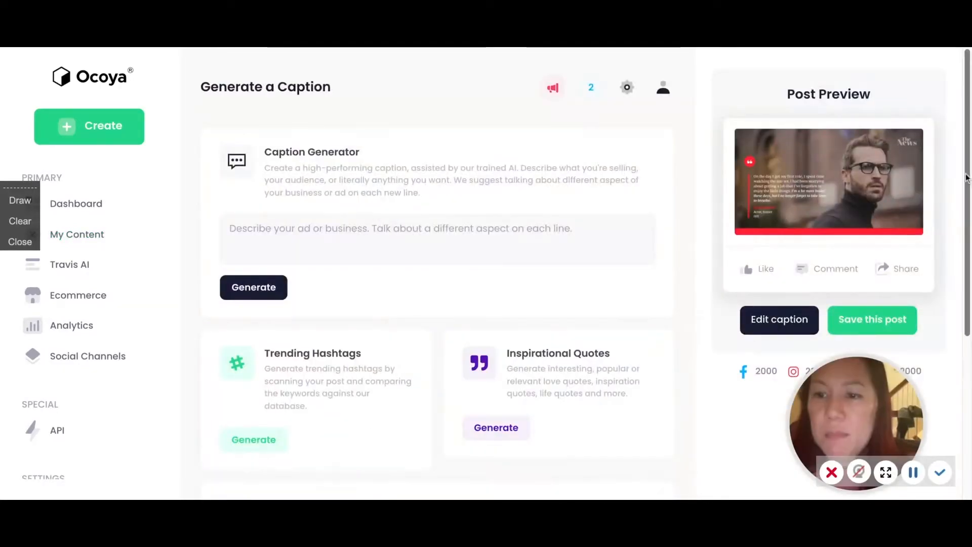
{"action": "scroll", "scroll_direction": "down", "scroll_amount": 3}
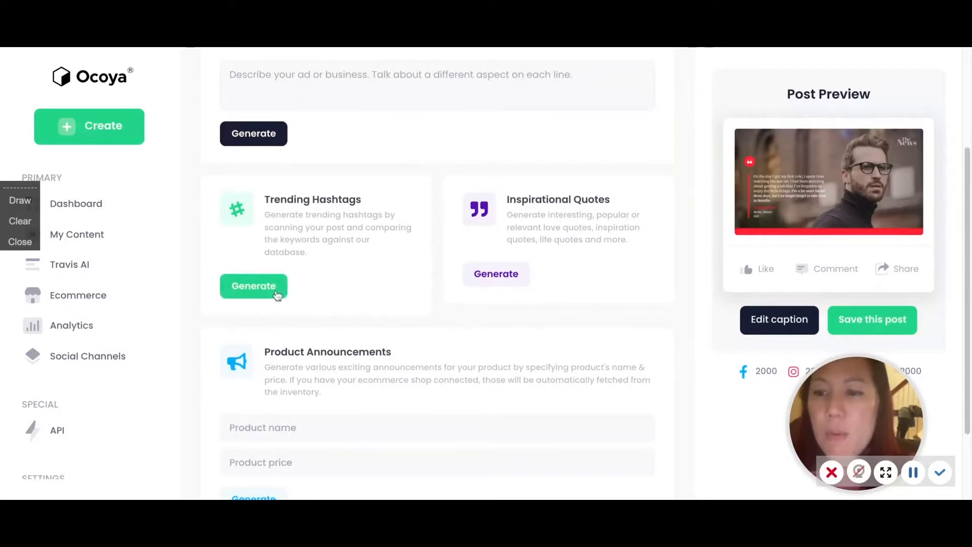
{"action": "left_click", "coordinate": [253, 286]}
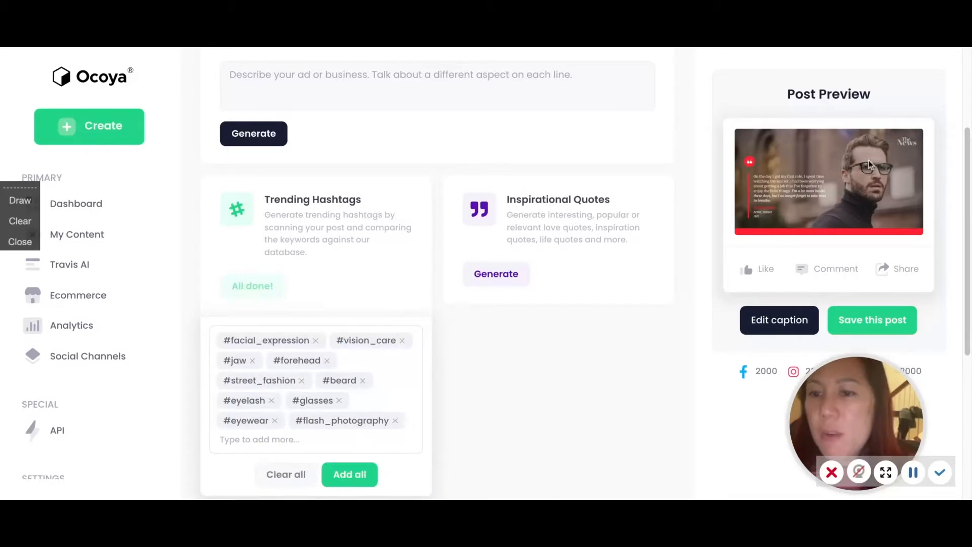
{"action": "mouse_move", "coordinate": [365, 385]}
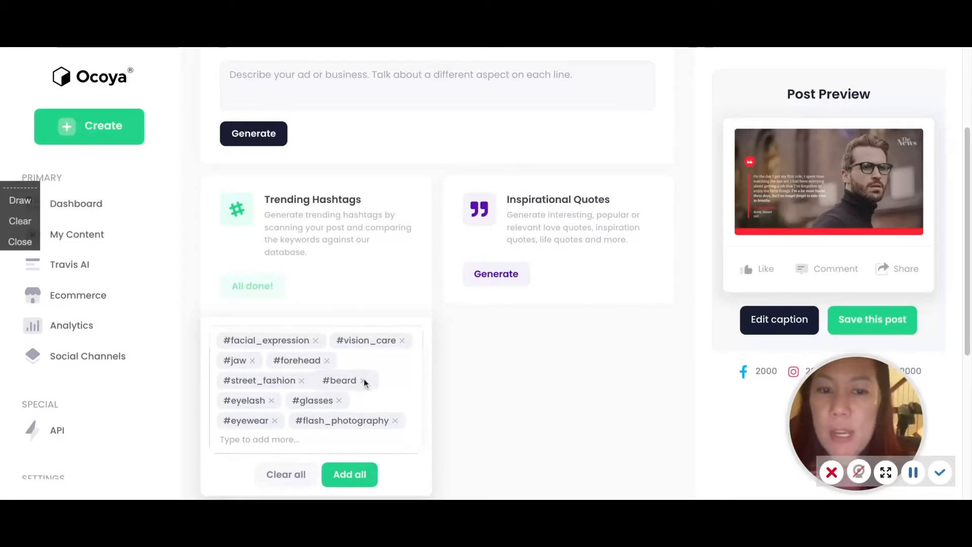
{"action": "left_click", "coordinate": [362, 380]}
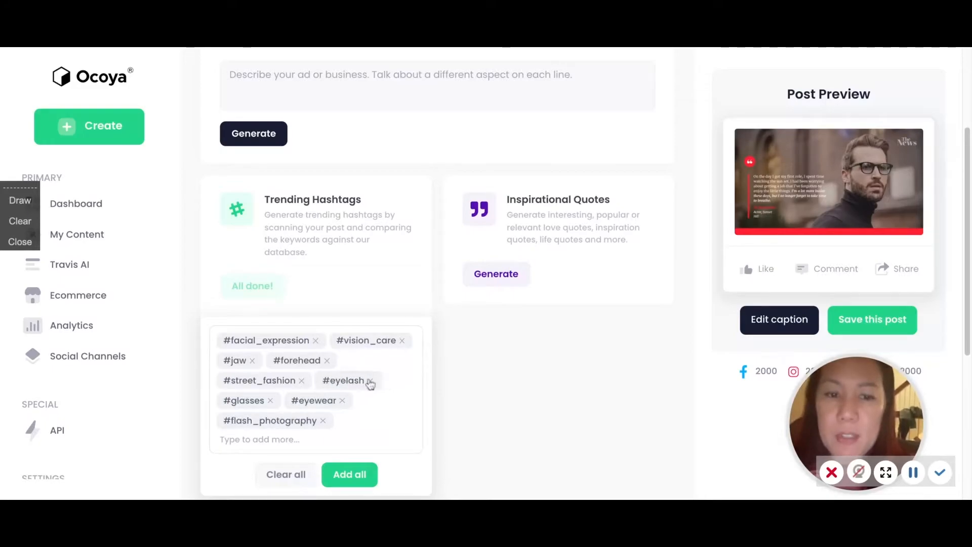
{"action": "left_click", "coordinate": [374, 380]}
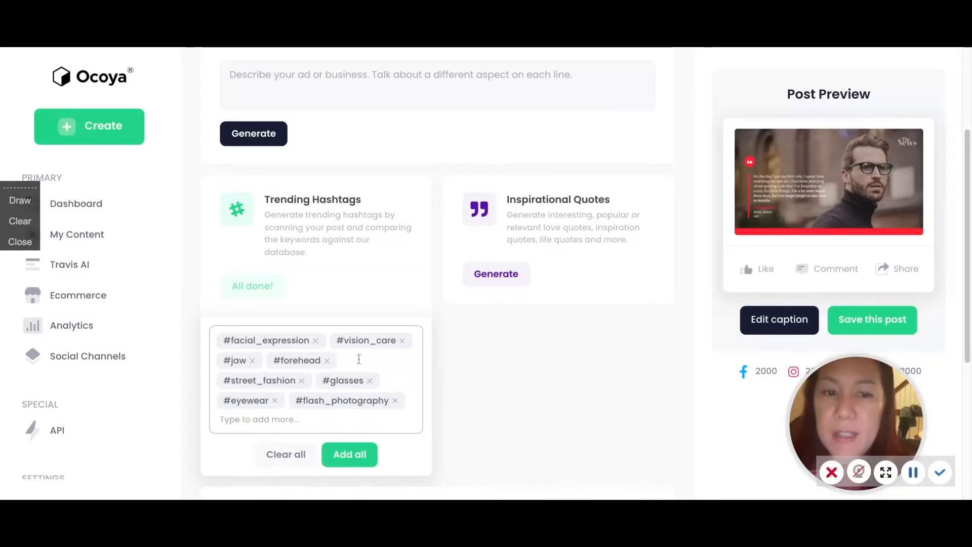
{"action": "type", "text": "pandas"}
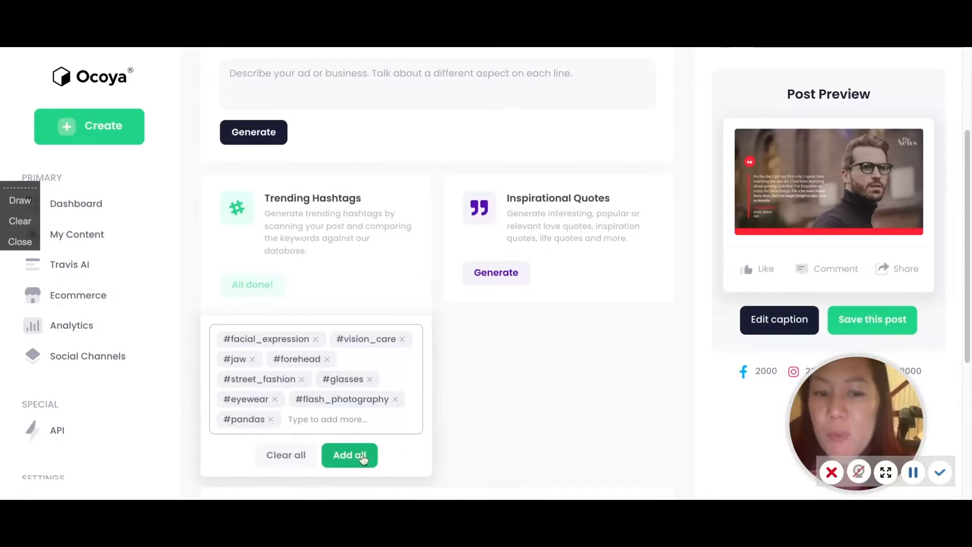
{"action": "left_click", "coordinate": [350, 455]}
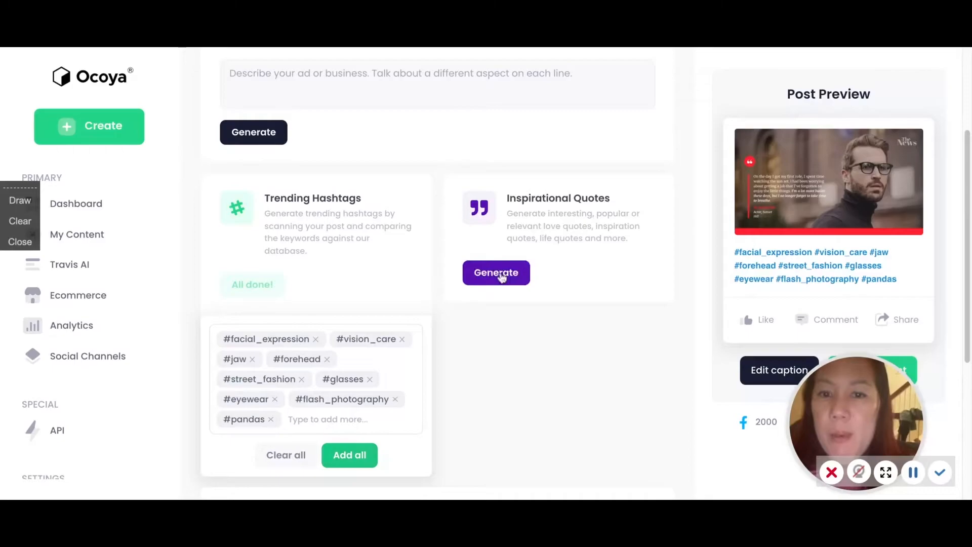
Generate a Mark Twain inspirational quote into the caption and save the post to My Content.
{"action": "left_click", "coordinate": [495, 273]}
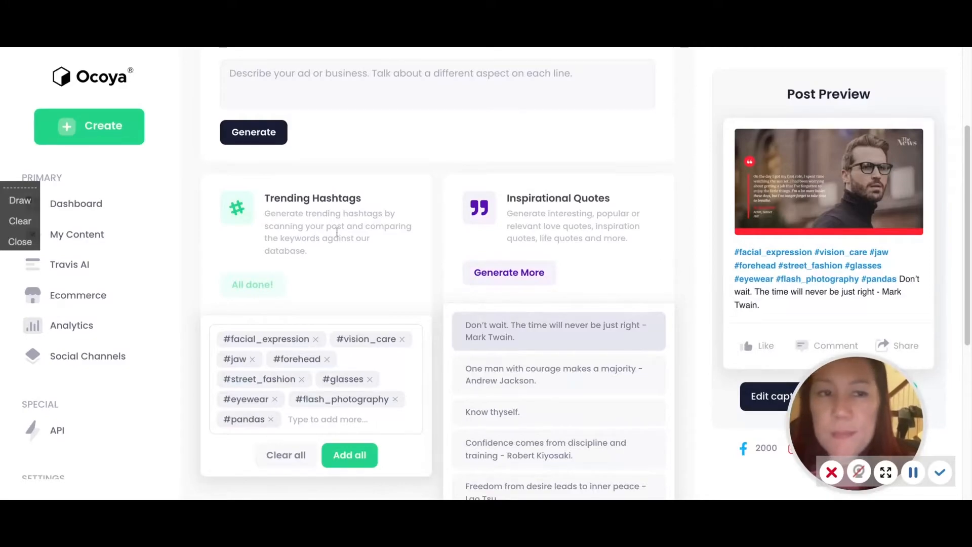
{"action": "mouse_move", "coordinate": [797, 157]}
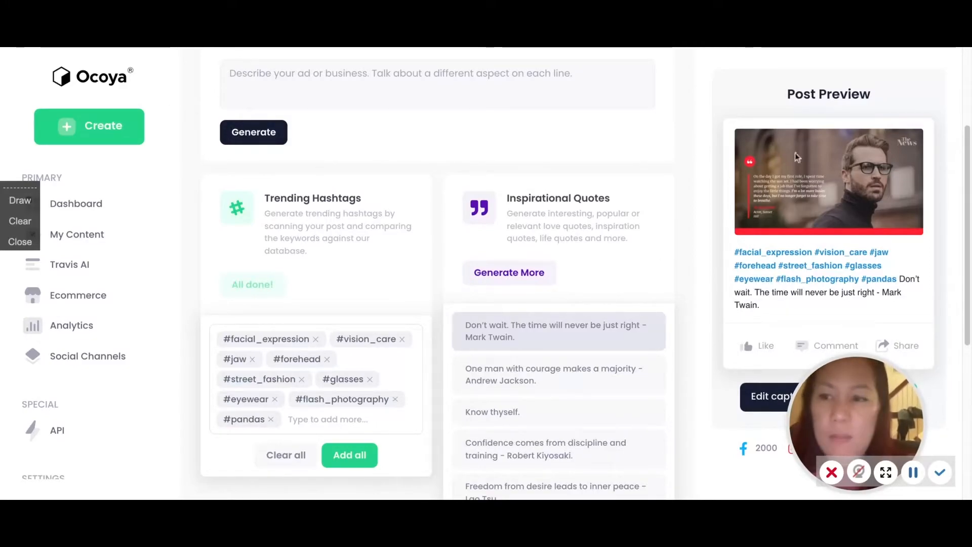
{"action": "scroll", "scroll_direction": "down", "scroll_amount": 3}
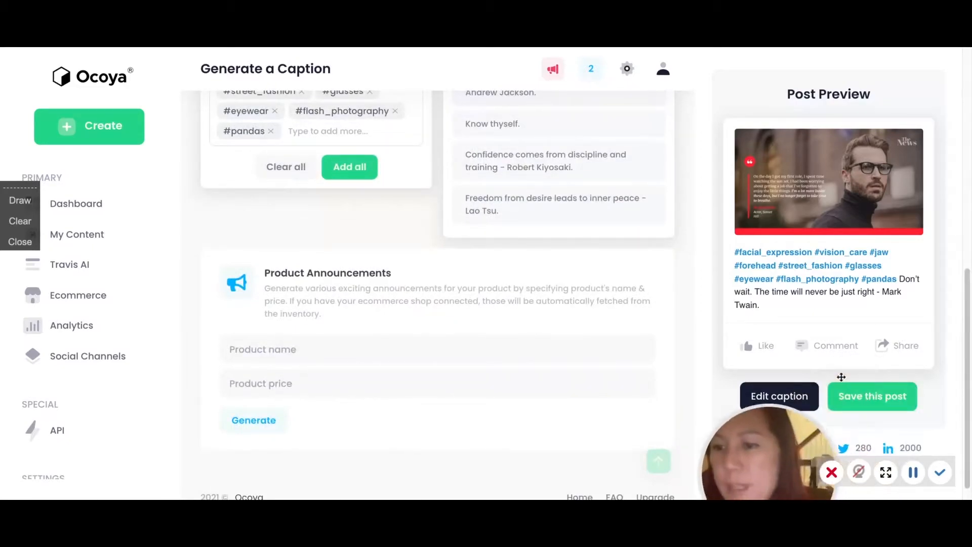
{"action": "left_click", "coordinate": [872, 396]}
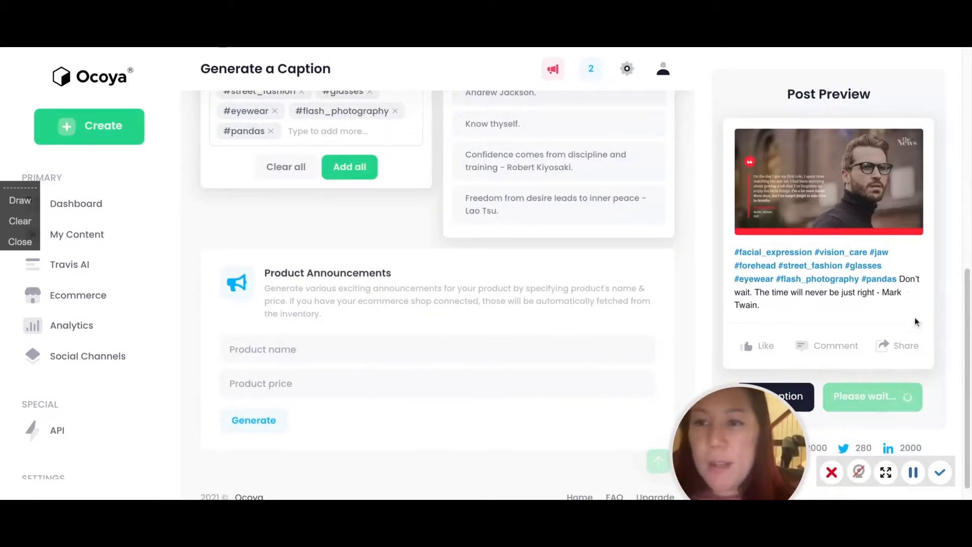
{"action": "left_click", "coordinate": [76, 234]}
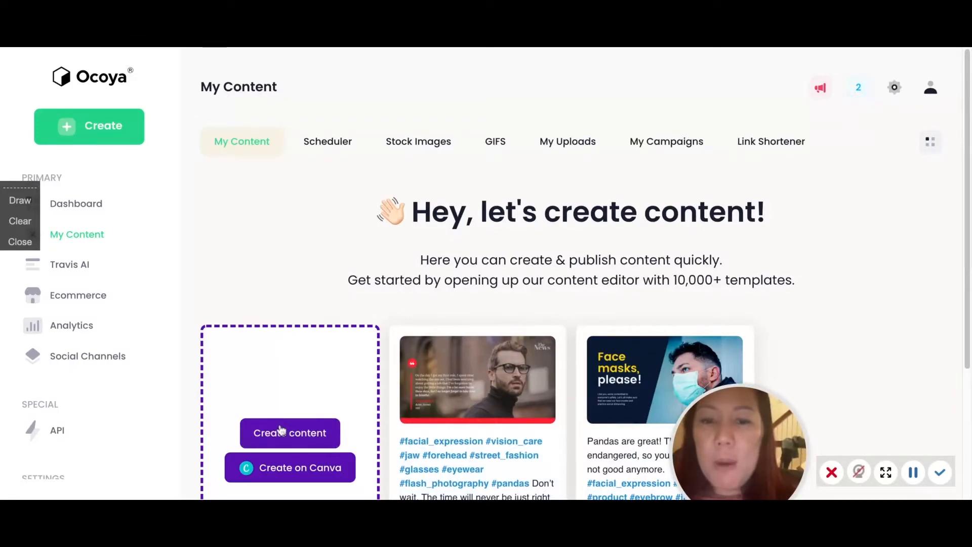
Create a new Twitter Ad banner from the YOUR PLANET template.
{"action": "left_click", "coordinate": [289, 432]}
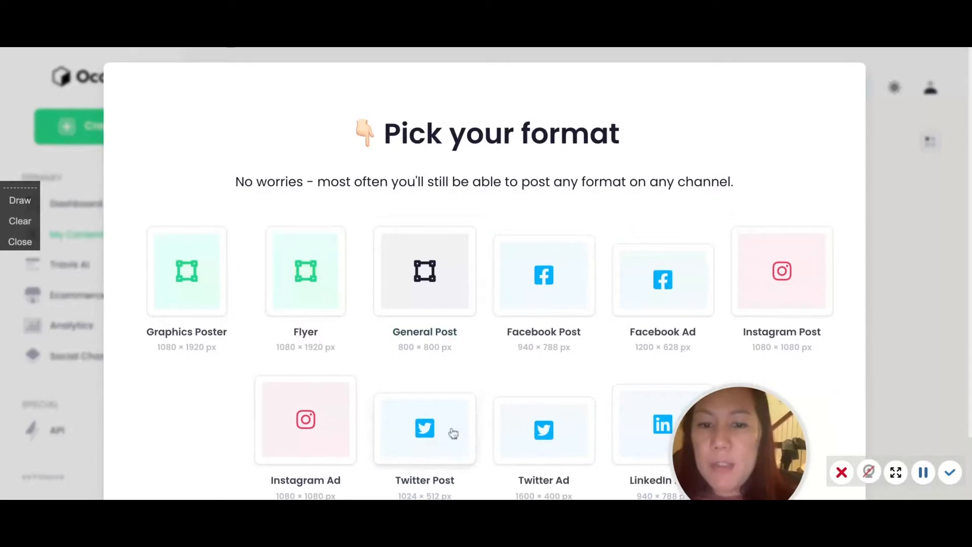
{"action": "left_click", "coordinate": [424, 430]}
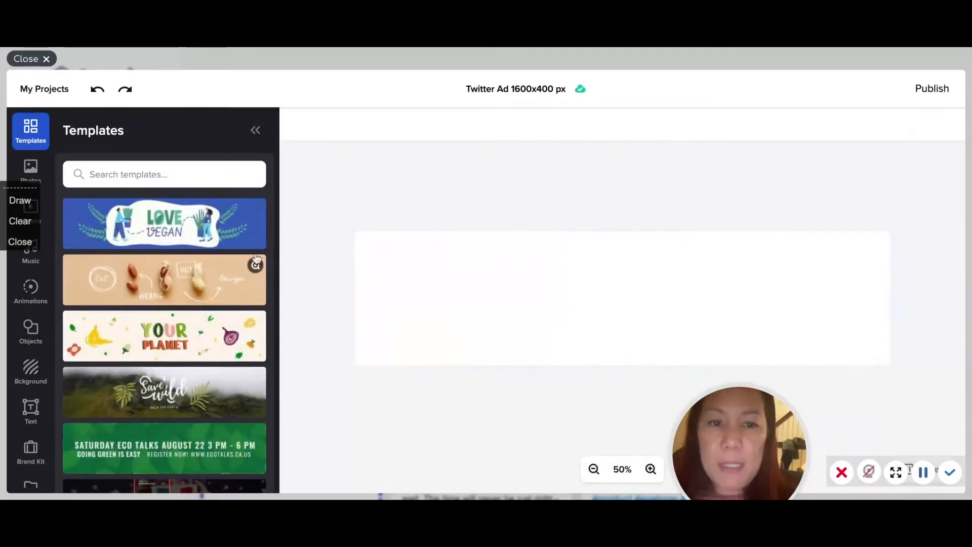
{"action": "mouse_move", "coordinate": [251, 232]}
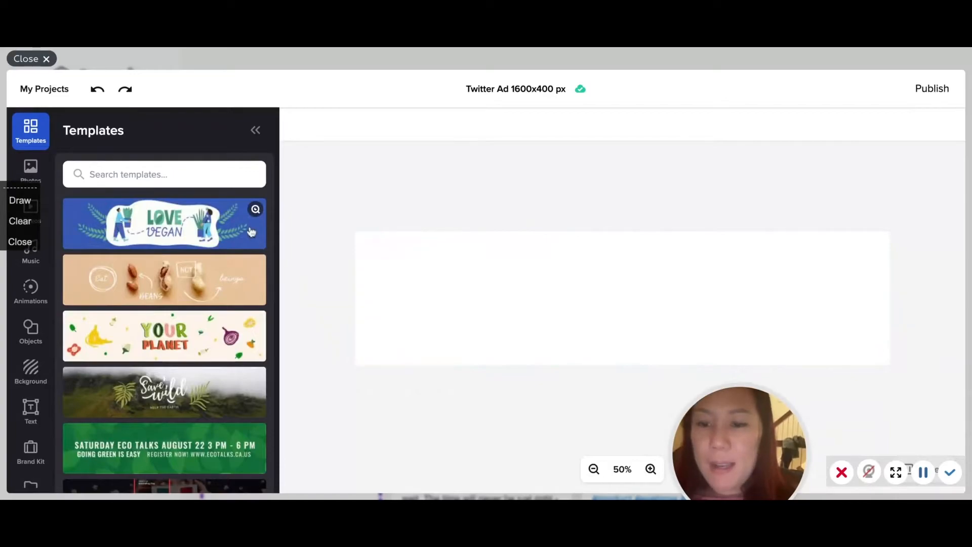
{"action": "left_click", "coordinate": [164, 335]}
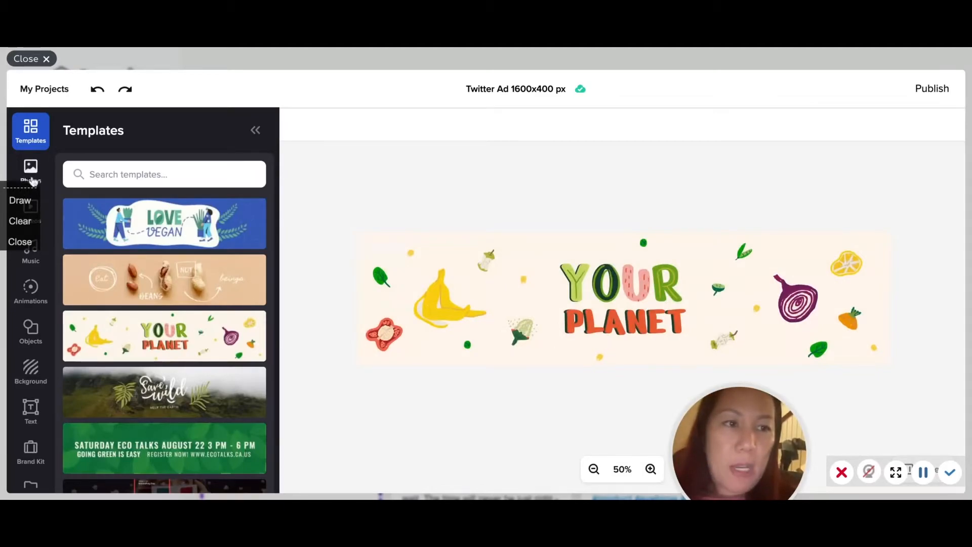
Add the stock photo of a boy with a tablet to the banner.
{"action": "left_click", "coordinate": [30, 170]}
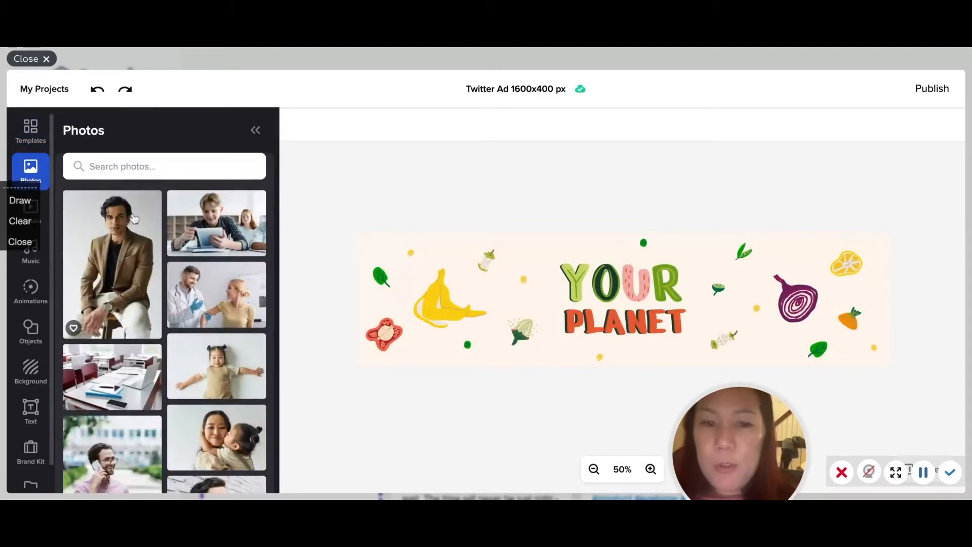
{"action": "left_click", "coordinate": [215, 222]}
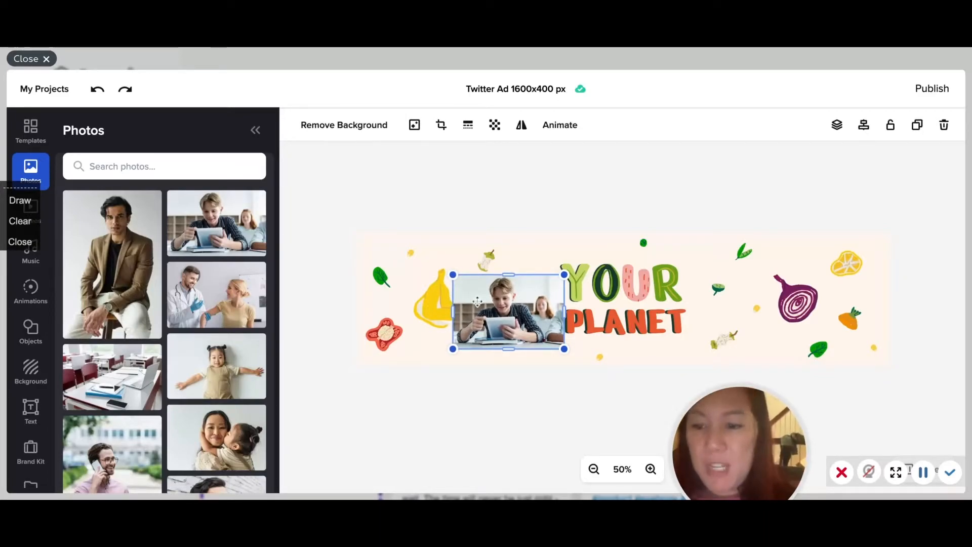
{"action": "left_click", "coordinate": [943, 125]}
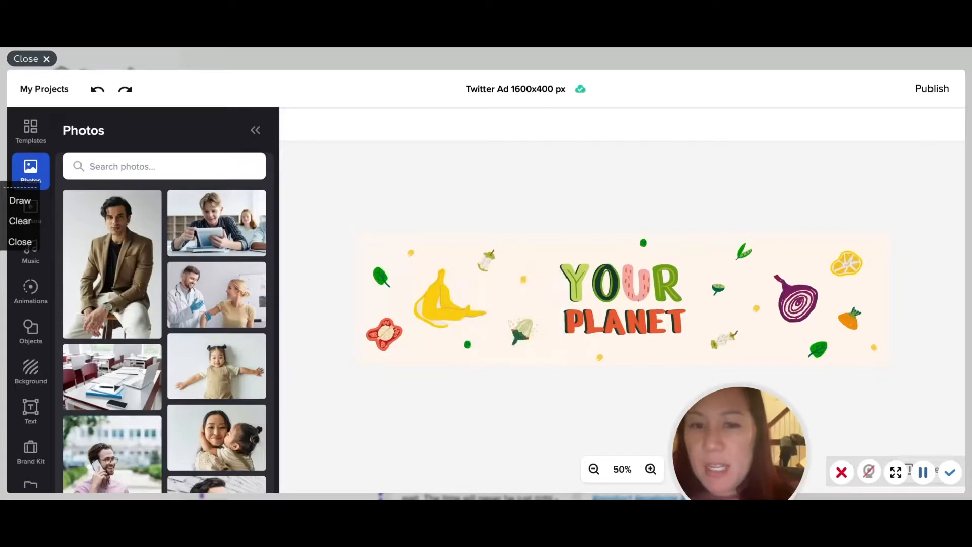
{"action": "left_click", "coordinate": [30, 372]}
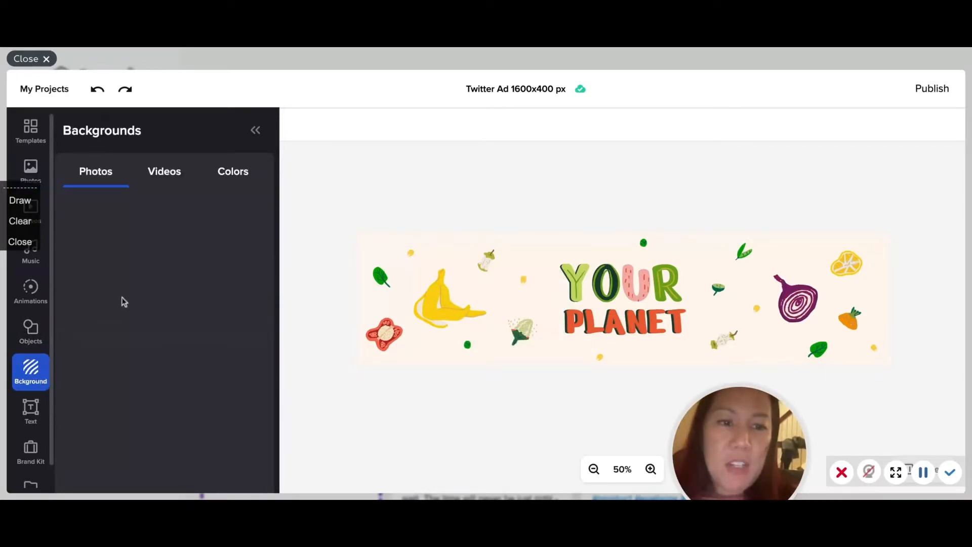
{"action": "left_click", "coordinate": [95, 172]}
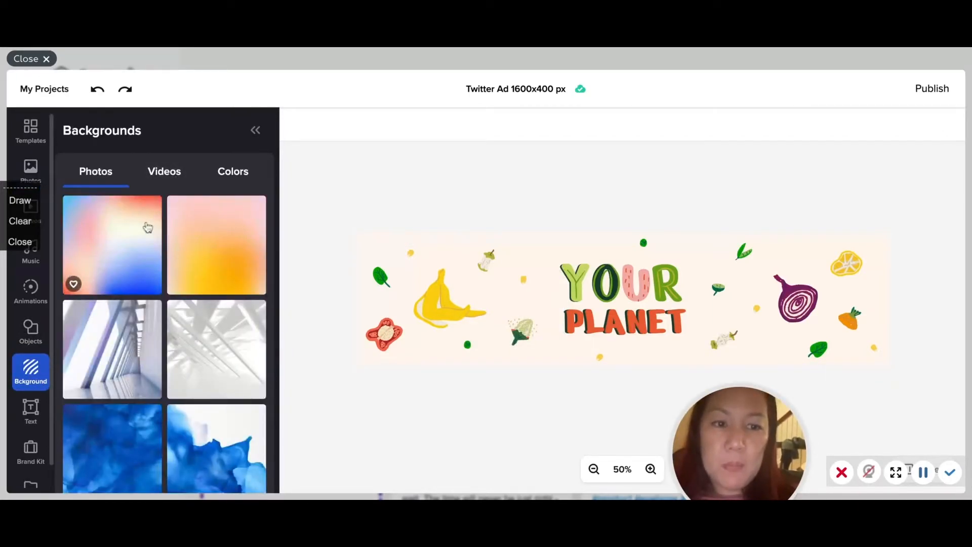
{"action": "left_click", "coordinate": [112, 245]}
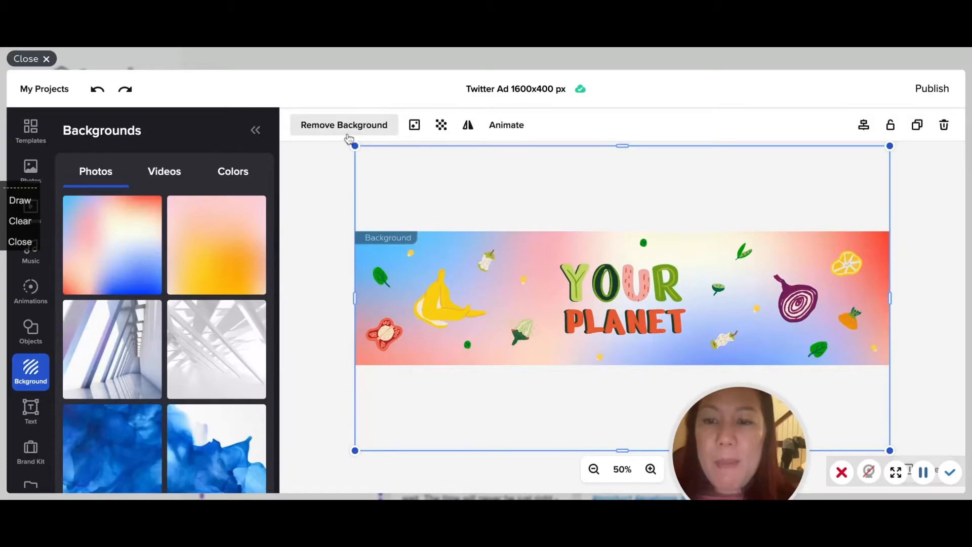
{"action": "mouse_move", "coordinate": [413, 124]}
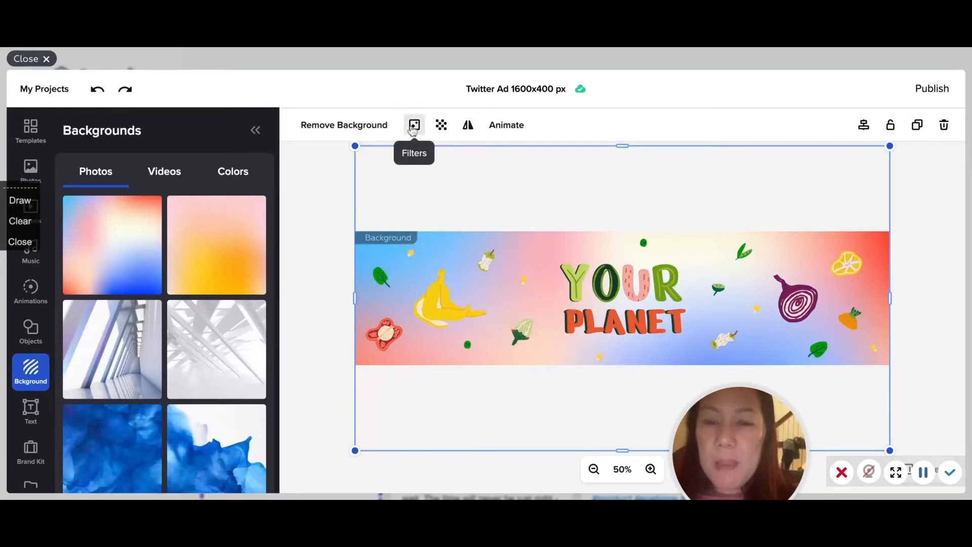
{"action": "left_click", "coordinate": [413, 125]}
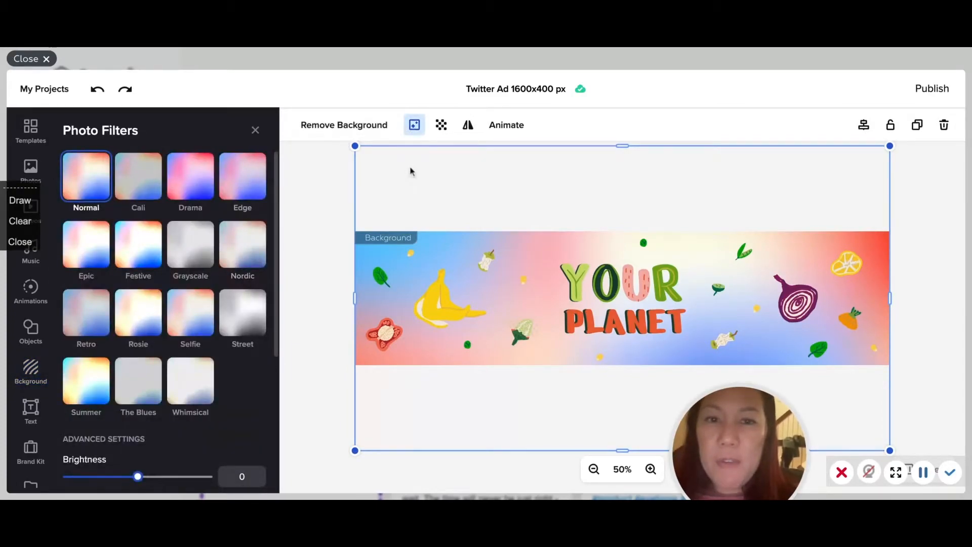
{"action": "left_click", "coordinate": [441, 125]}
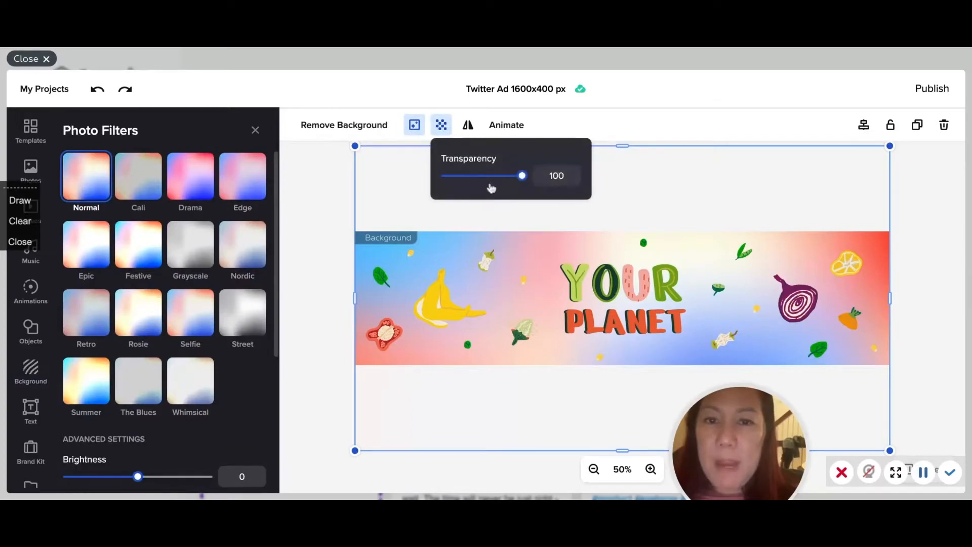
{"action": "mouse_move", "coordinate": [550, 233]}
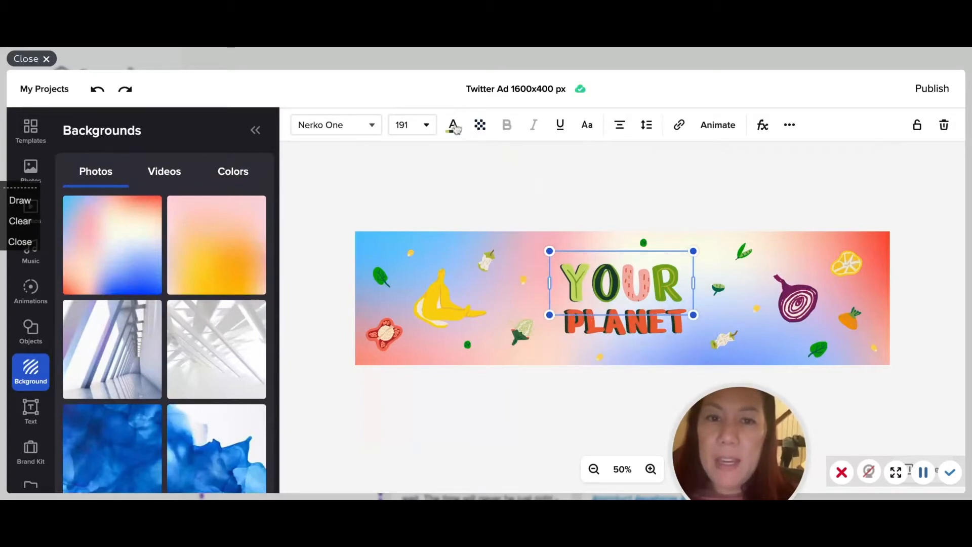
Give the YOUR PLANET title a Fade In animation and preview it.
{"action": "left_click", "coordinate": [718, 124]}
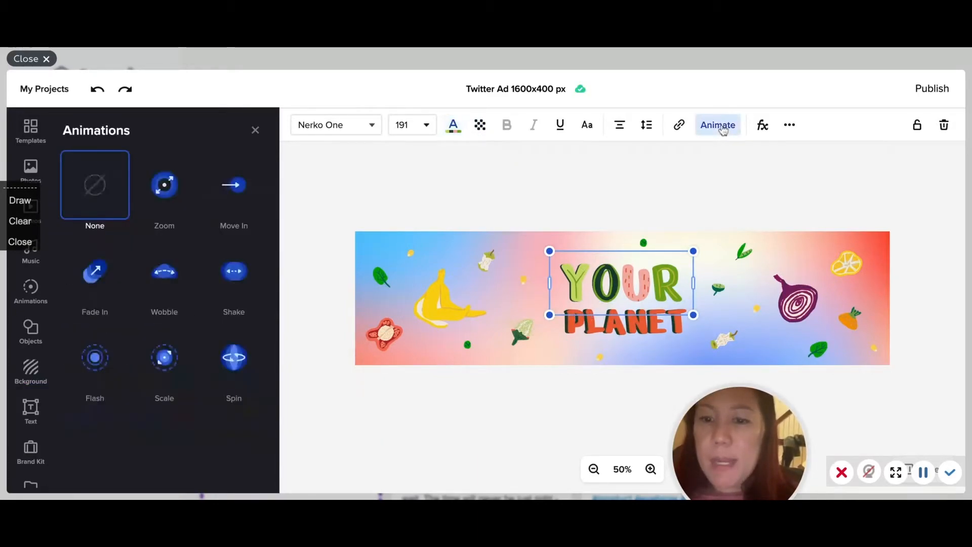
{"action": "left_click", "coordinate": [94, 272]}
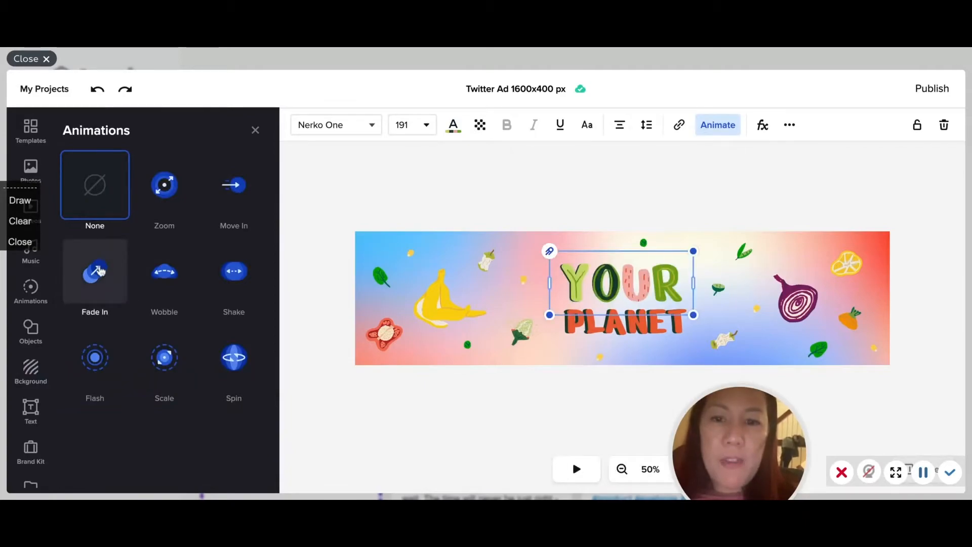
{"action": "left_click", "coordinate": [94, 273]}
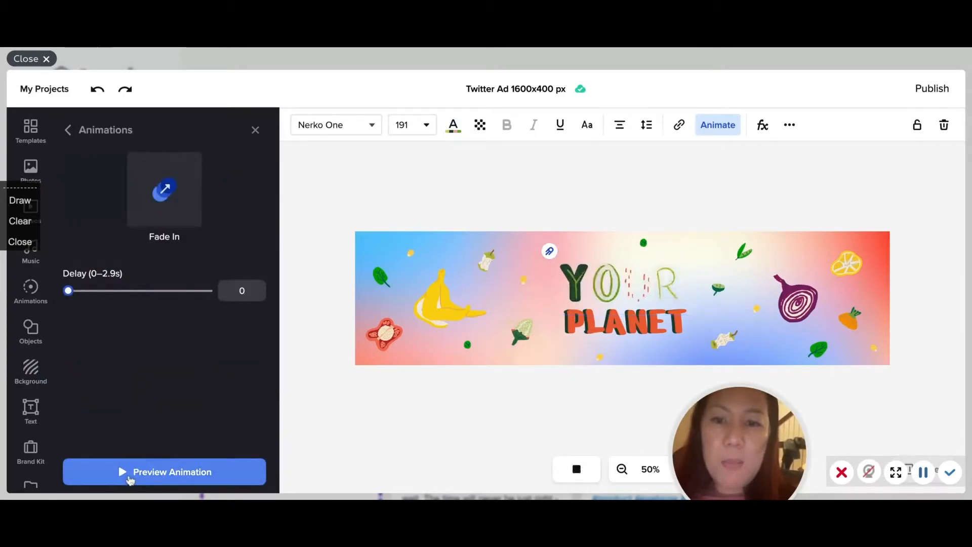
{"action": "left_click", "coordinate": [164, 472]}
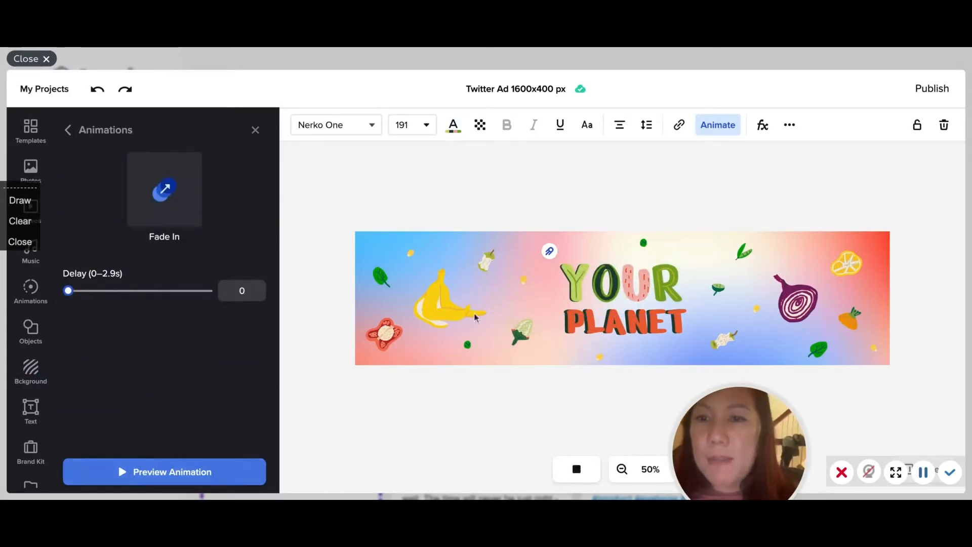
{"action": "mouse_move", "coordinate": [678, 125]}
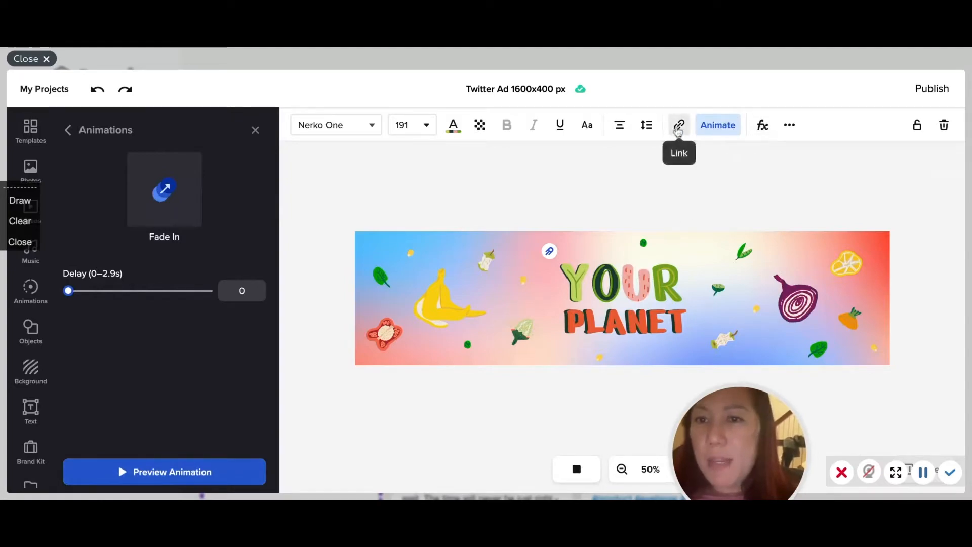
{"action": "mouse_move", "coordinate": [797, 134]}
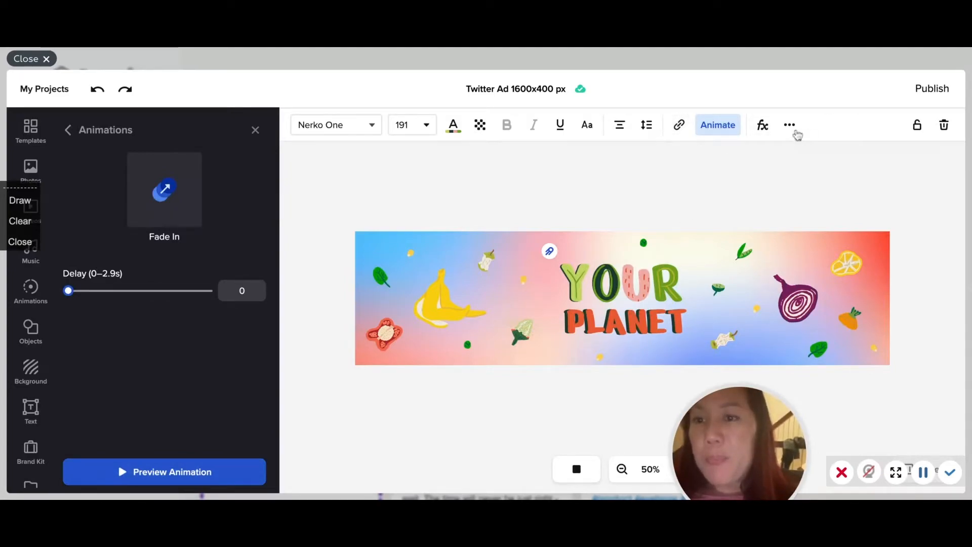
Bring the title text forward one layer via More > Layering.
{"action": "left_click", "coordinate": [790, 124]}
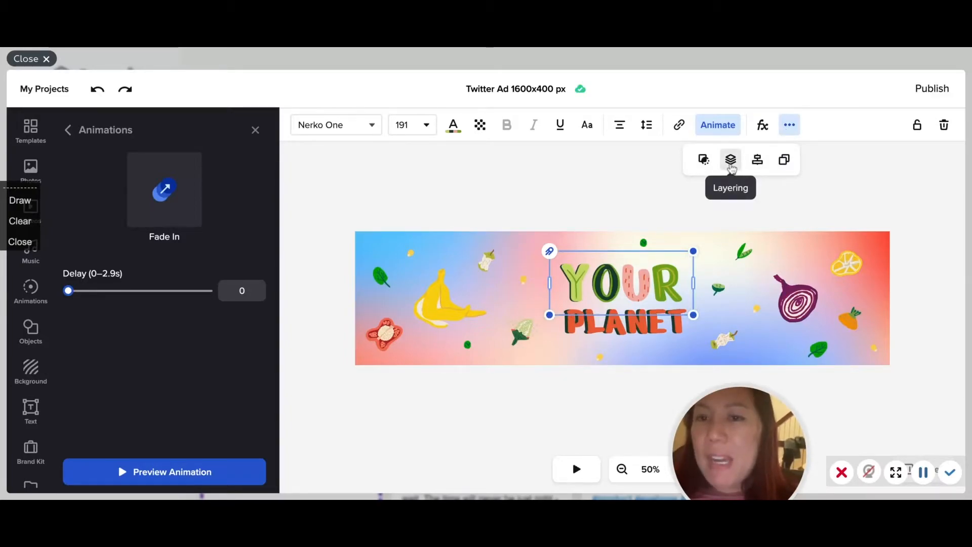
{"action": "left_click", "coordinate": [730, 159]}
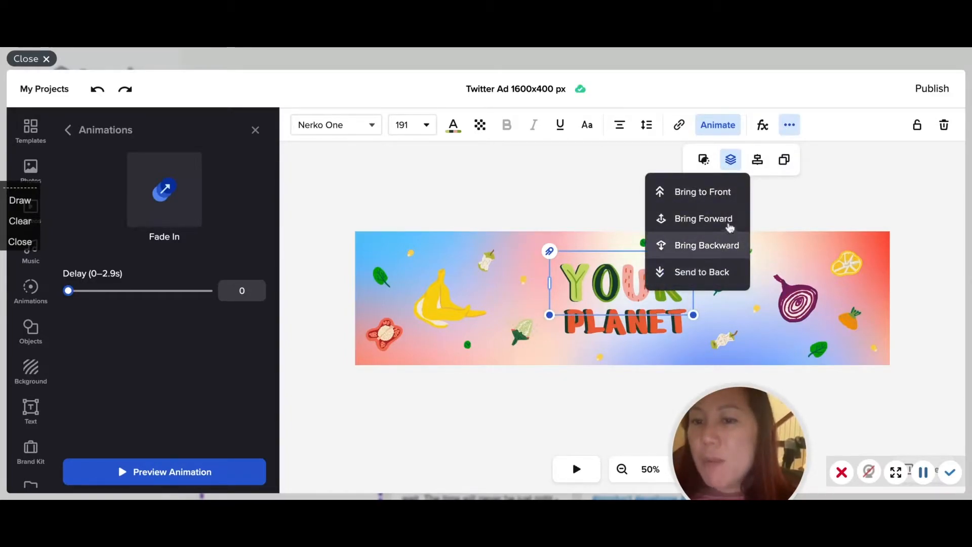
{"action": "left_click", "coordinate": [757, 159]}
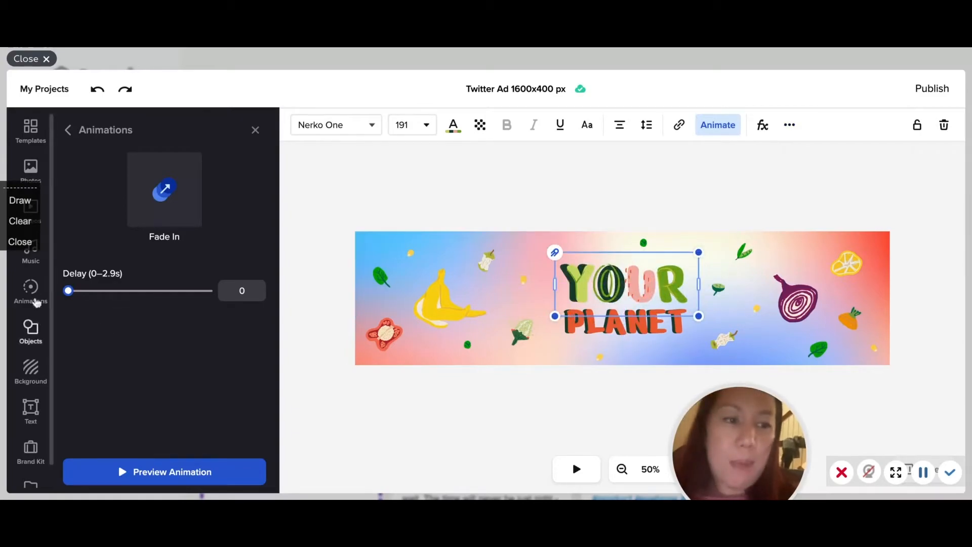
Place the Autumn book sticker left of the title and two yellow stars flanking it.
{"action": "left_click", "coordinate": [30, 332]}
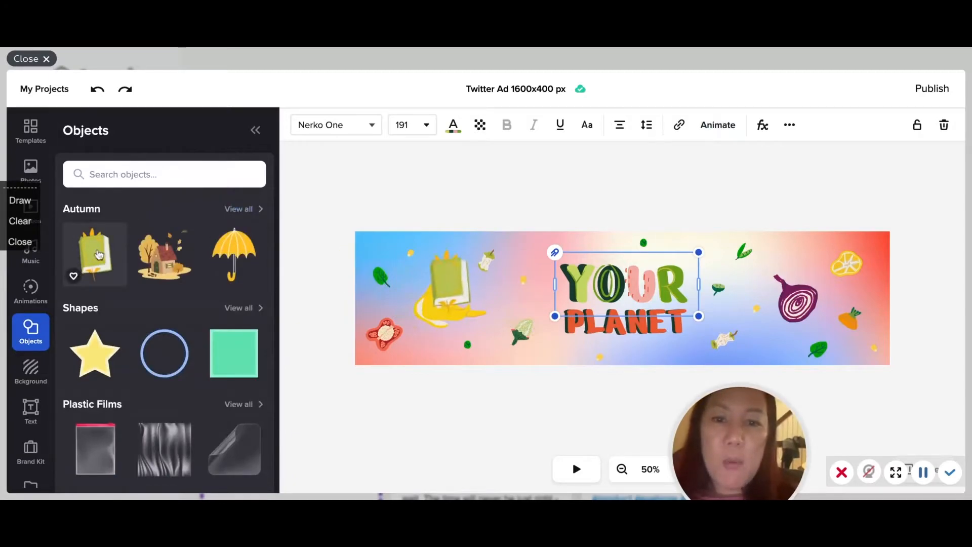
{"action": "left_click", "coordinate": [444, 283]}
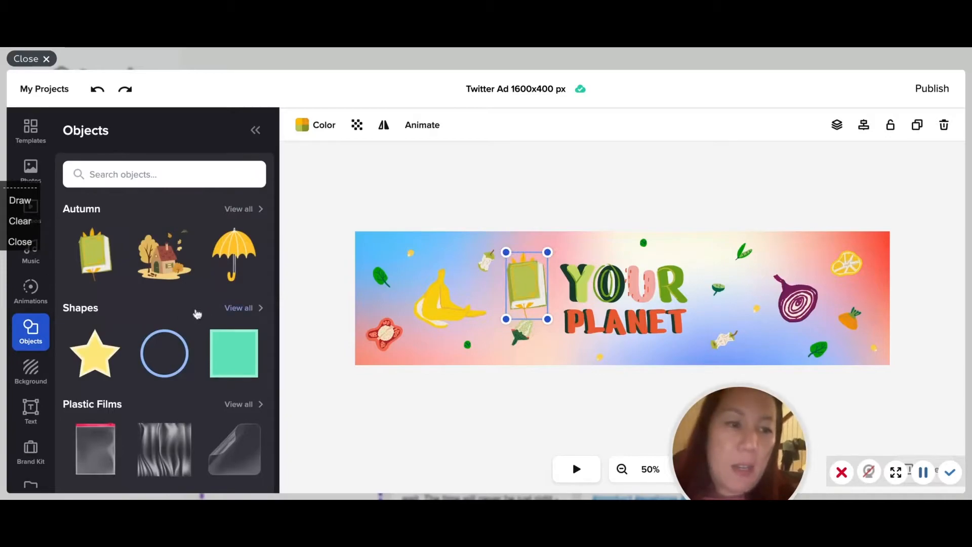
{"action": "left_click", "coordinate": [94, 353]}
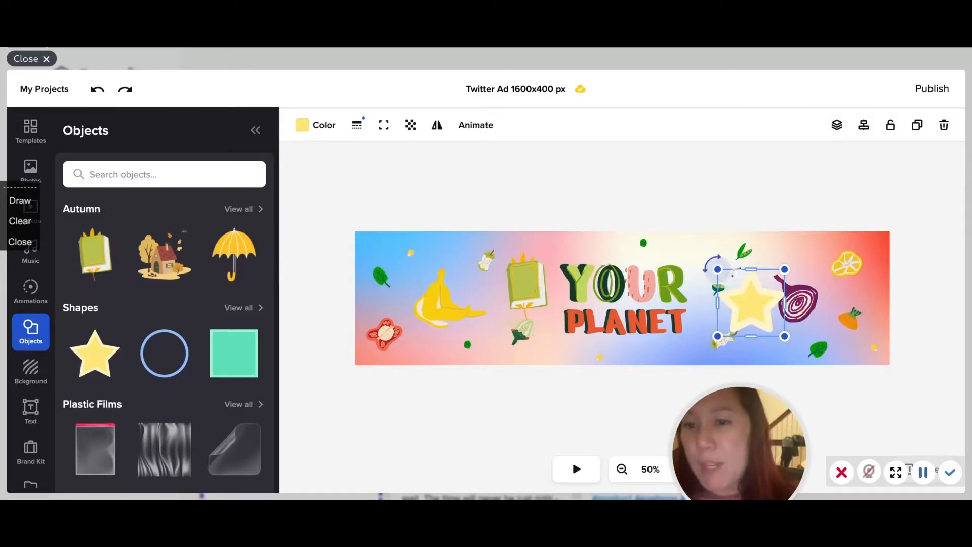
{"action": "left_click", "coordinate": [837, 124]}
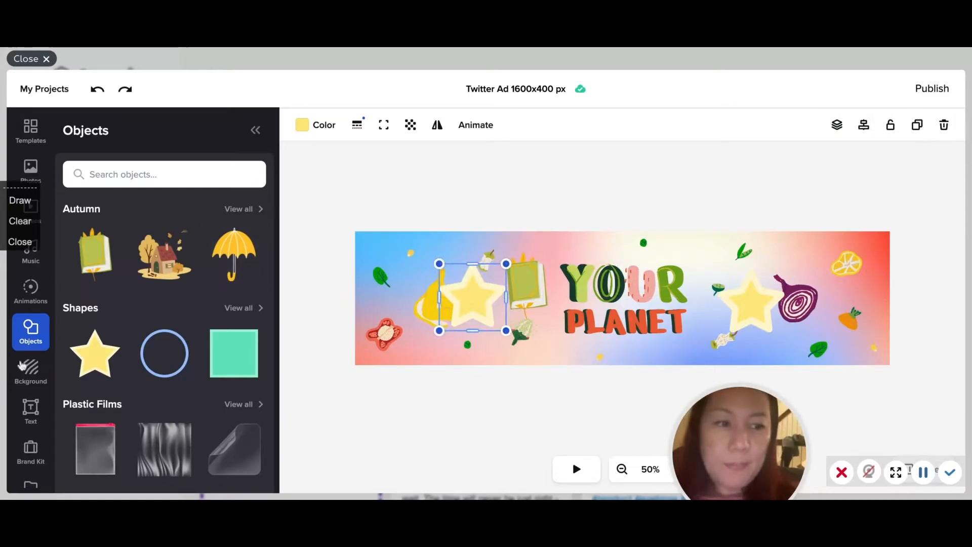
{"action": "left_click", "coordinate": [30, 411]}
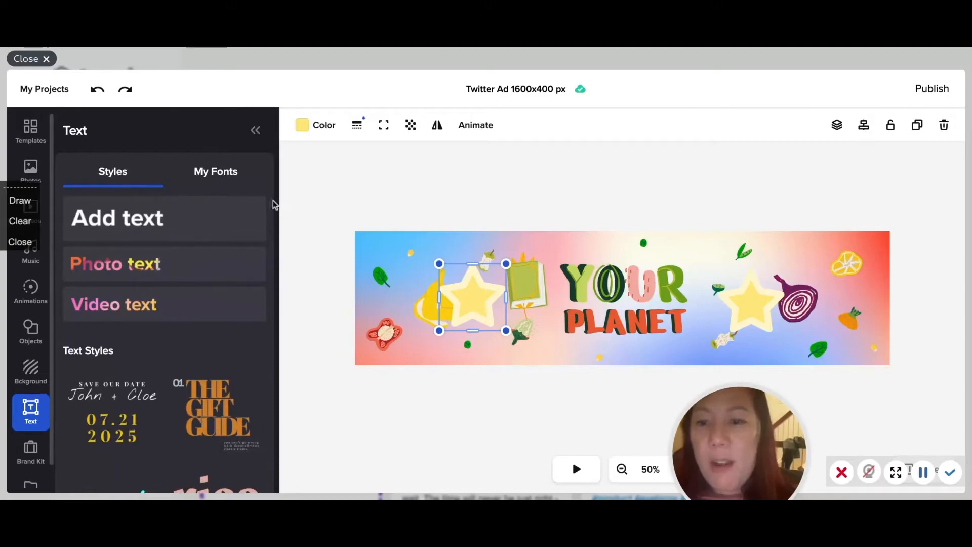
Add the New items / available online text preset at the banner's left.
{"action": "scroll", "scroll_direction": "down", "scroll_amount": 3}
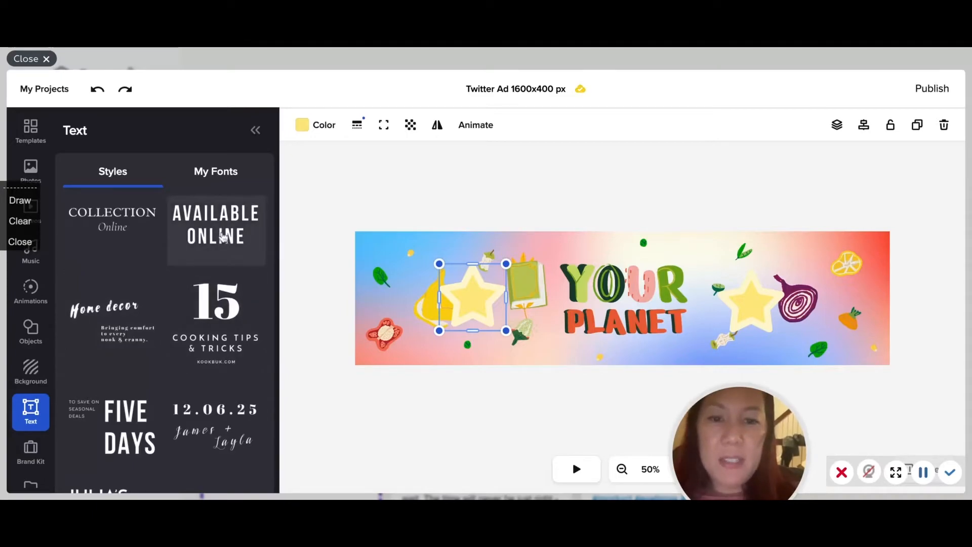
{"action": "left_click", "coordinate": [214, 231]}
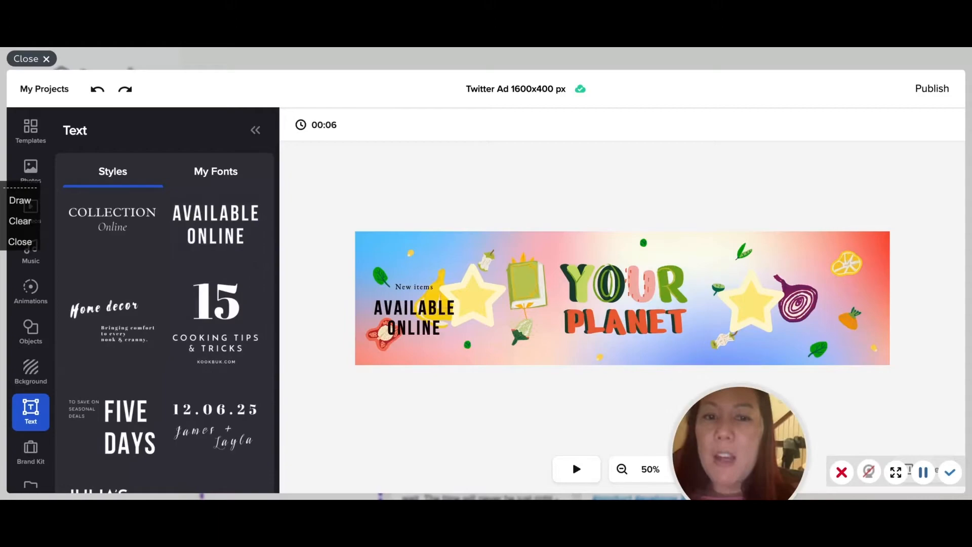
{"action": "left_click", "coordinate": [413, 317]}
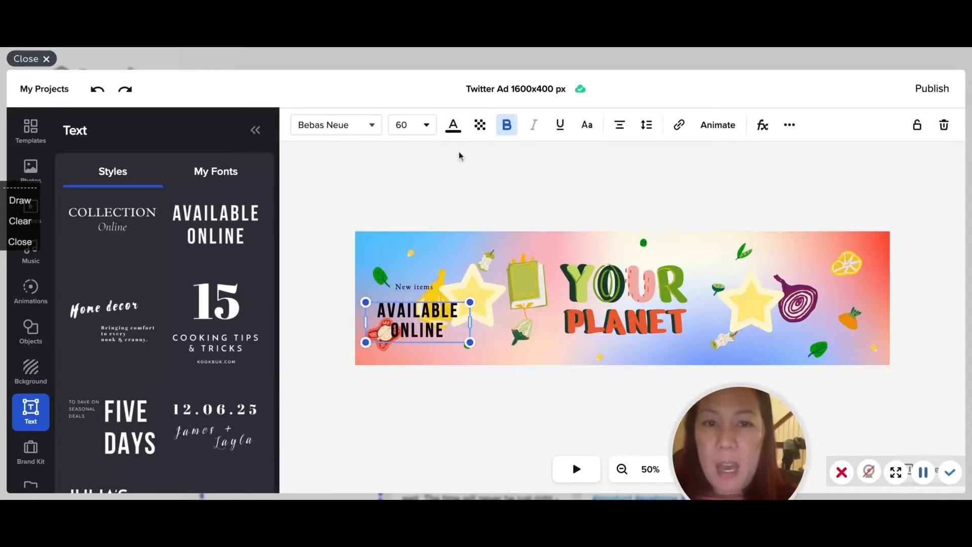
Recolour the text fill to dark purple #62175C.
{"action": "left_click", "coordinate": [453, 125]}
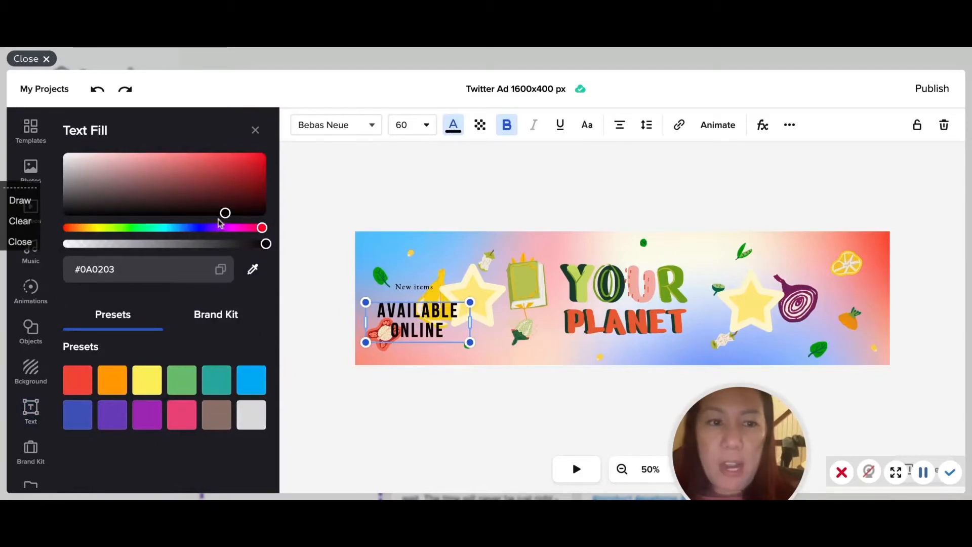
{"action": "left_click_drag", "start_coordinate": [225, 212], "coordinate": [162, 212]}
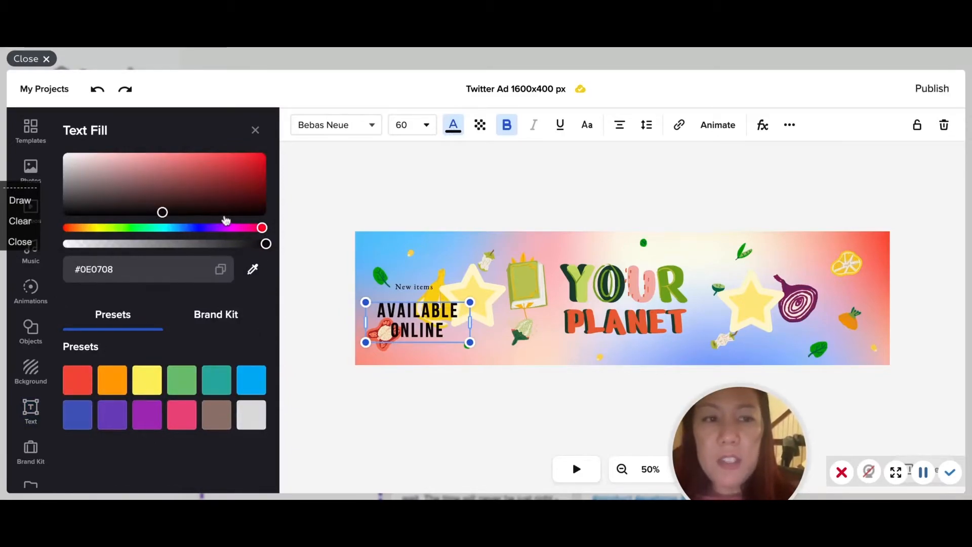
{"action": "left_click_drag", "start_coordinate": [162, 213], "coordinate": [218, 191]}
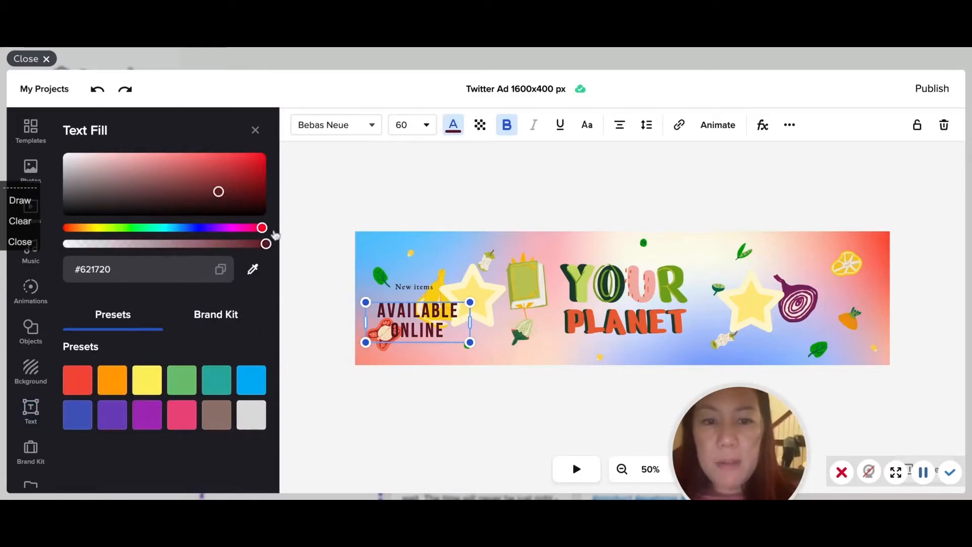
{"action": "left_click_drag", "start_coordinate": [263, 228], "coordinate": [234, 228]}
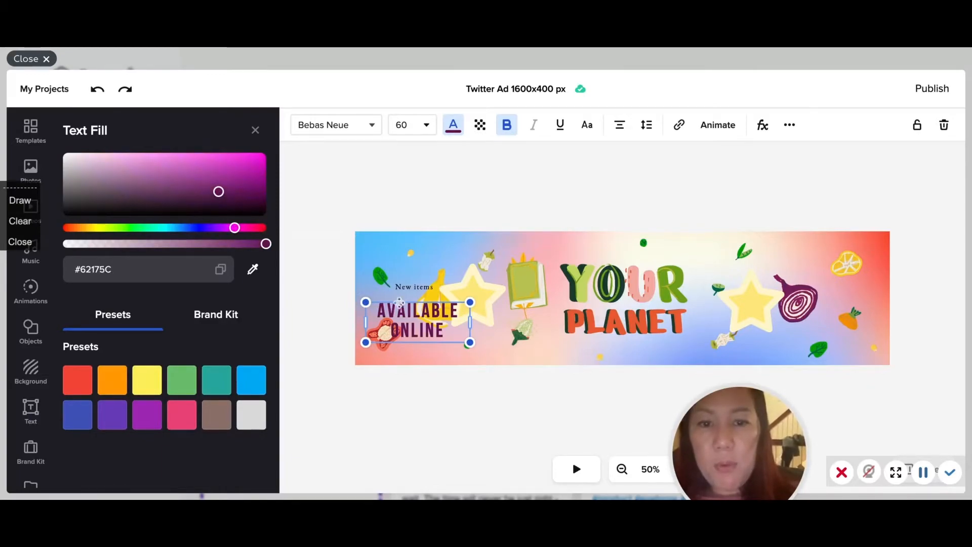
{"action": "mouse_move", "coordinate": [506, 125]}
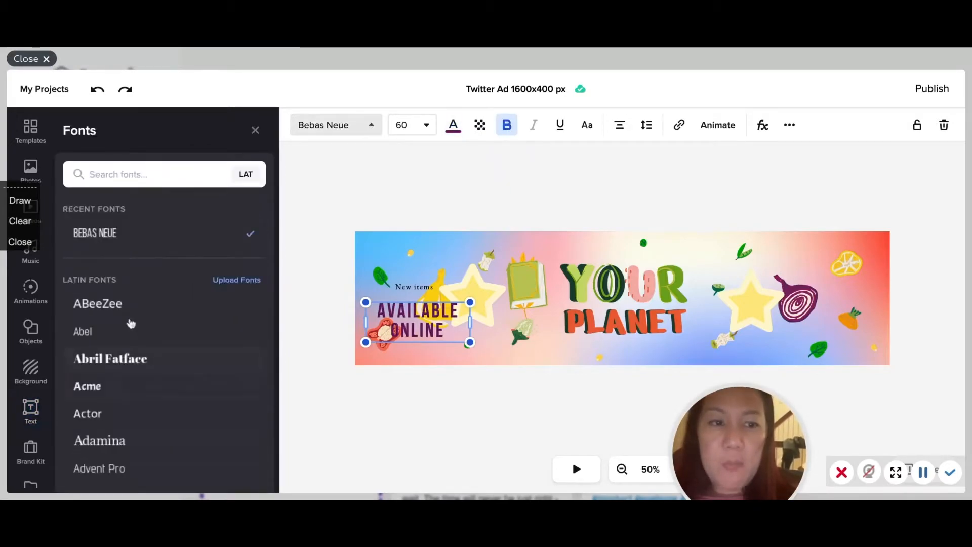
Set the text block in the Actor font and deselect it.
{"action": "left_click", "coordinate": [87, 386]}
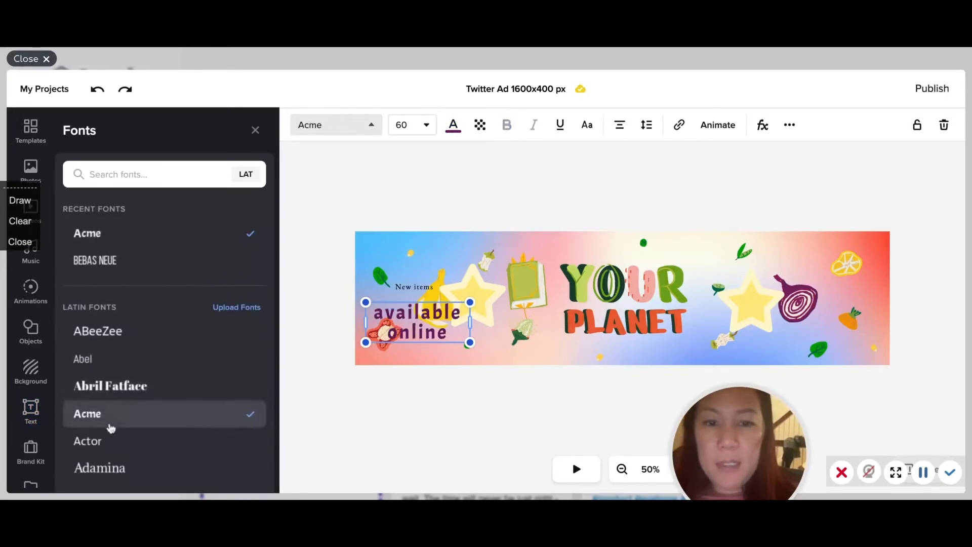
{"action": "left_click", "coordinate": [87, 441]}
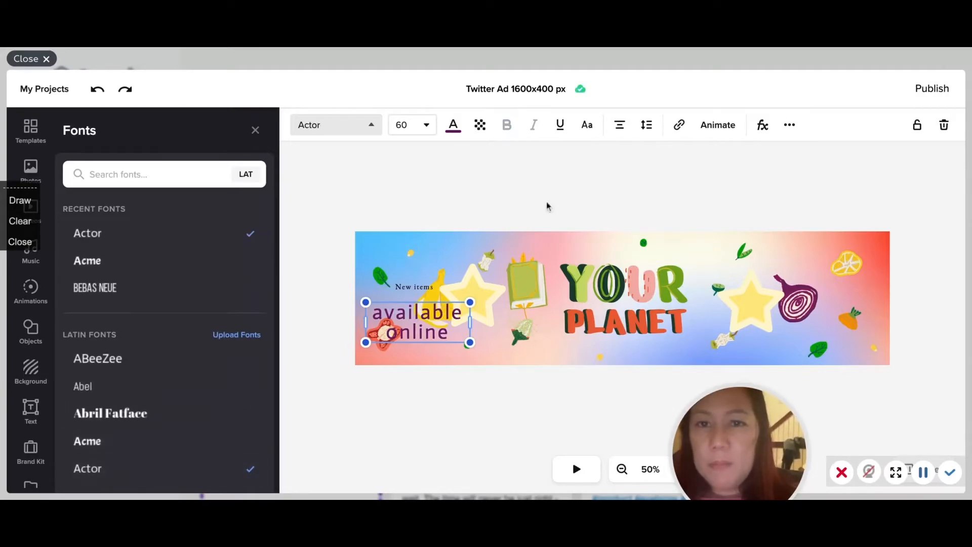
{"action": "left_click", "coordinate": [29, 413]}
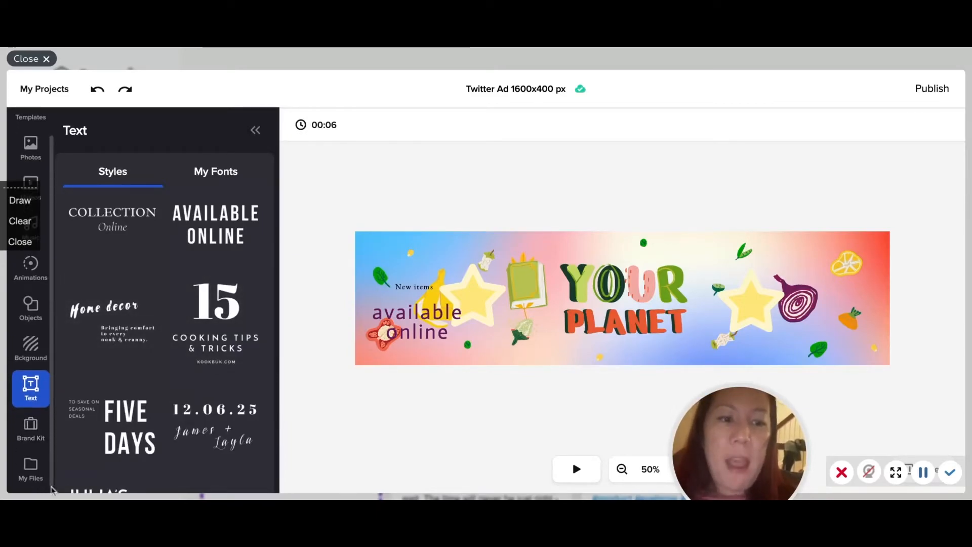
{"action": "mouse_move", "coordinate": [9, 457]}
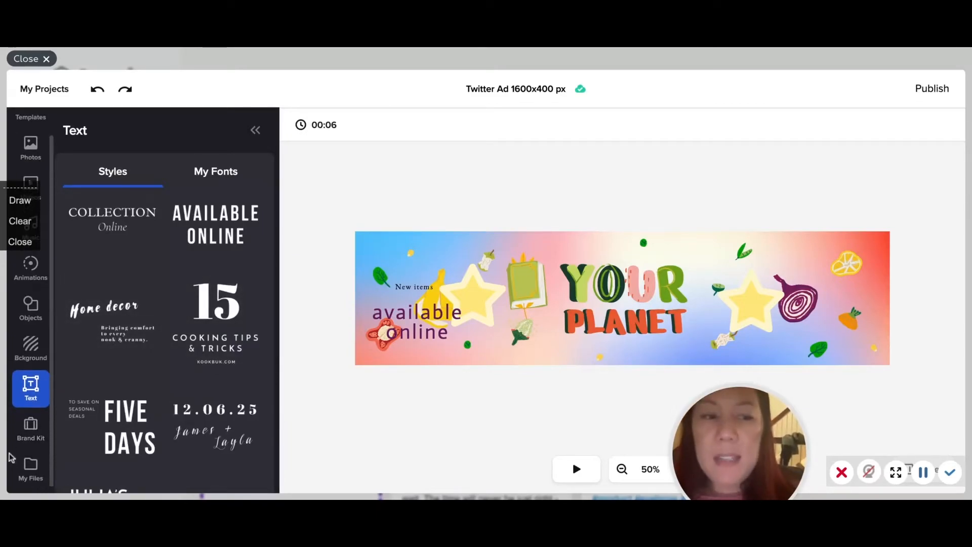
Create a new uploads folder named 'flowers' in My Files.
{"action": "left_click", "coordinate": [31, 427]}
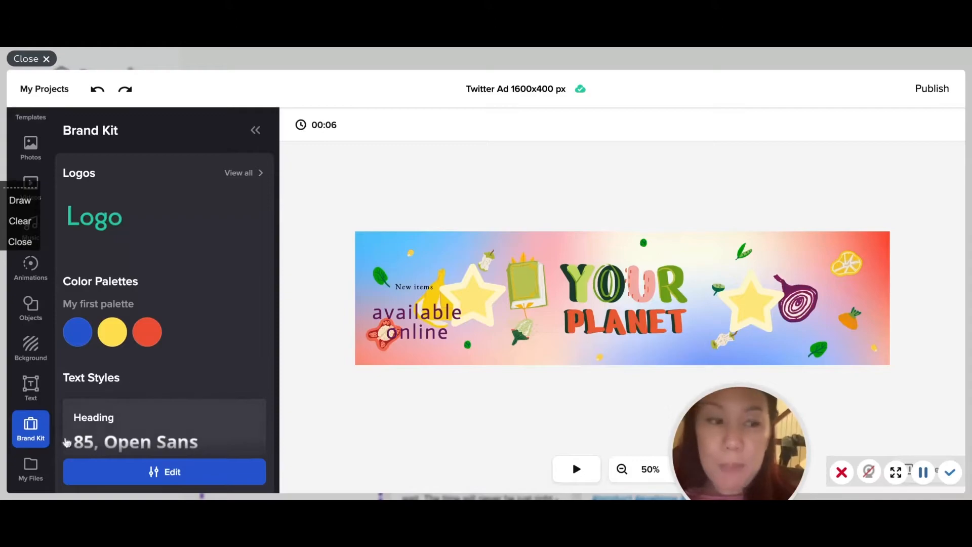
{"action": "left_click", "coordinate": [30, 469]}
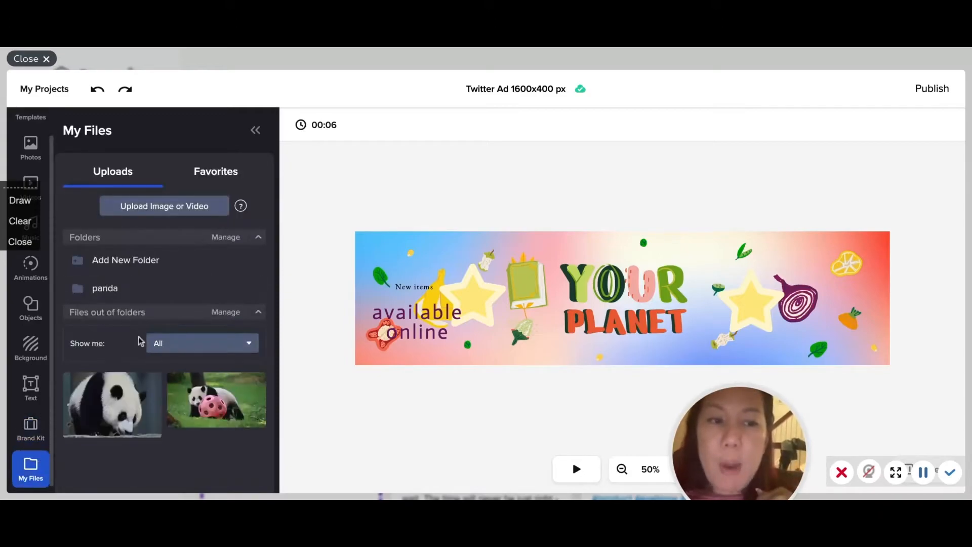
{"action": "mouse_move", "coordinate": [68, 455]}
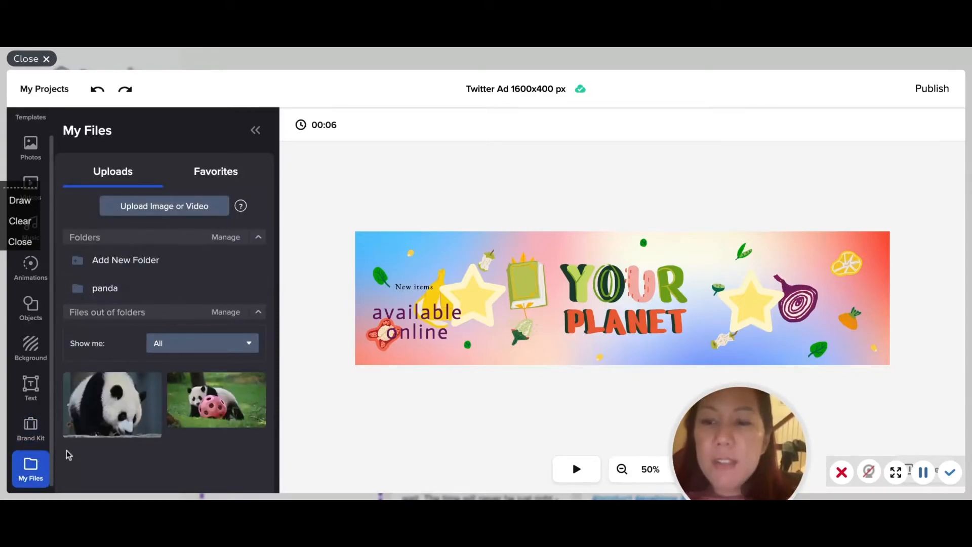
{"action": "left_click", "coordinate": [125, 260]}
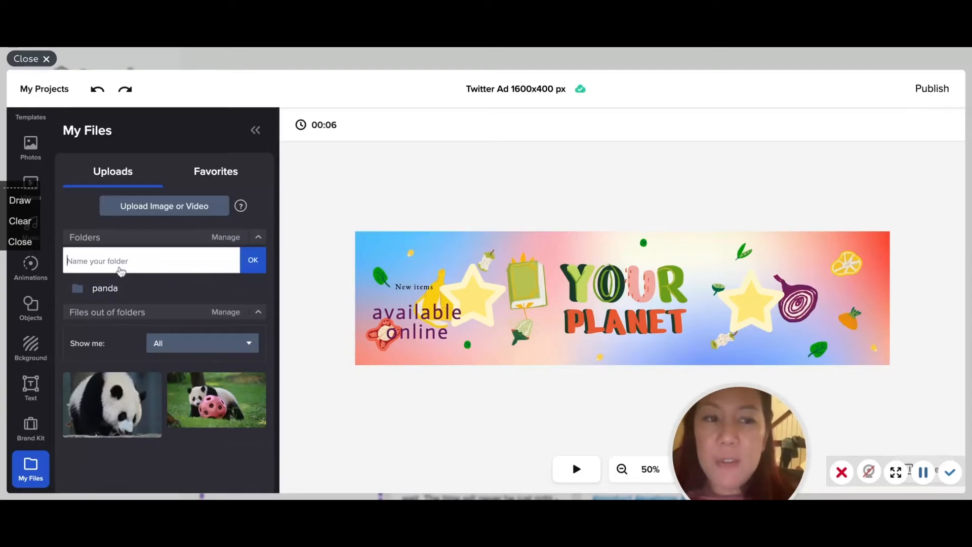
{"action": "type", "text": "flow"}
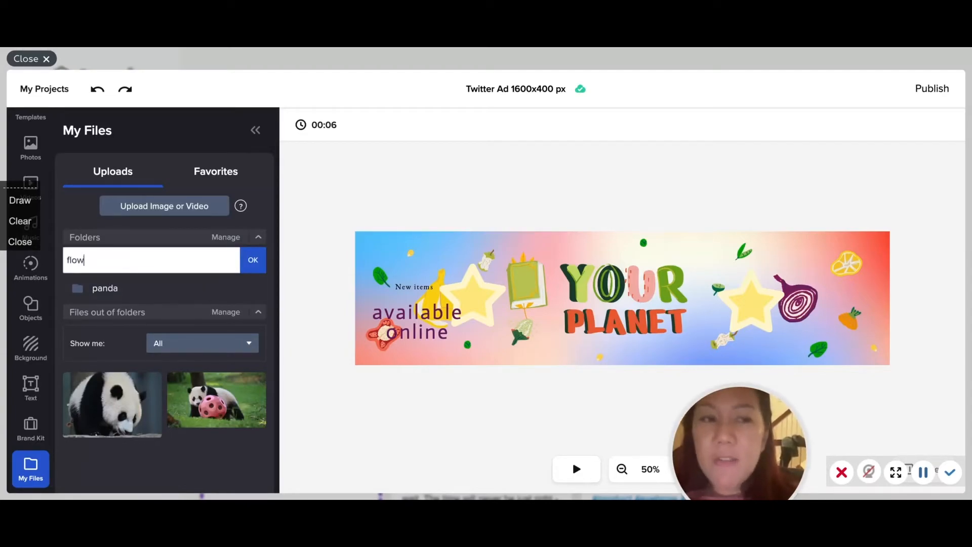
{"action": "left_click", "coordinate": [252, 260]}
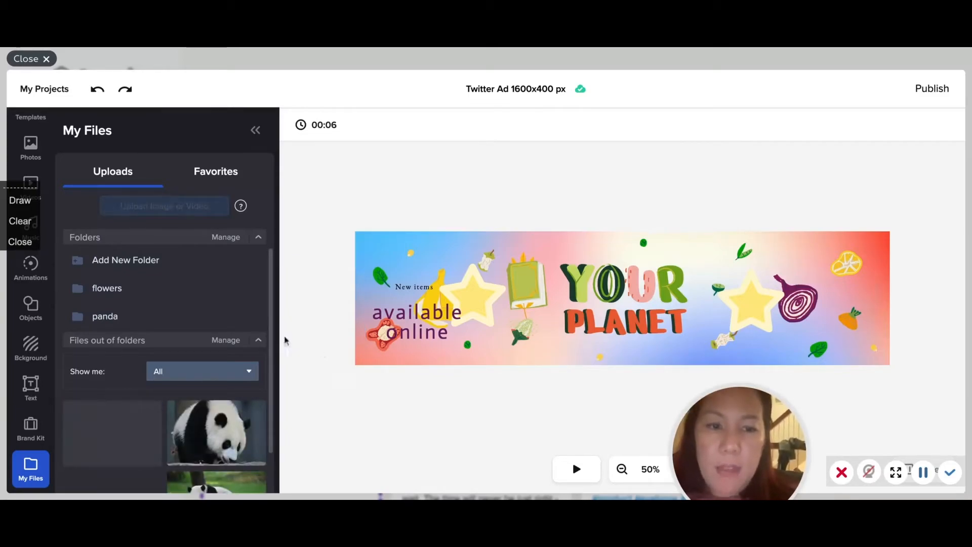
{"action": "scroll", "scroll_direction": "down", "scroll_amount": 3}
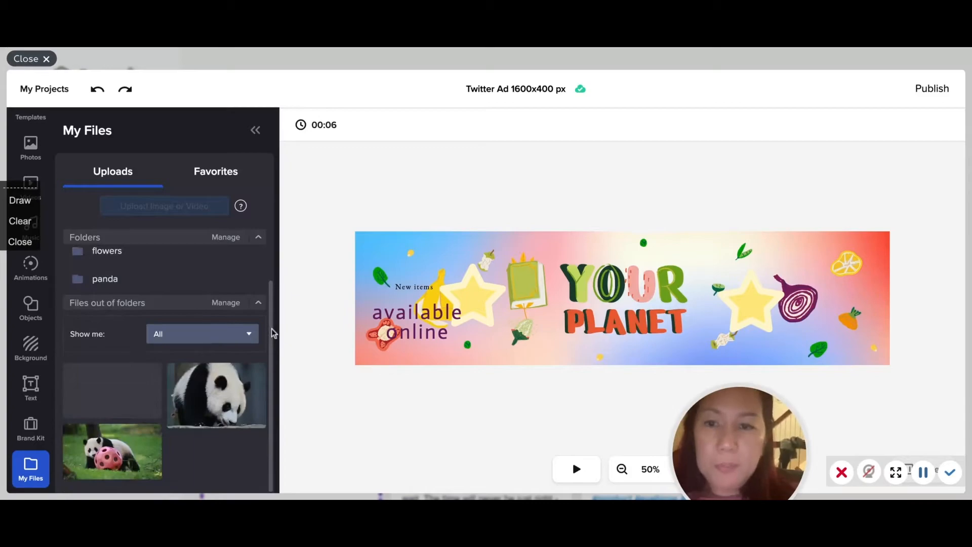
{"action": "mouse_move", "coordinate": [936, 104]}
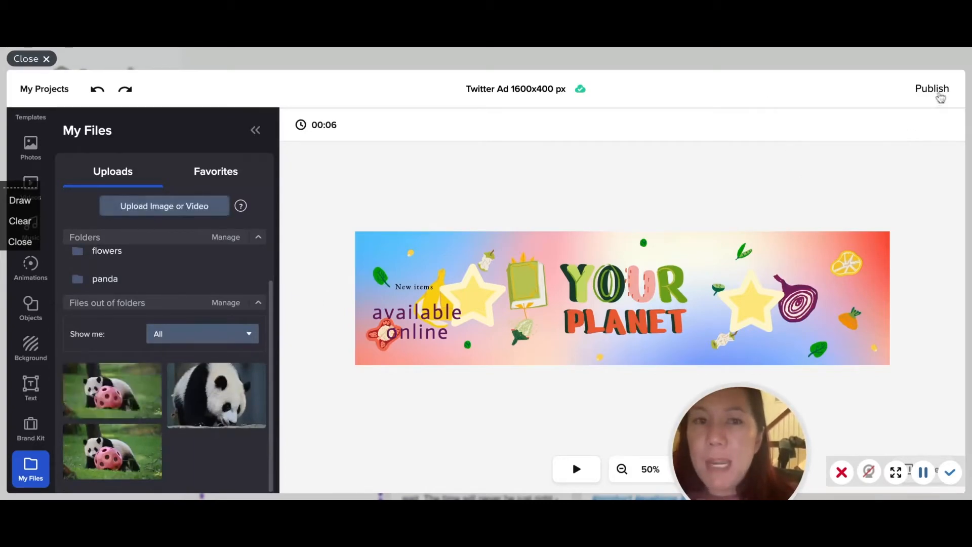
{"action": "left_click", "coordinate": [932, 89]}
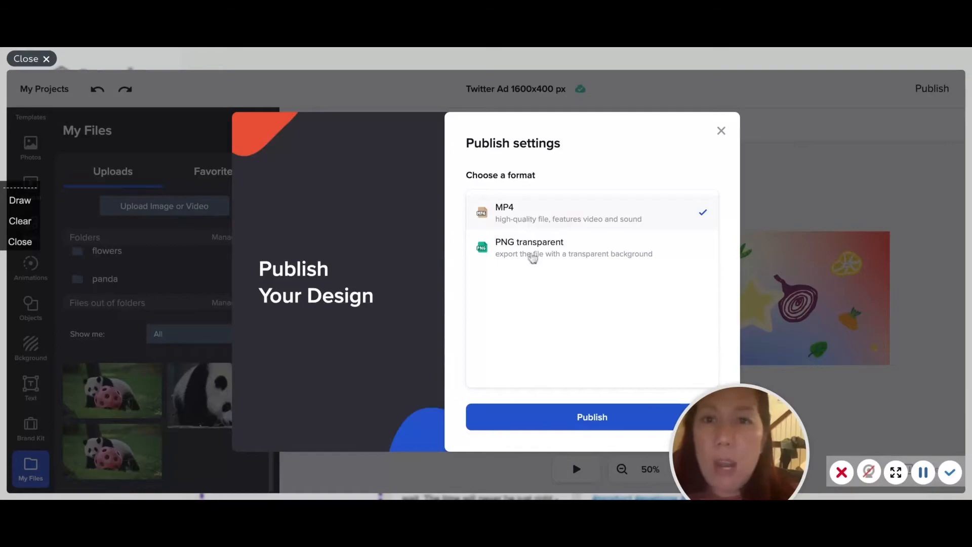
Pick PNG transparent in Publish settings, dismiss it, and exit the editor to My Content.
{"action": "left_click", "coordinate": [558, 247]}
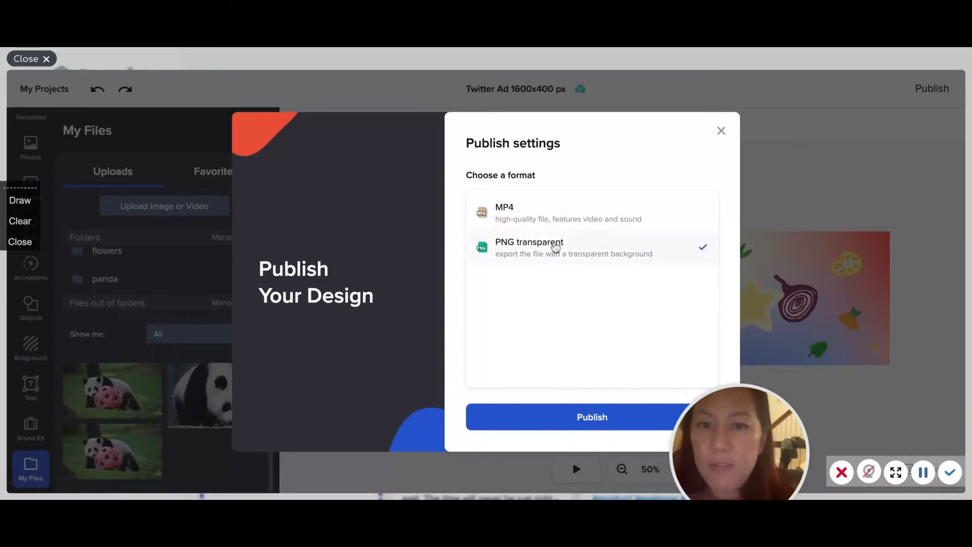
{"action": "left_click", "coordinate": [591, 416]}
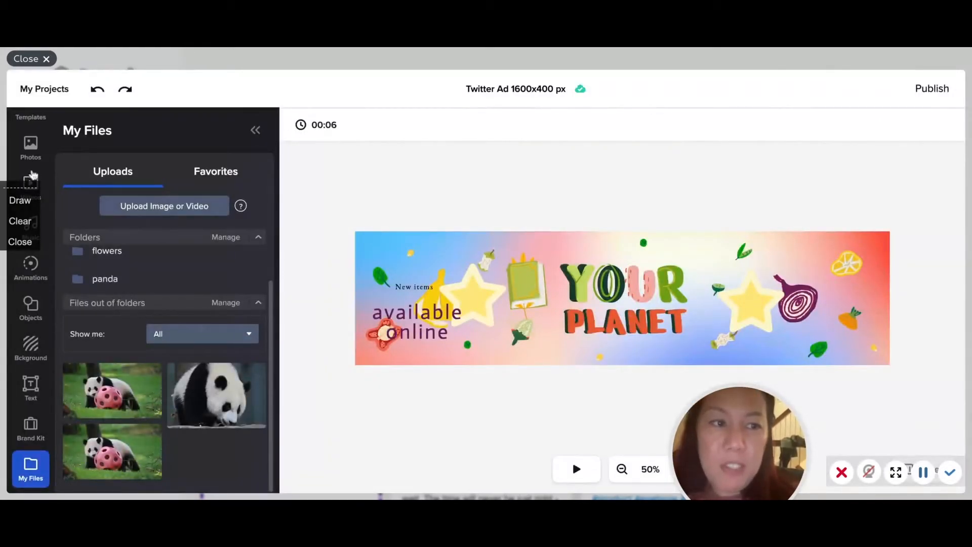
{"action": "left_click", "coordinate": [31, 187]}
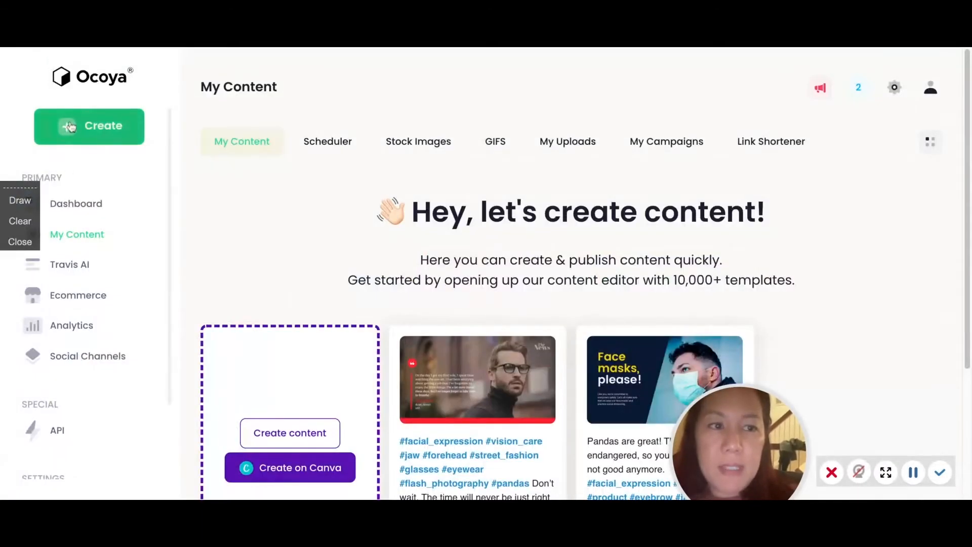
{"action": "mouse_move", "coordinate": [435, 362]}
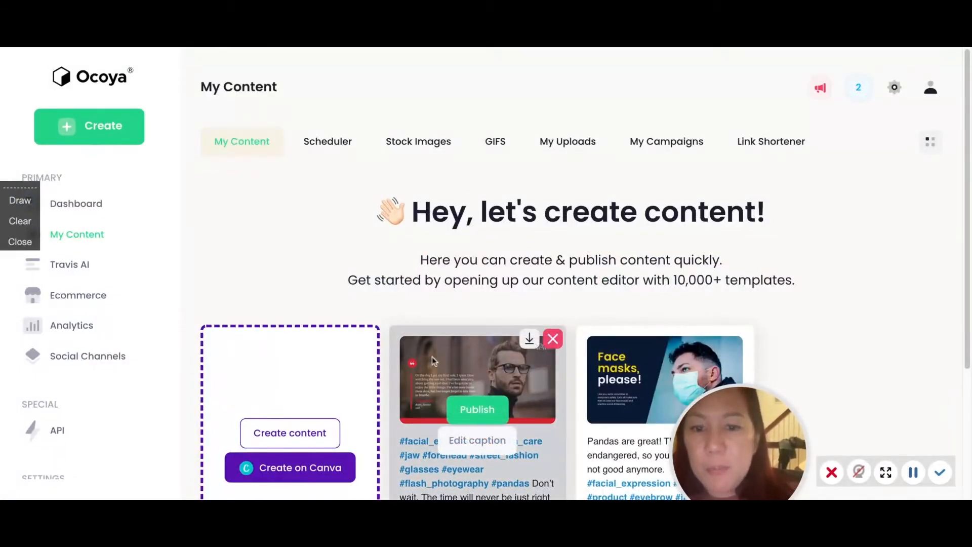
Schedule the glasses quote post to the Twitter profile for October 31, 2021 at 2:00 PM.
{"action": "left_click", "coordinate": [477, 409]}
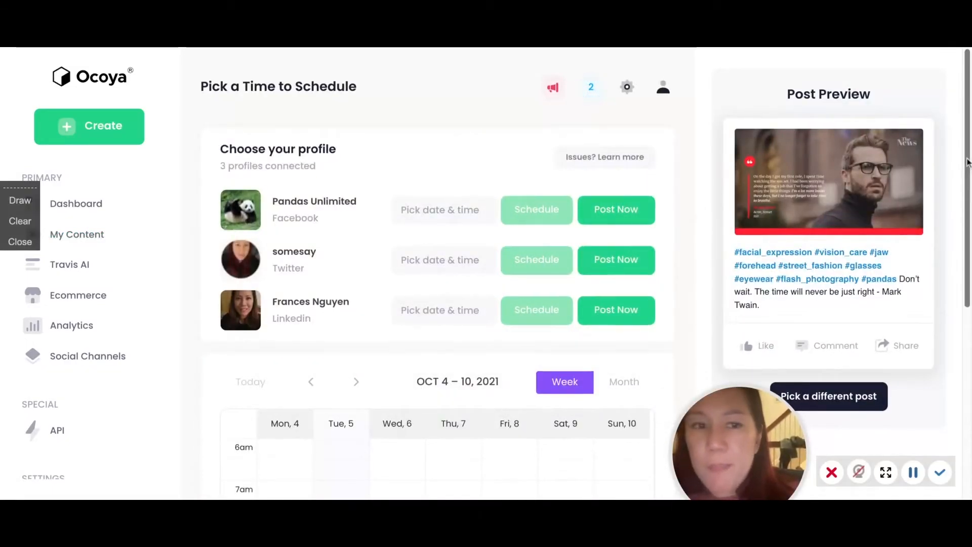
{"action": "scroll", "scroll_direction": "down", "scroll_amount": 3}
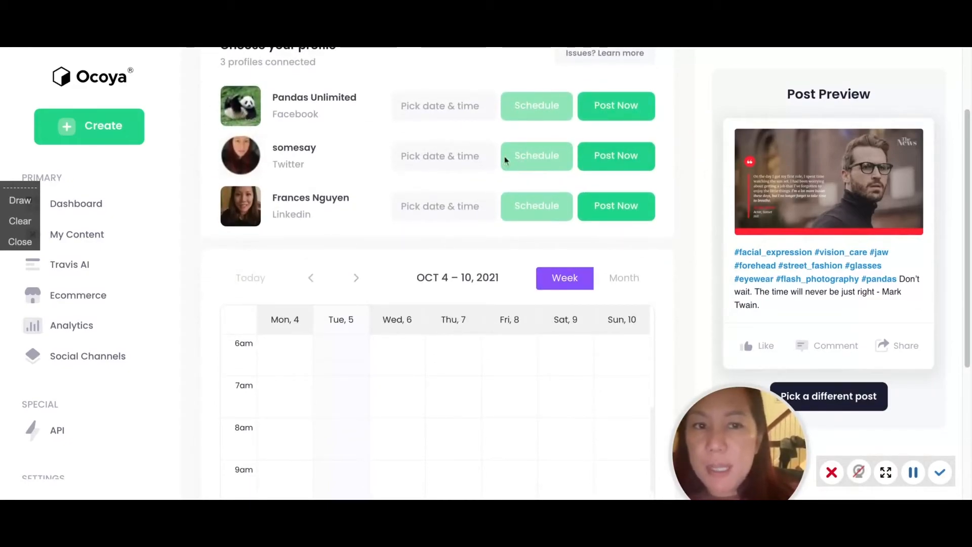
{"action": "left_click", "coordinate": [439, 156]}
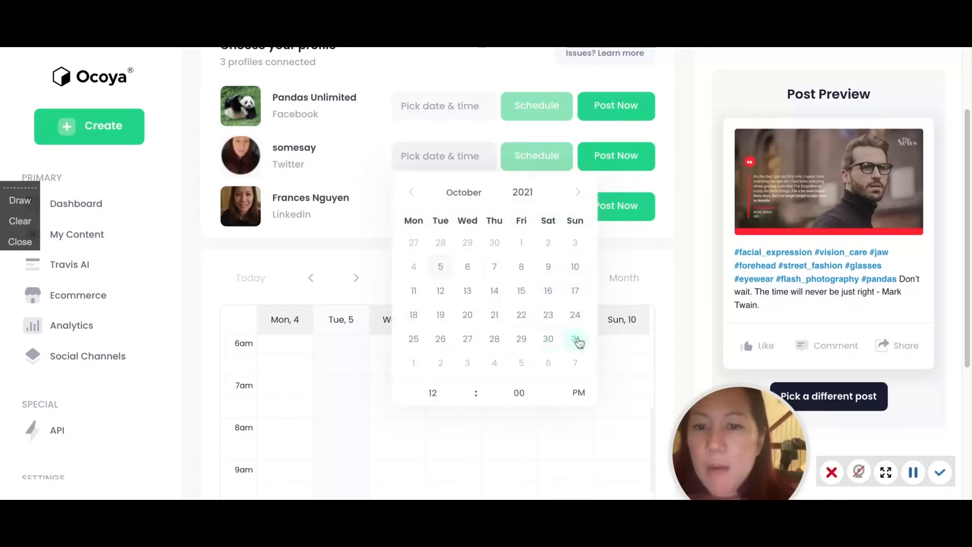
{"action": "left_click", "coordinate": [575, 338]}
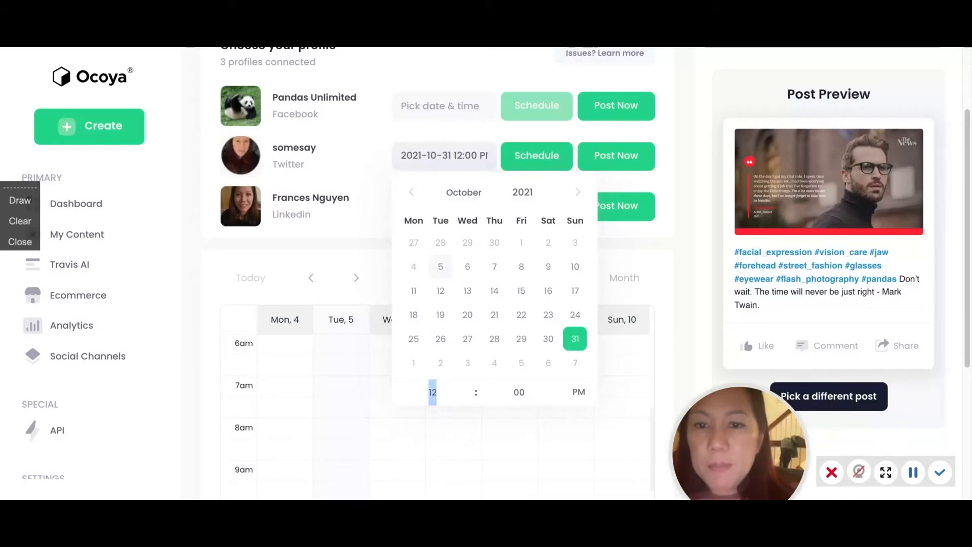
{"action": "mouse_move", "coordinate": [440, 362]}
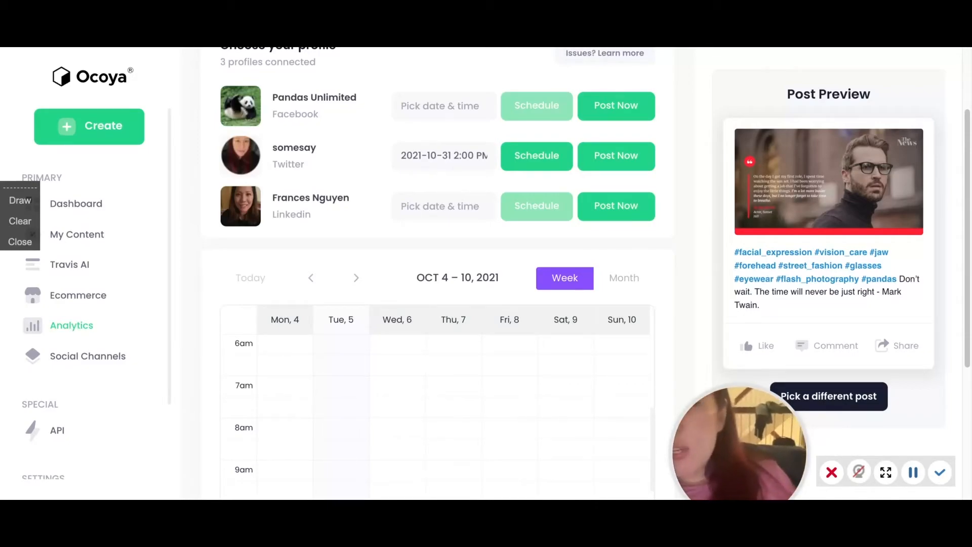
{"action": "mouse_move", "coordinate": [77, 234]}
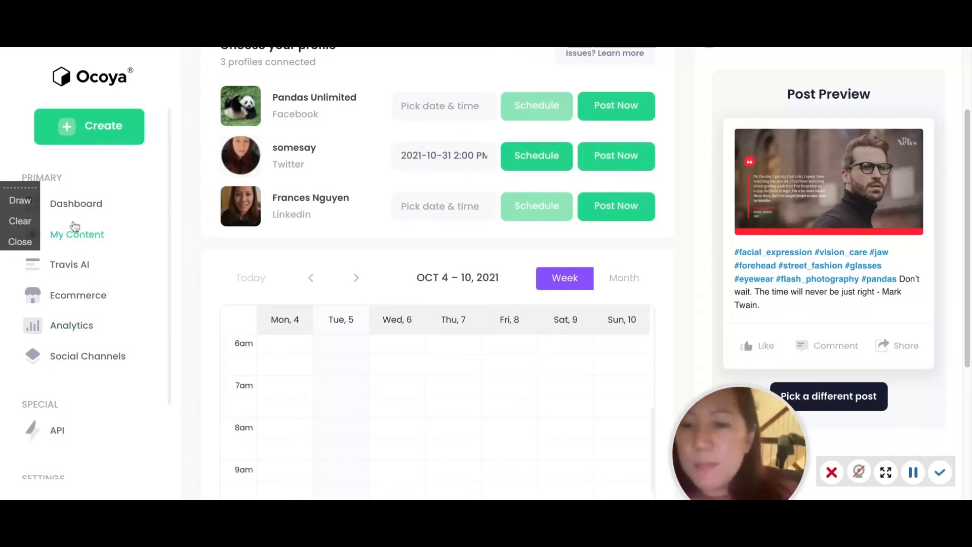
{"action": "left_click", "coordinate": [535, 155]}
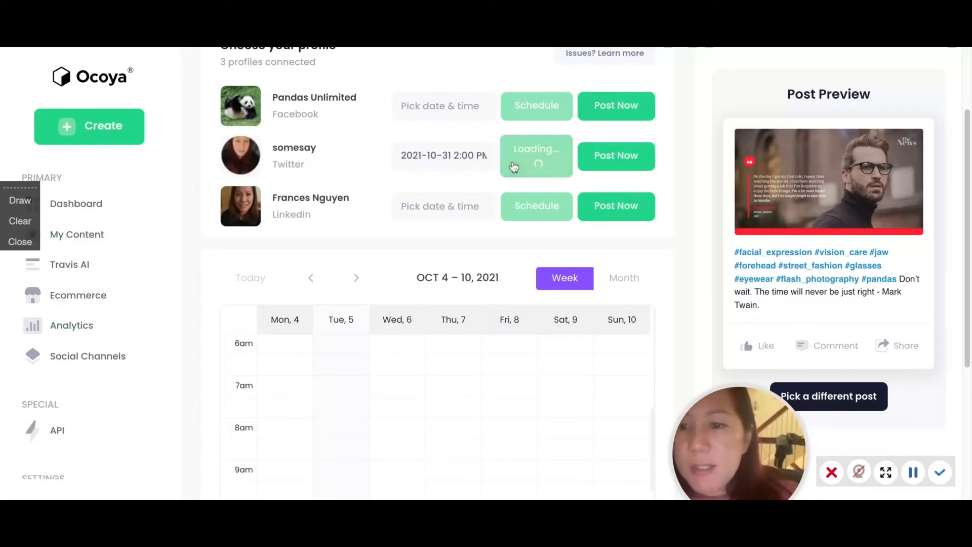
{"action": "left_click", "coordinate": [537, 156]}
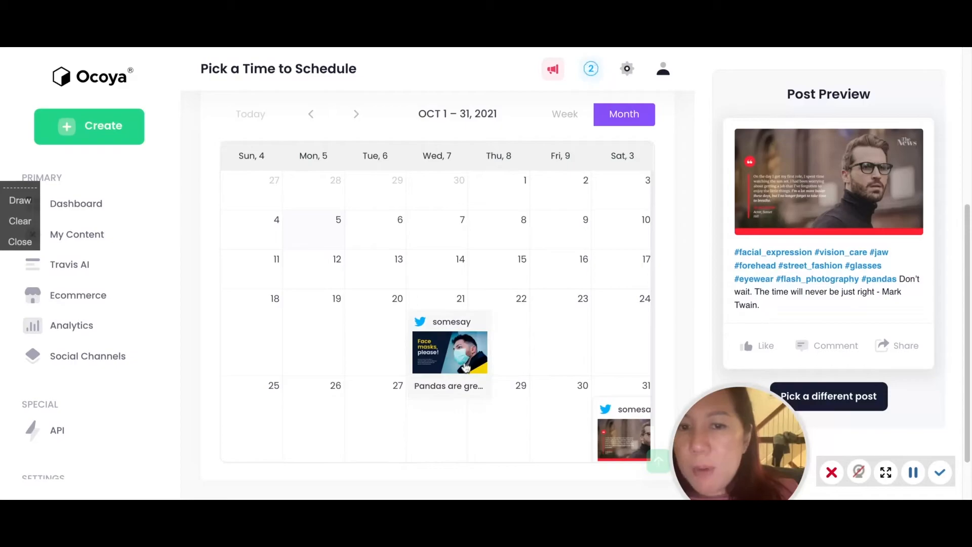
Inspect the October 31 post details, then check the Month calendar view and another scheduled post.
{"action": "left_click", "coordinate": [450, 353]}
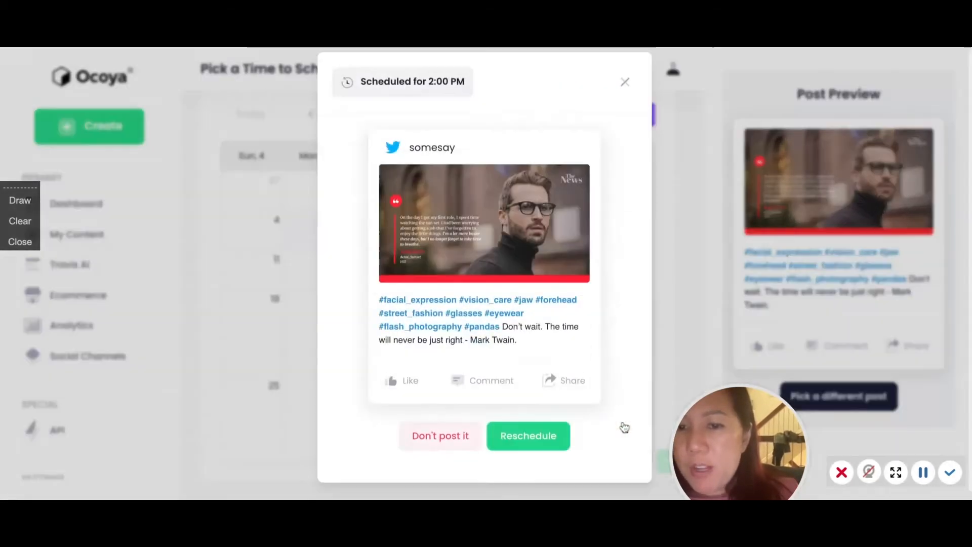
{"action": "left_click", "coordinate": [625, 81]}
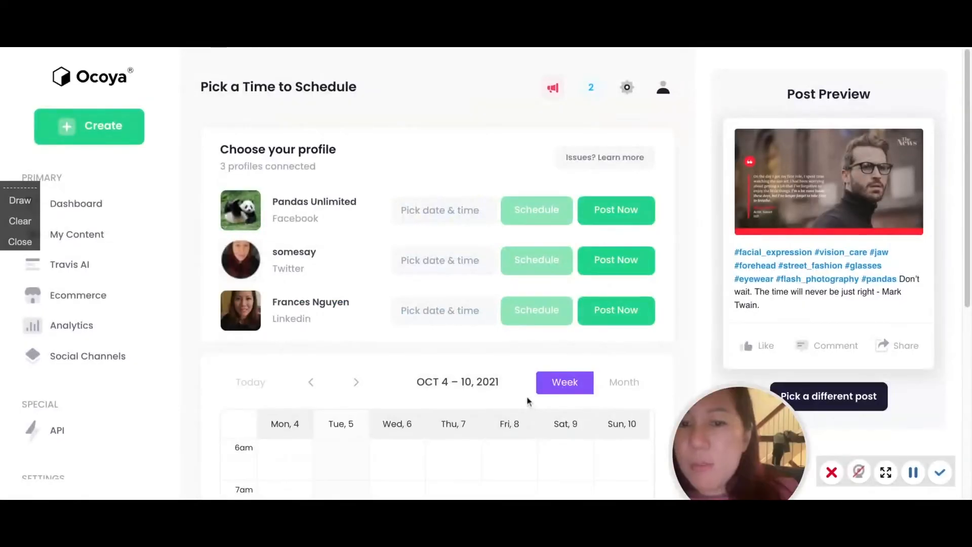
{"action": "scroll", "scroll_direction": "up", "scroll_amount": 3}
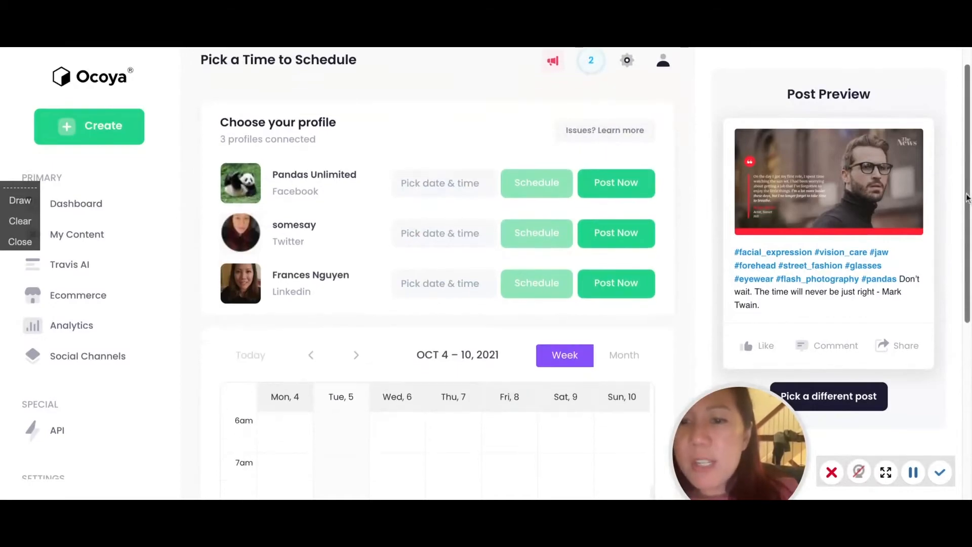
{"action": "scroll", "scroll_direction": "down", "scroll_amount": 3}
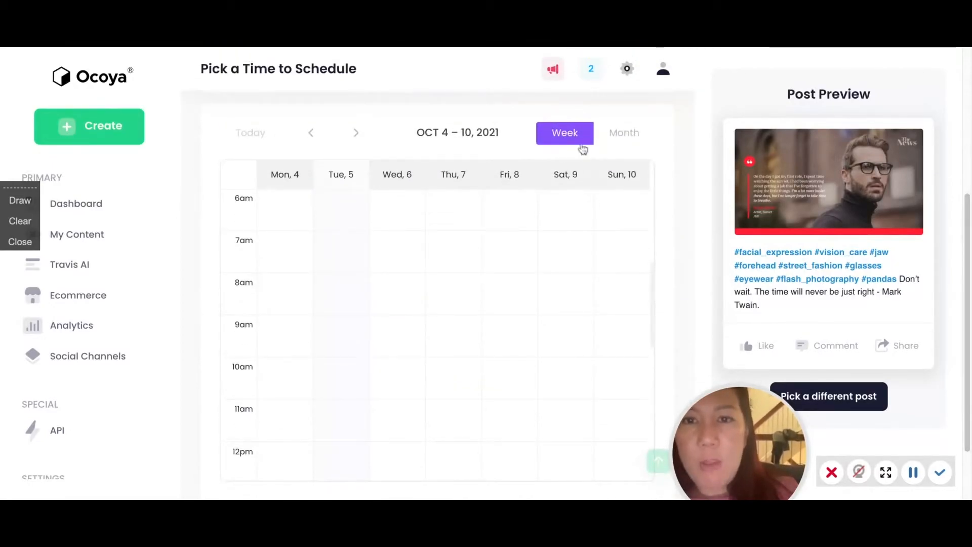
{"action": "left_click", "coordinate": [623, 132]}
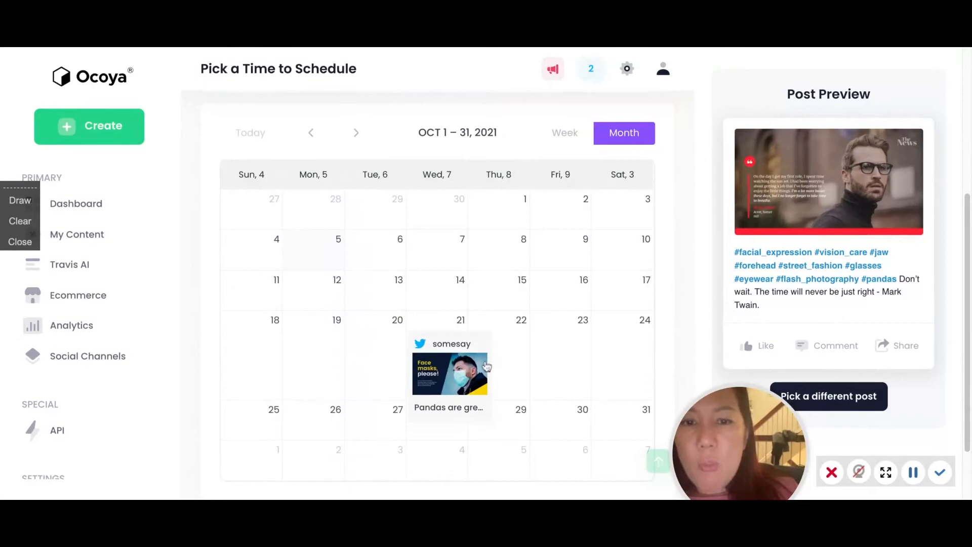
{"action": "left_click", "coordinate": [449, 372]}
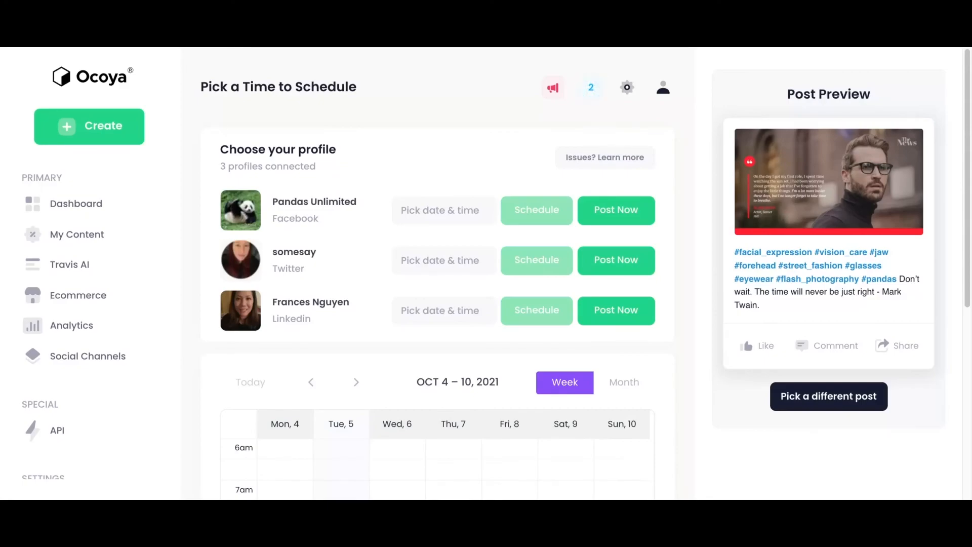
{"action": "mouse_move", "coordinate": [589, 87]}
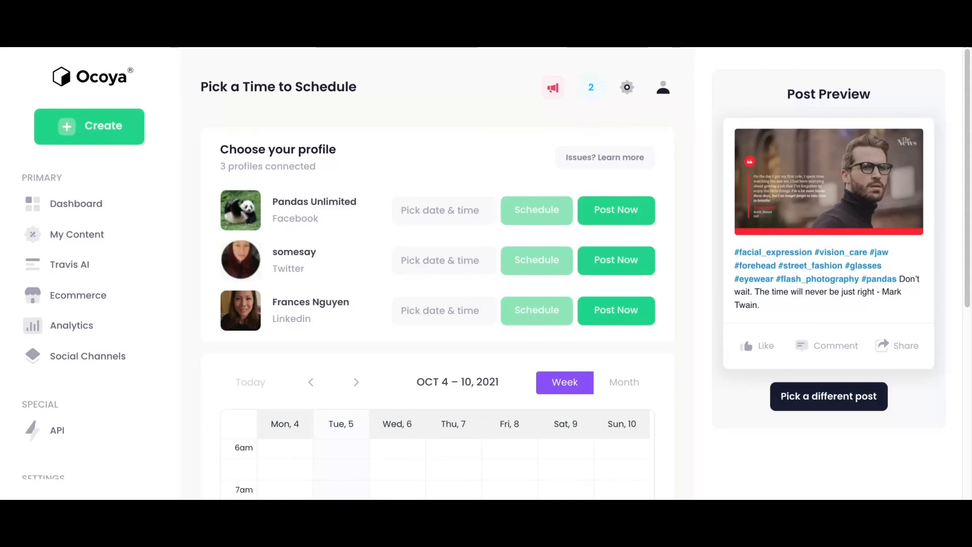
{"action": "mouse_move", "coordinate": [590, 87]}
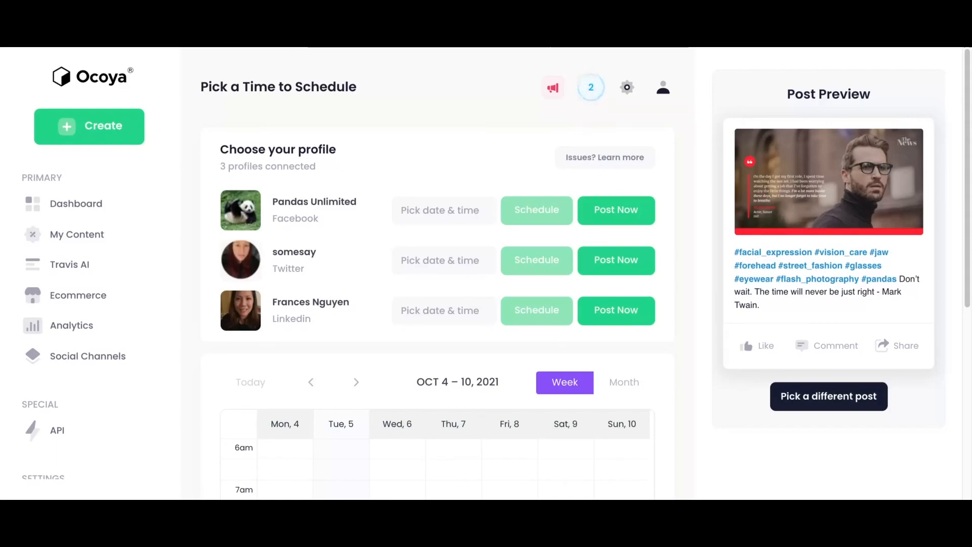